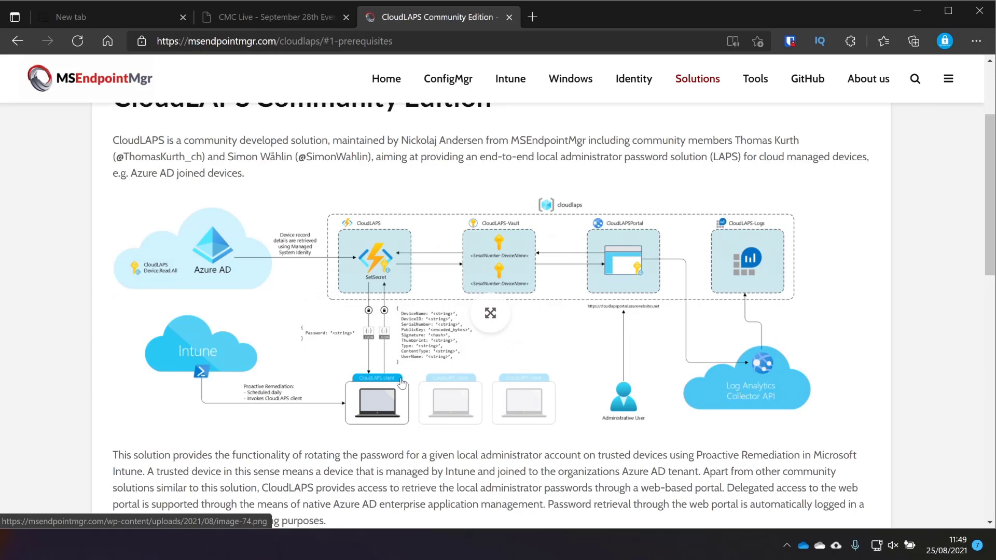
pyautogui.moveTo(453, 551)
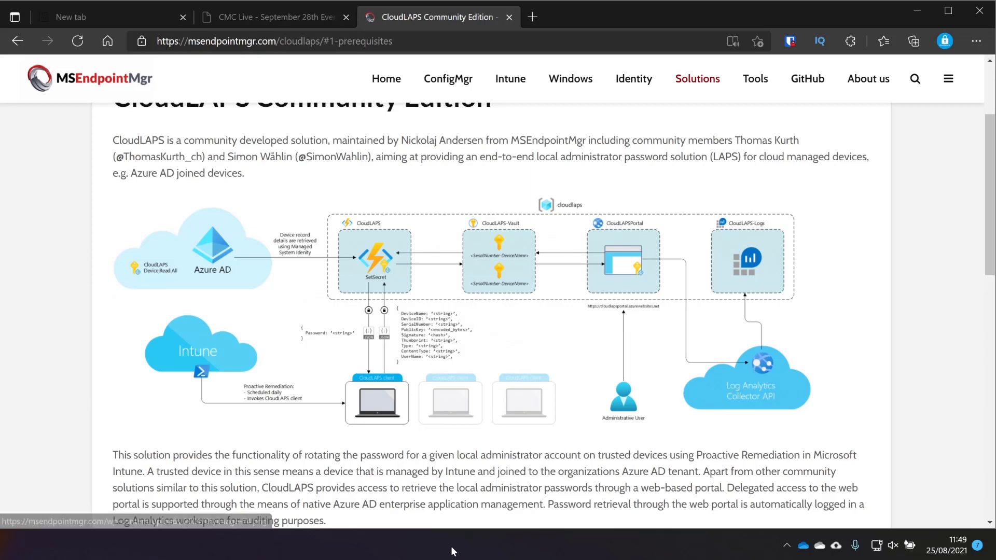
# Open the CloudLAPS Setup guide and scroll to Prerequisites and Create Azure AD app registration
pyautogui.scroll(-3)
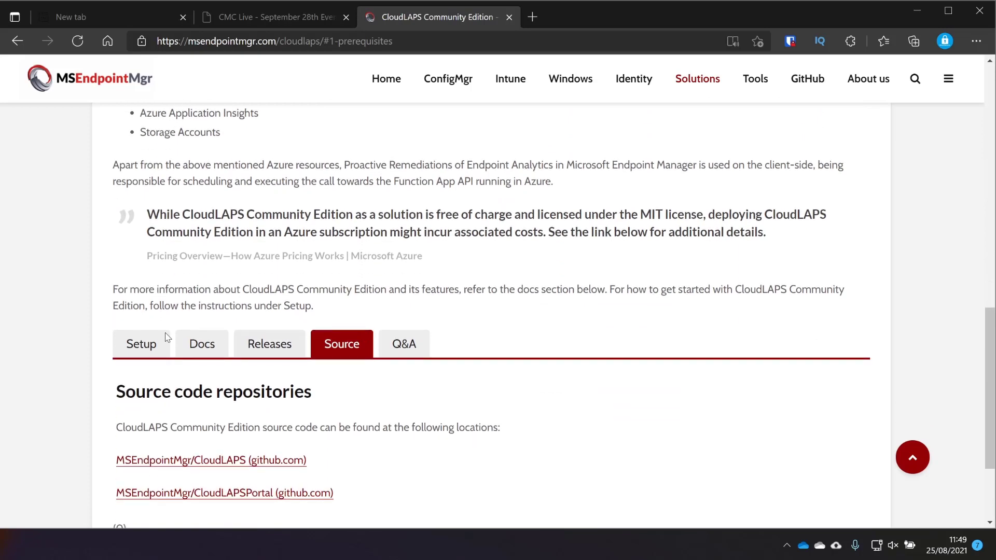
pyautogui.click(141, 344)
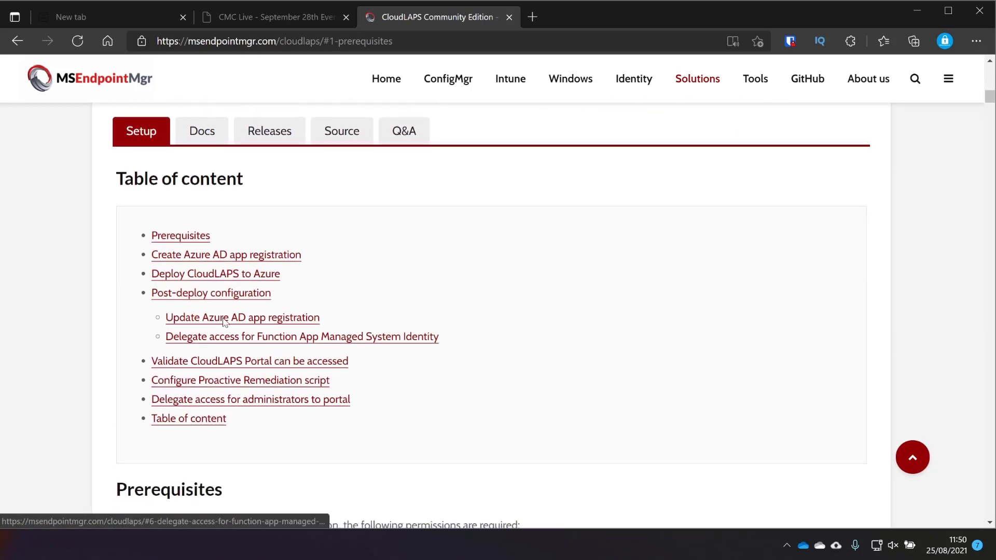
pyautogui.scroll(-3)
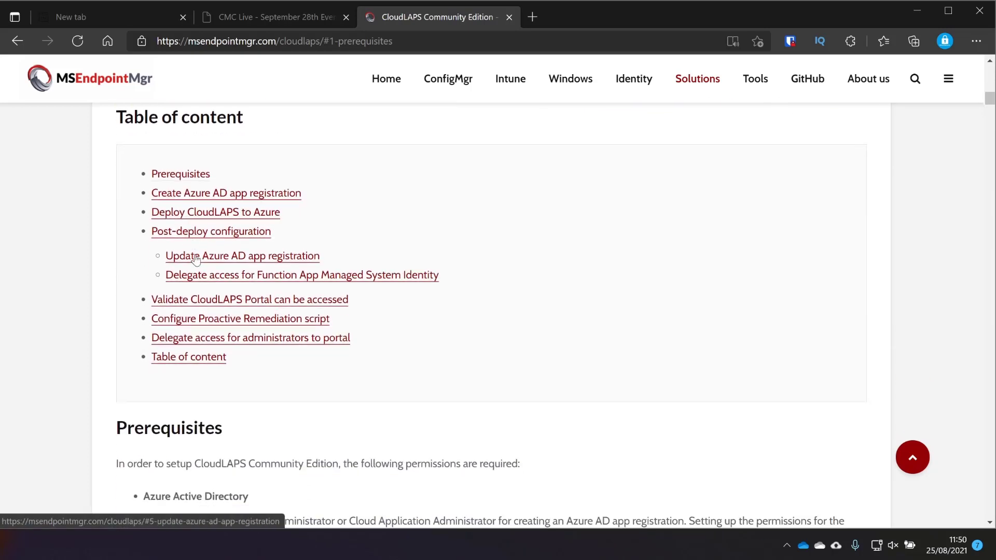
pyautogui.scroll(-3)
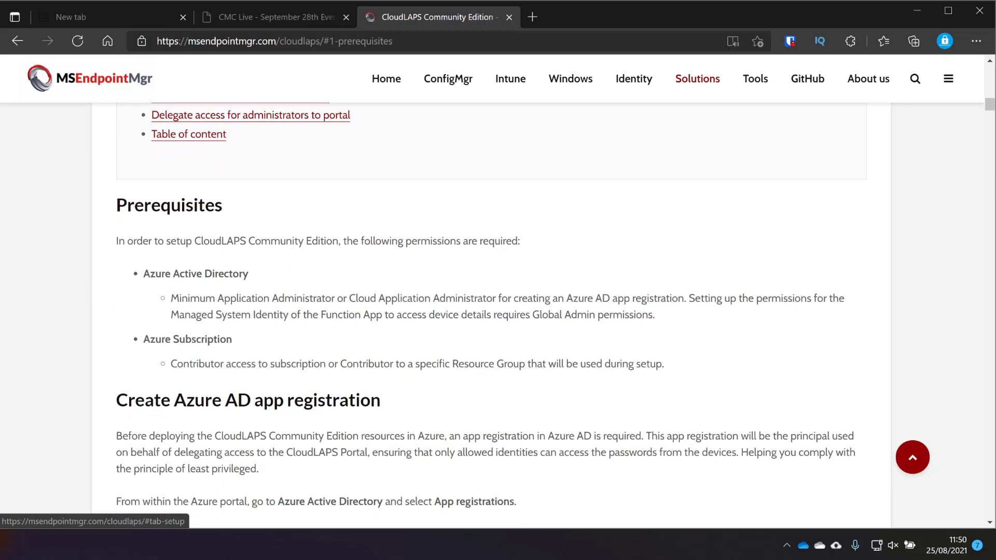
pyautogui.moveTo(225, 312)
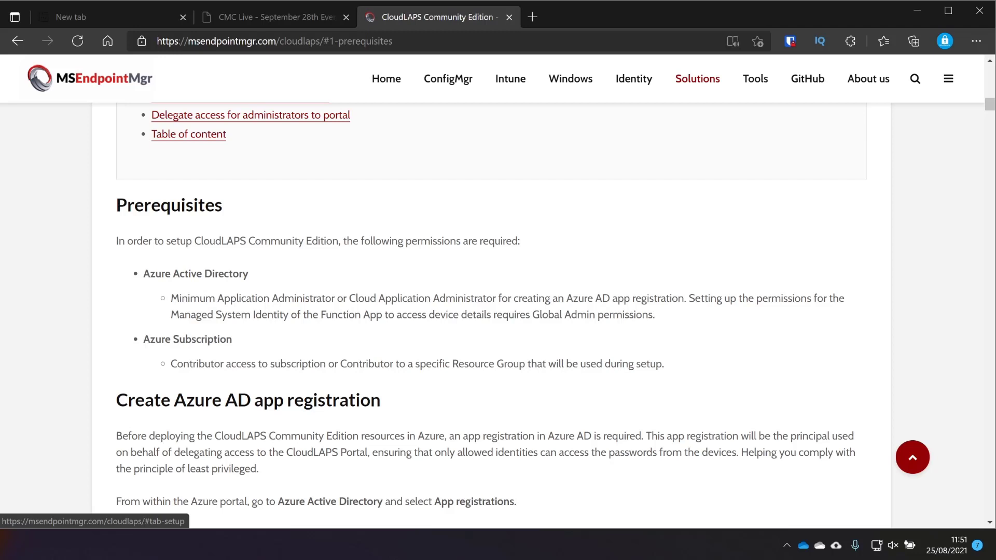
pyautogui.moveTo(100, 432)
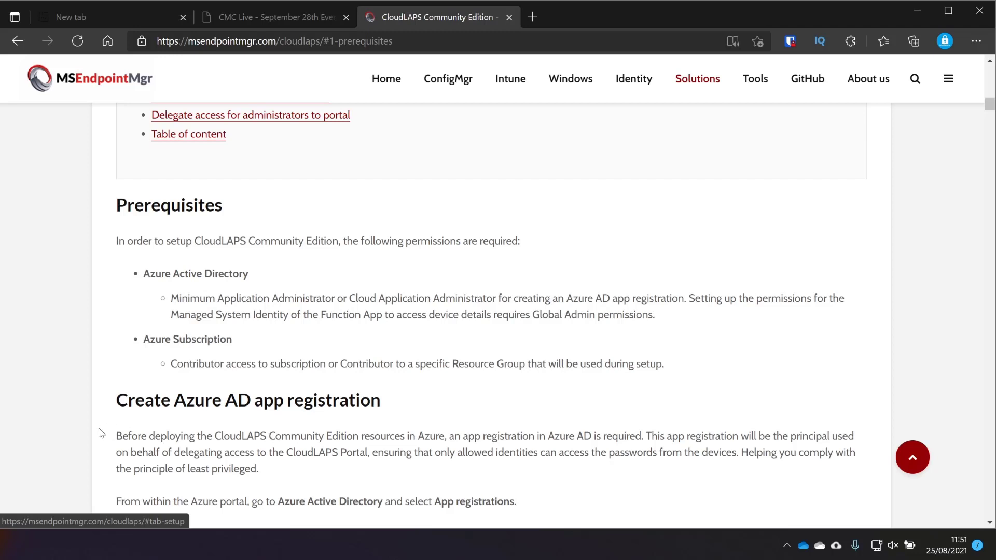
# Go through Azure Active Directory and App registrations to a New registration form
pyautogui.doubleClick(247, 400)
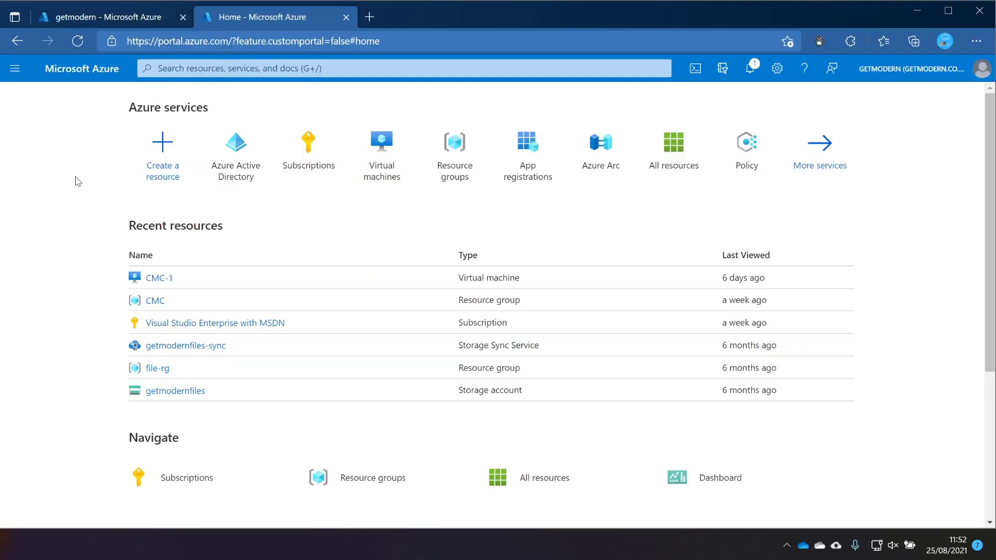
pyautogui.click(235, 142)
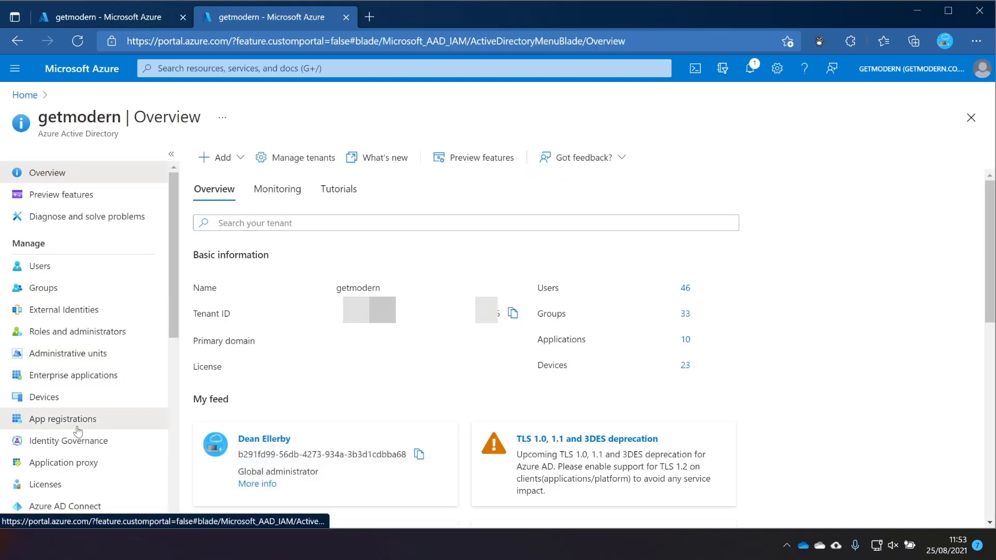
pyautogui.click(62, 419)
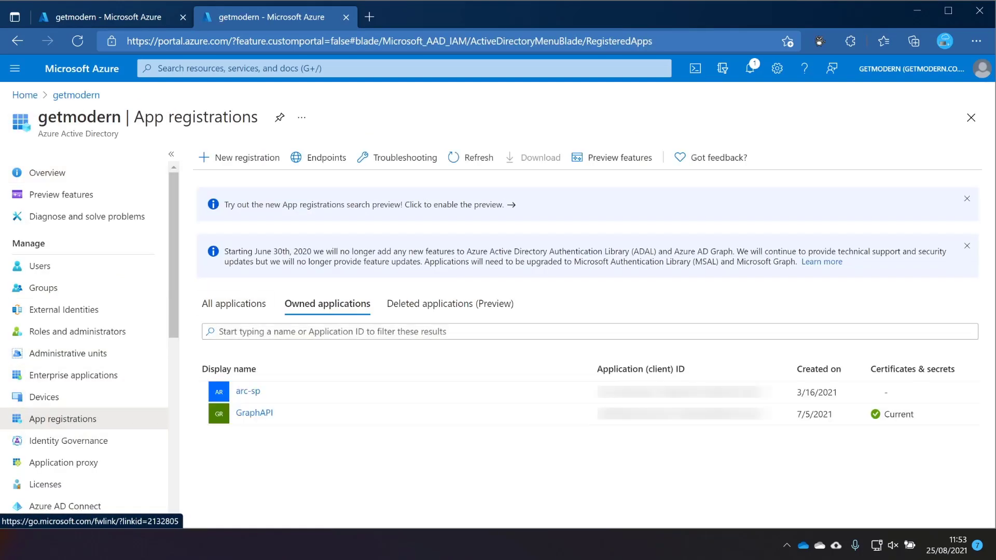
pyautogui.click(246, 157)
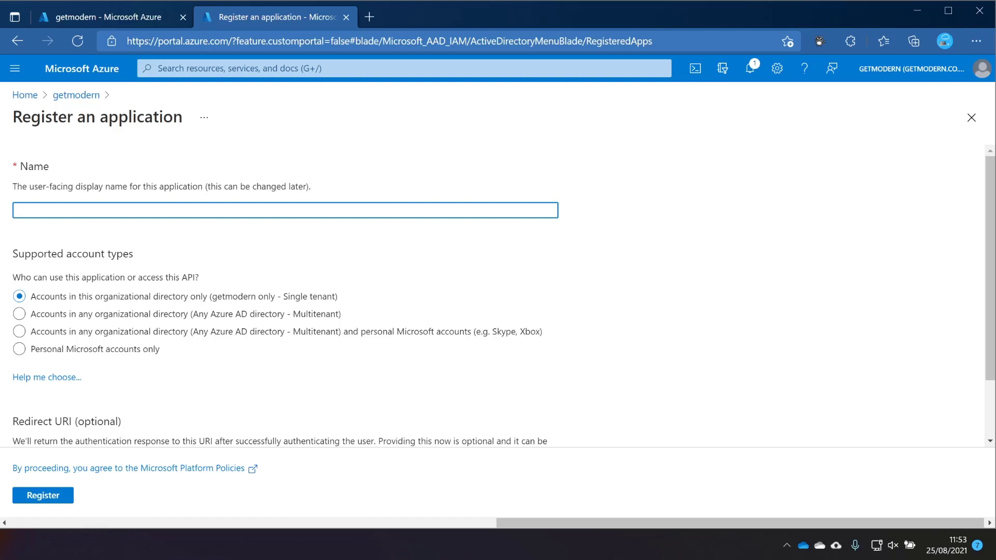
pyautogui.write('CloudLAPS Por')
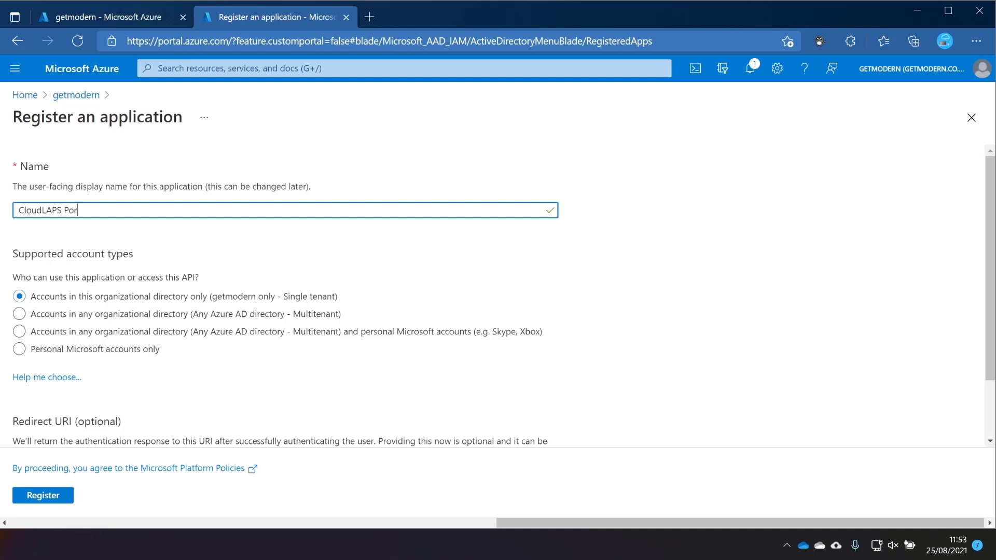
pyautogui.write('tal')
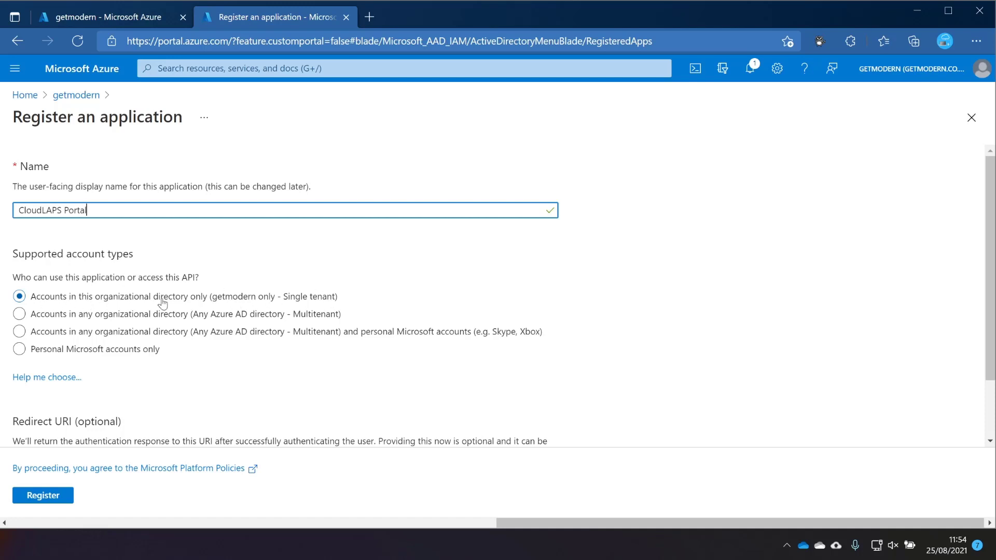
pyautogui.scroll(-3)
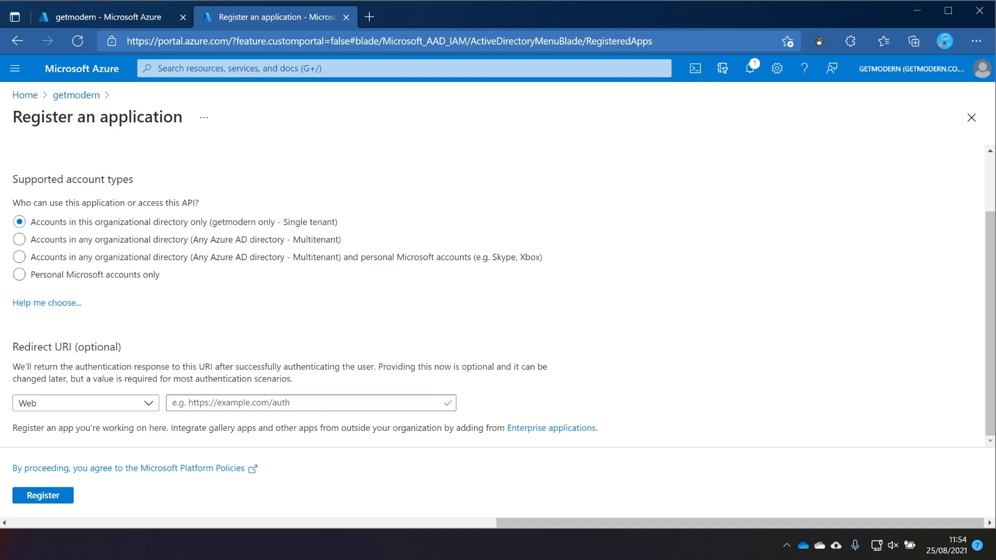
pyautogui.write('https://localhost')
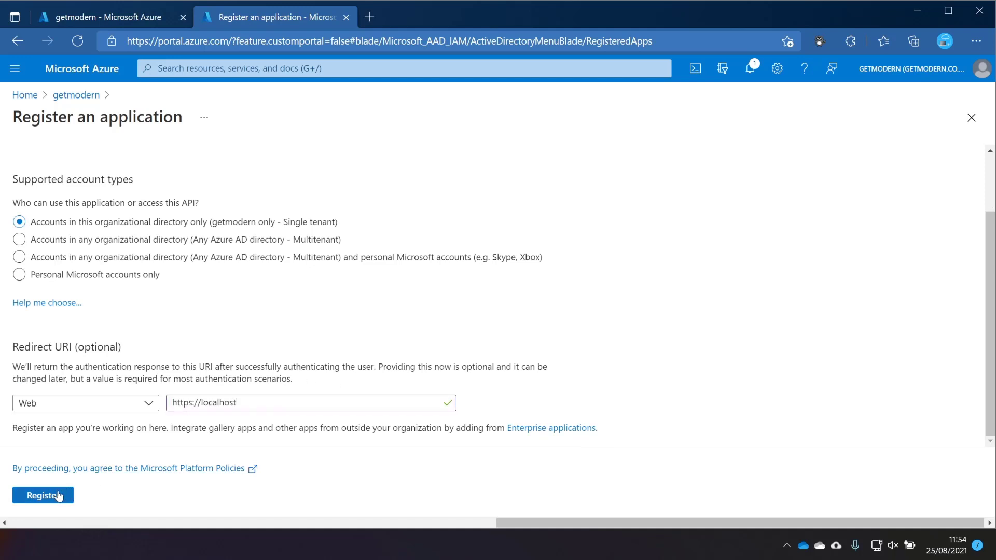
pyautogui.click(42, 495)
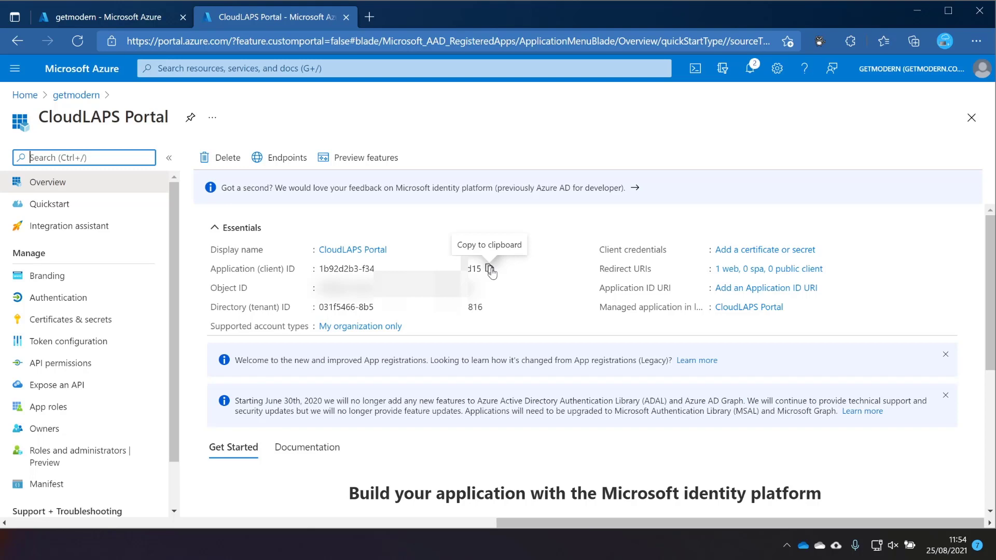
# Copy the CloudLAPS Portal Application (client) ID
pyautogui.click(490, 268)
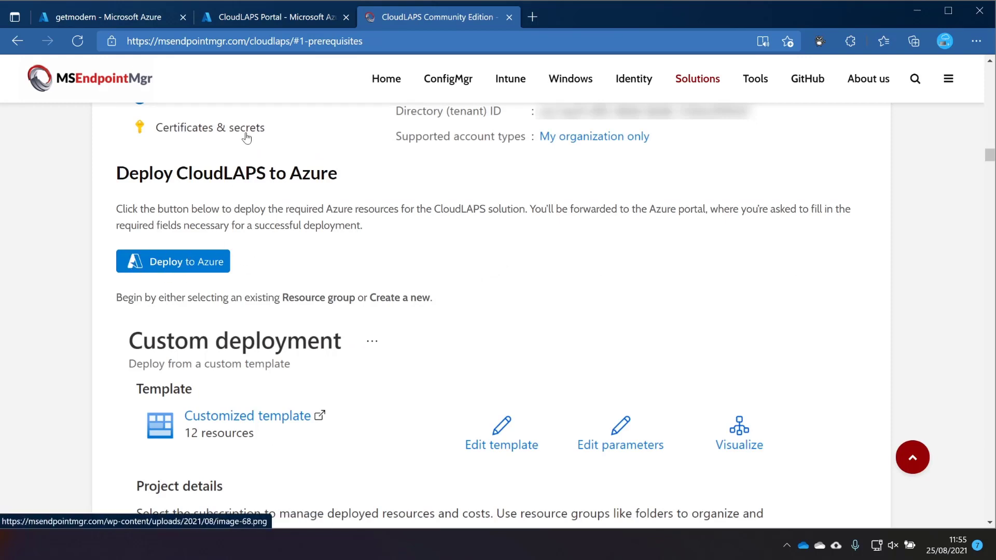
pyautogui.moveTo(226, 173)
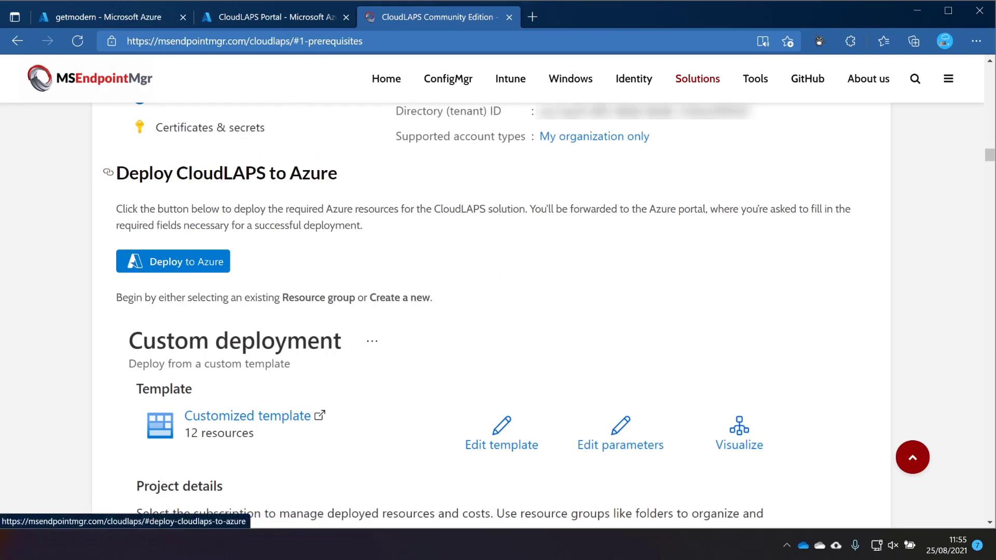
pyautogui.moveTo(250, 277)
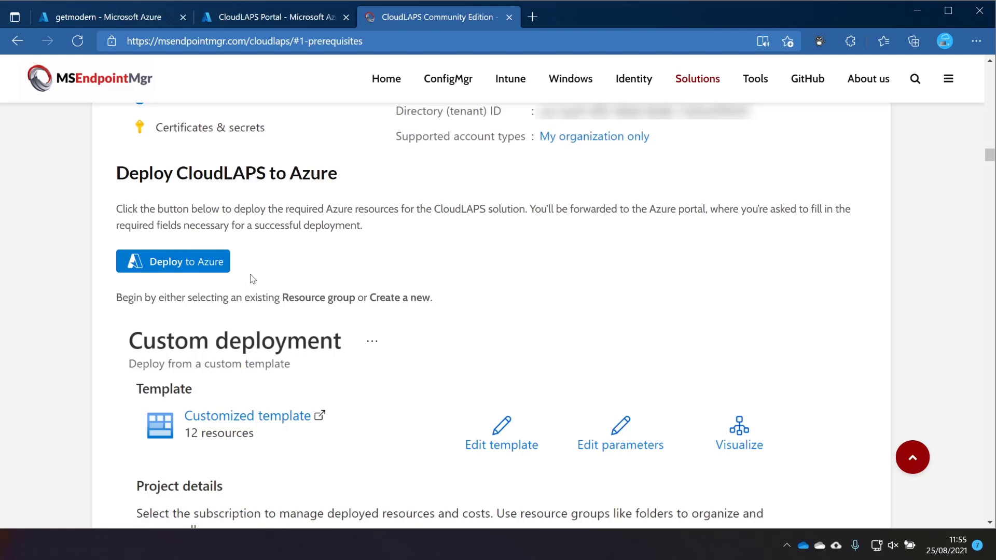
pyautogui.moveTo(209, 266)
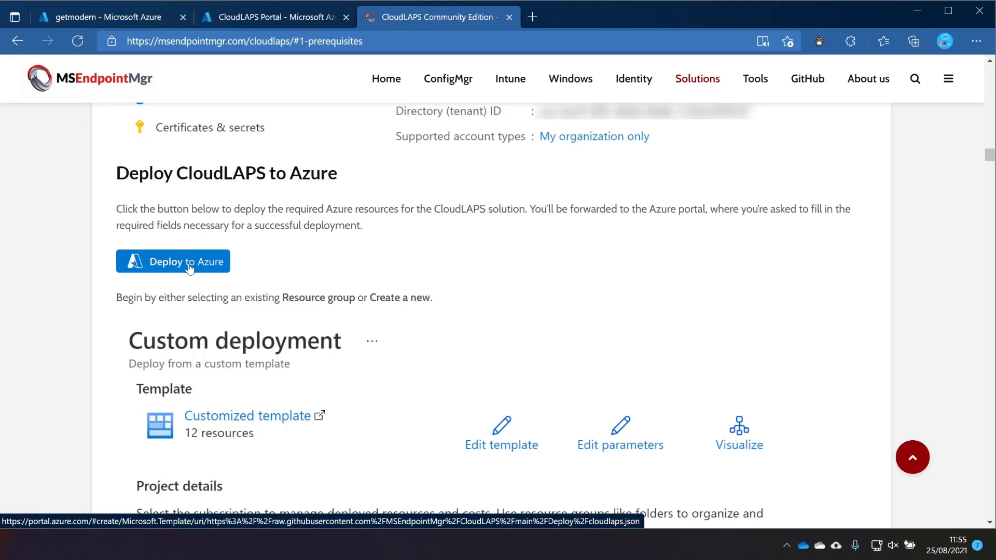
# Launch the CloudLAPS deployment template and create the new resource group 'CloudLAPS'
pyautogui.click(173, 261)
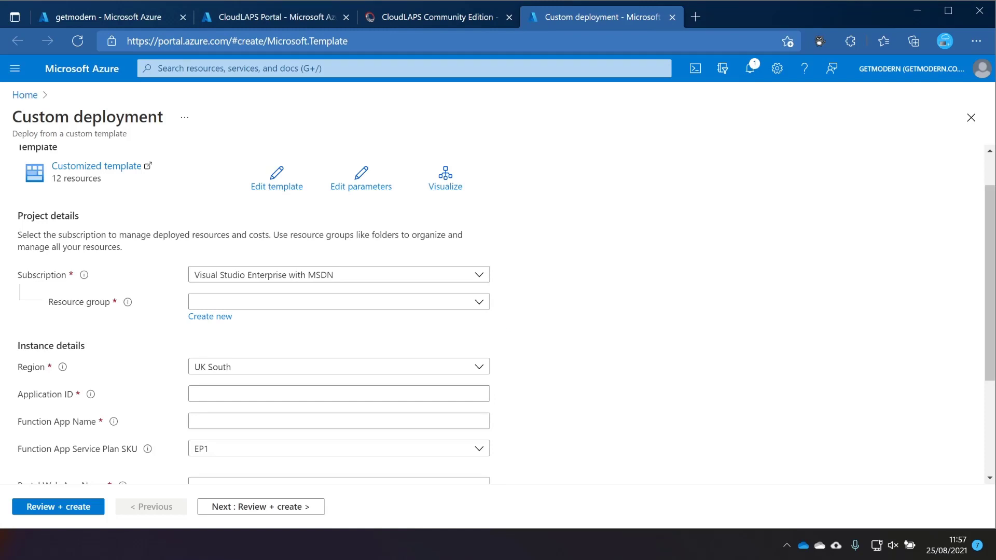
pyautogui.moveTo(16, 403)
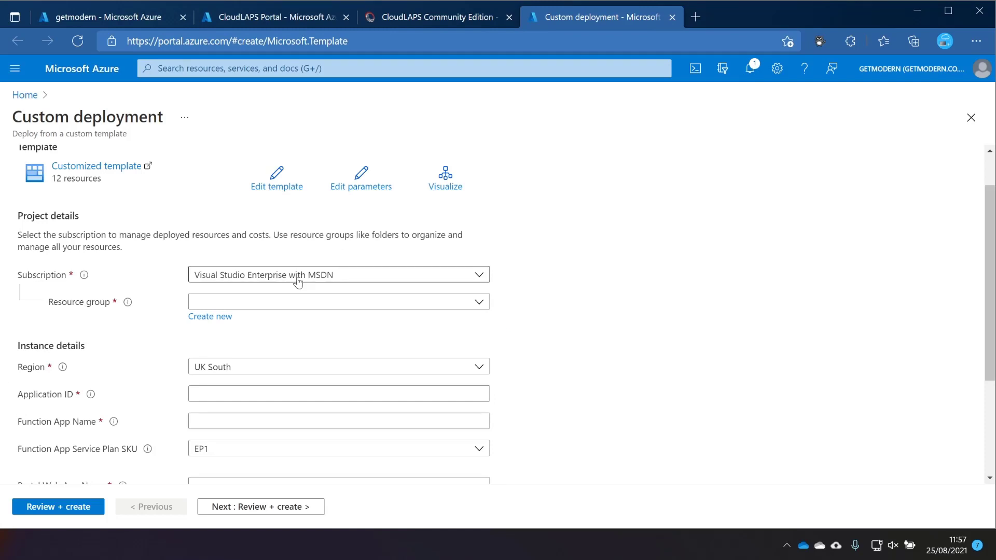
pyautogui.click(210, 316)
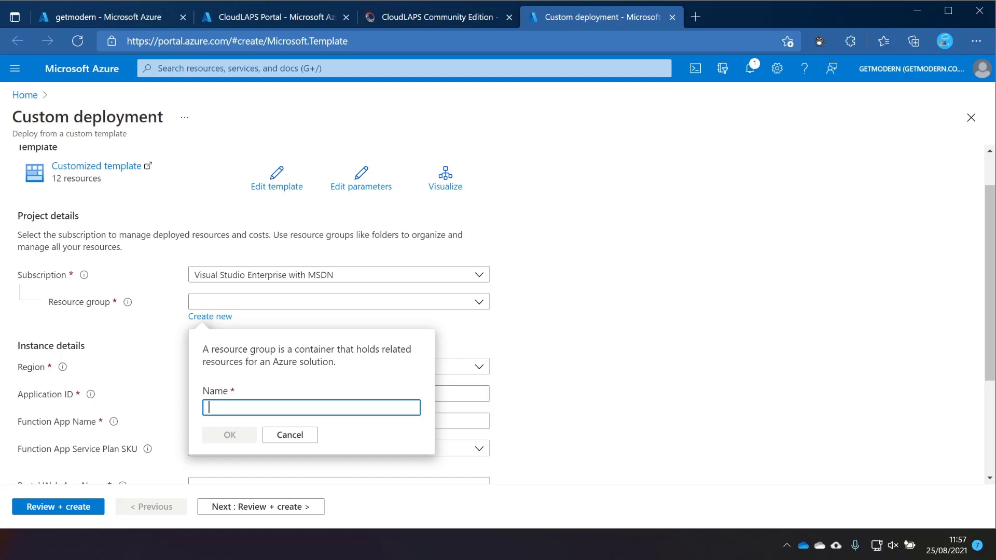
pyautogui.write('CloudLAPS')
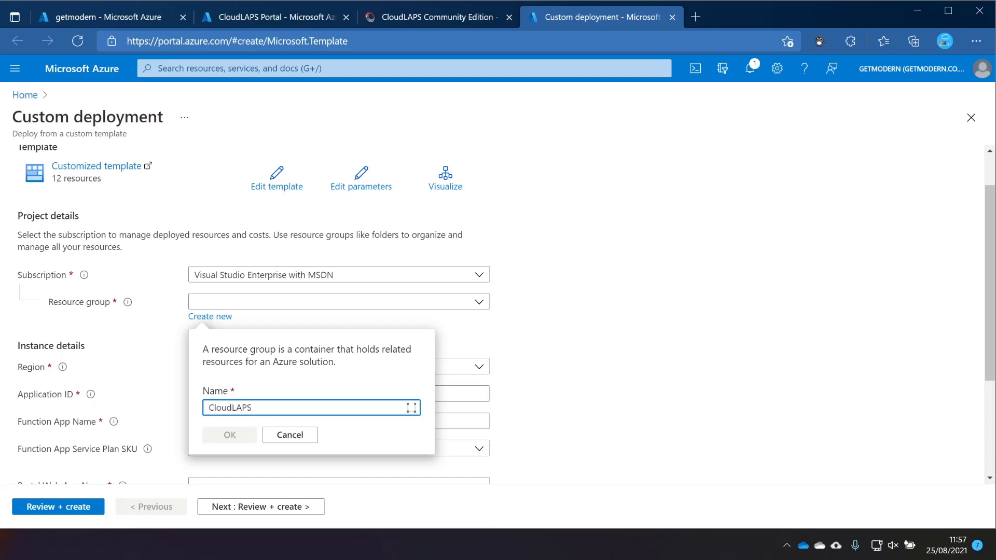
pyautogui.click(229, 434)
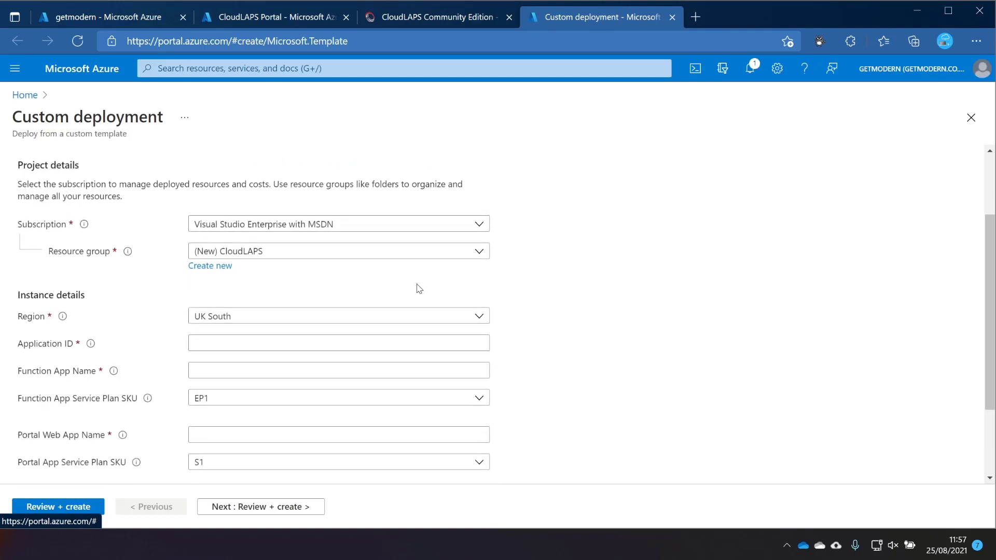
pyautogui.moveTo(317, 319)
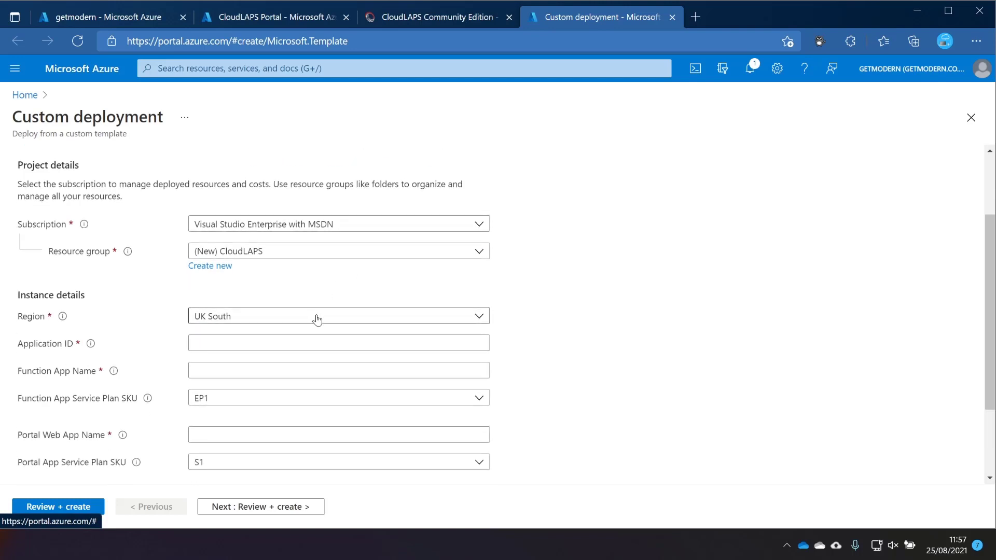
pyautogui.moveTo(457, 322)
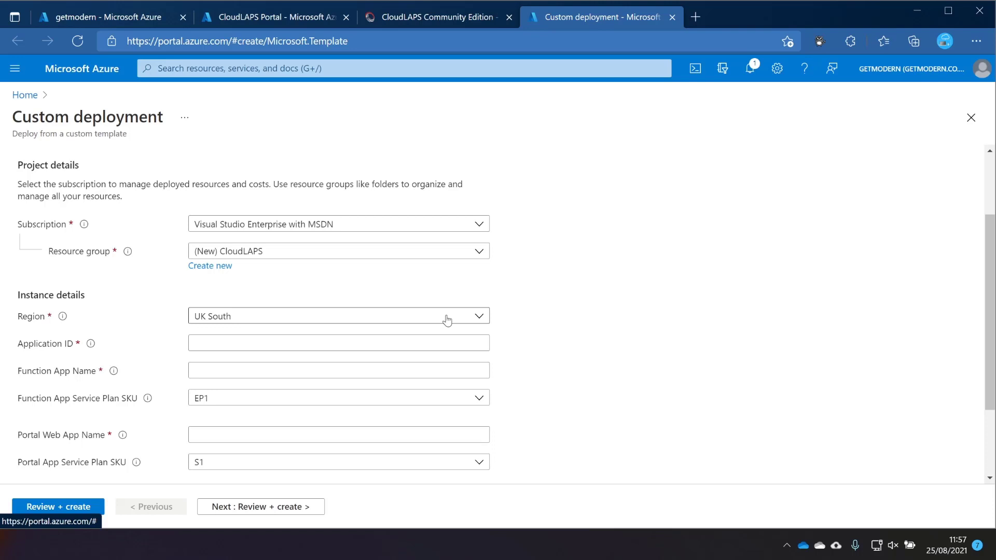
pyautogui.moveTo(425, 328)
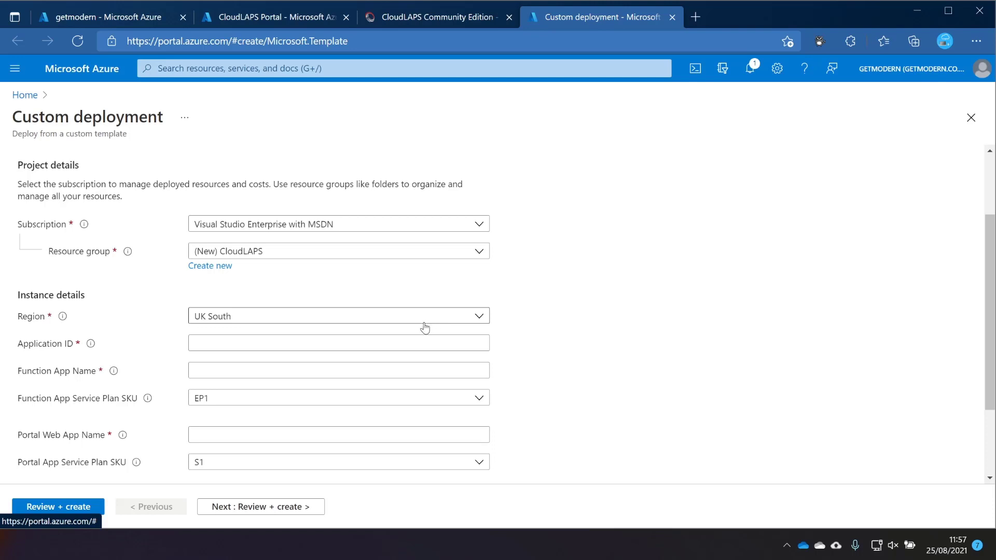
pyautogui.moveTo(343, 326)
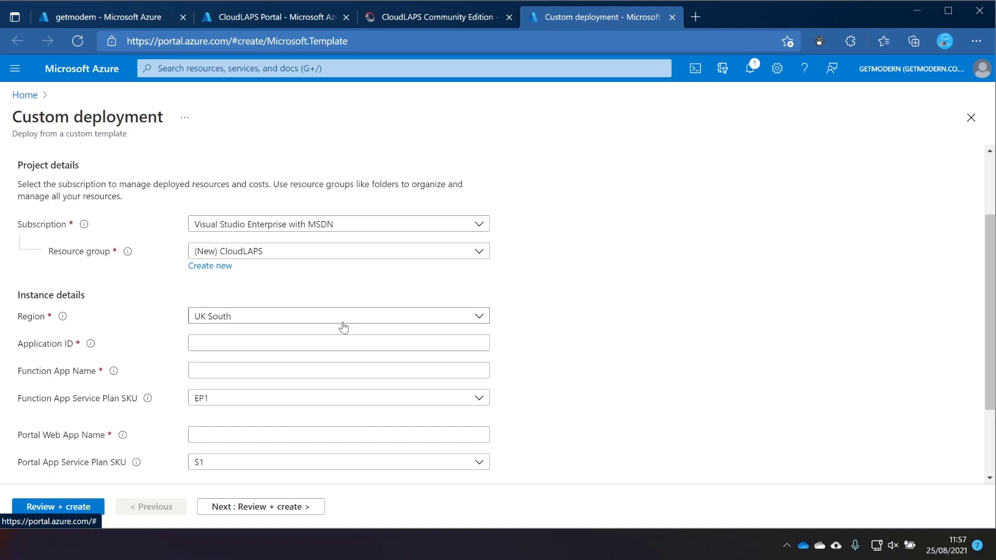
pyautogui.moveTo(305, 322)
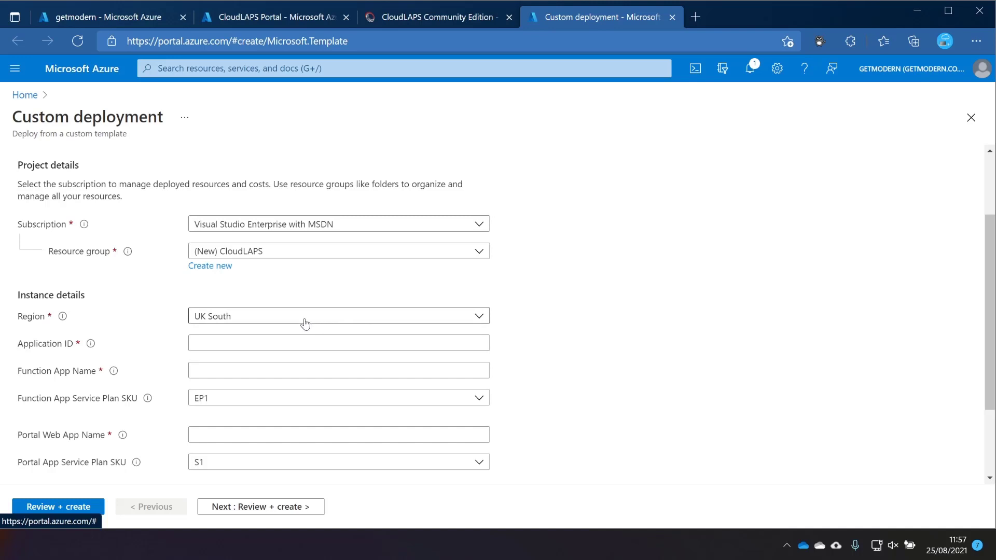
# Enter application ID 1b92d2b3-f34a-4af8-b13f-2ac4644edd15 and function app name GMCloudLAPSFunctionApp
pyautogui.click(337, 342)
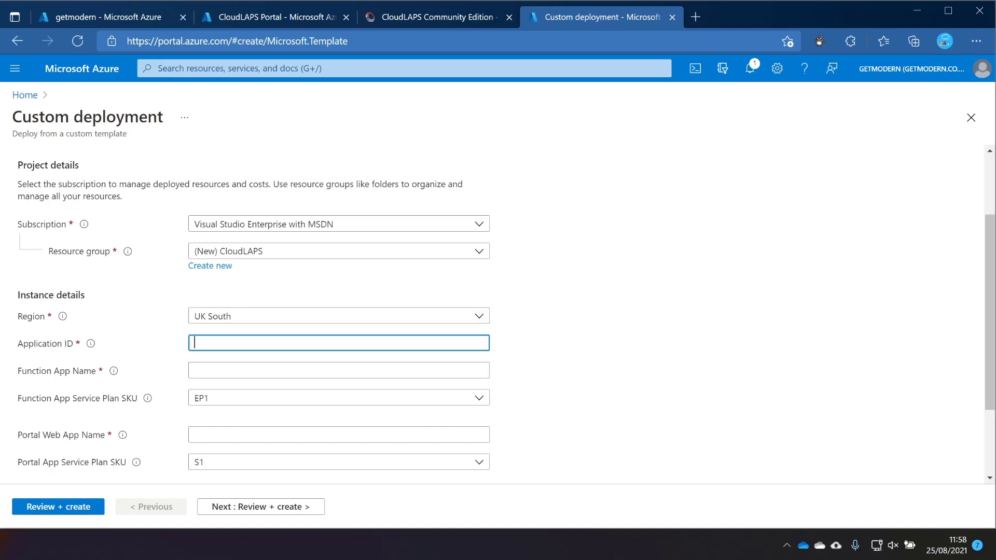
pyautogui.write('1b92d2b3-f34a-4af8-b13f-2ac4644edd15')
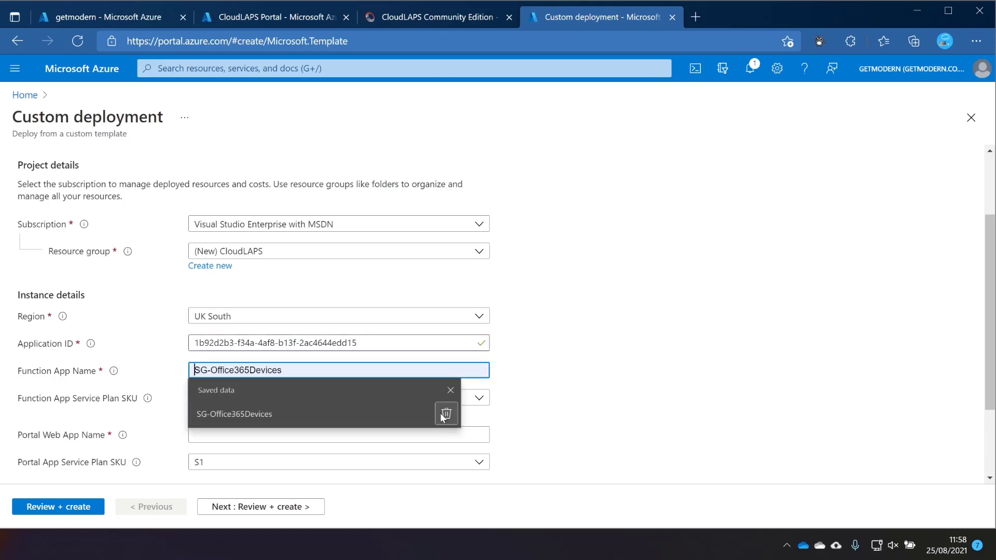
pyautogui.click(446, 414)
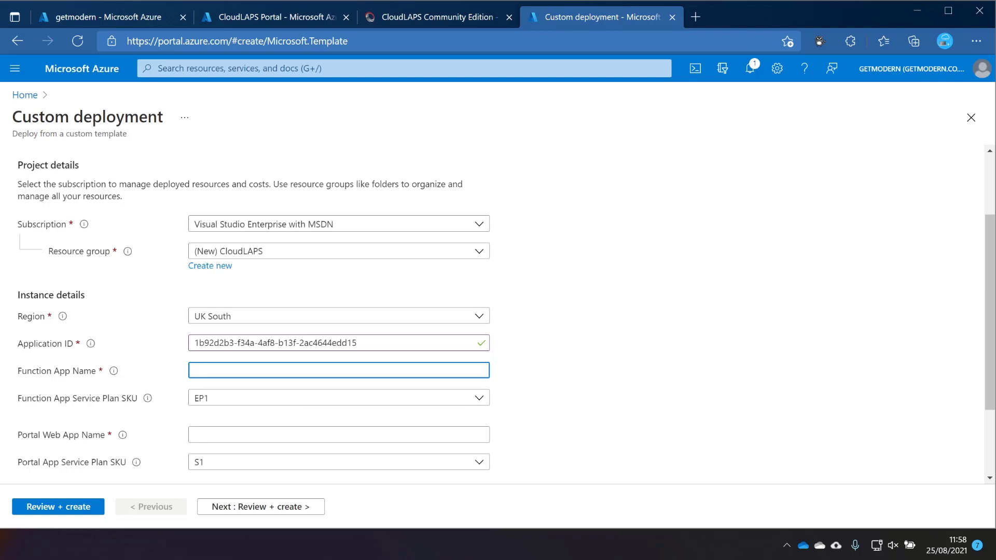
pyautogui.write('GMCloudLAPSFunctionApp')
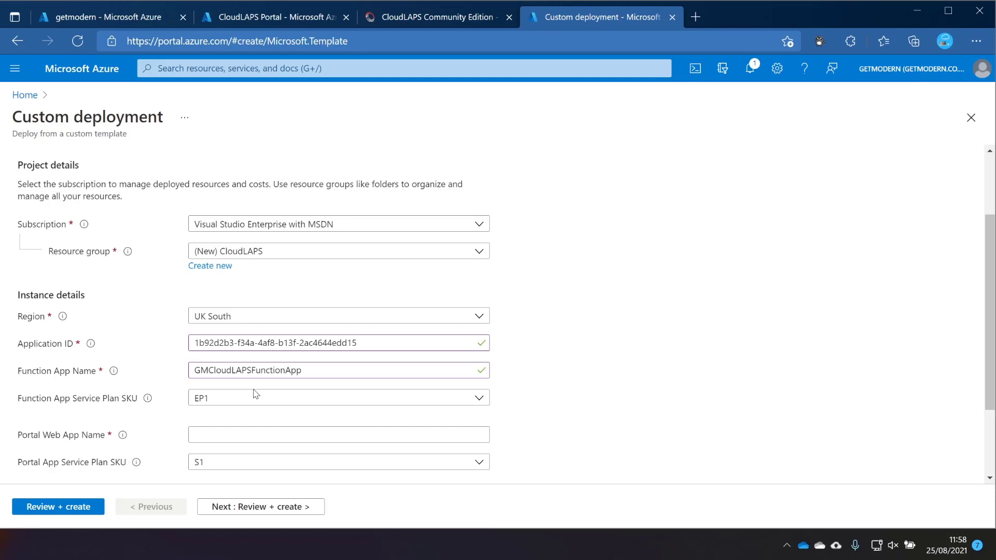
pyautogui.moveTo(254, 394)
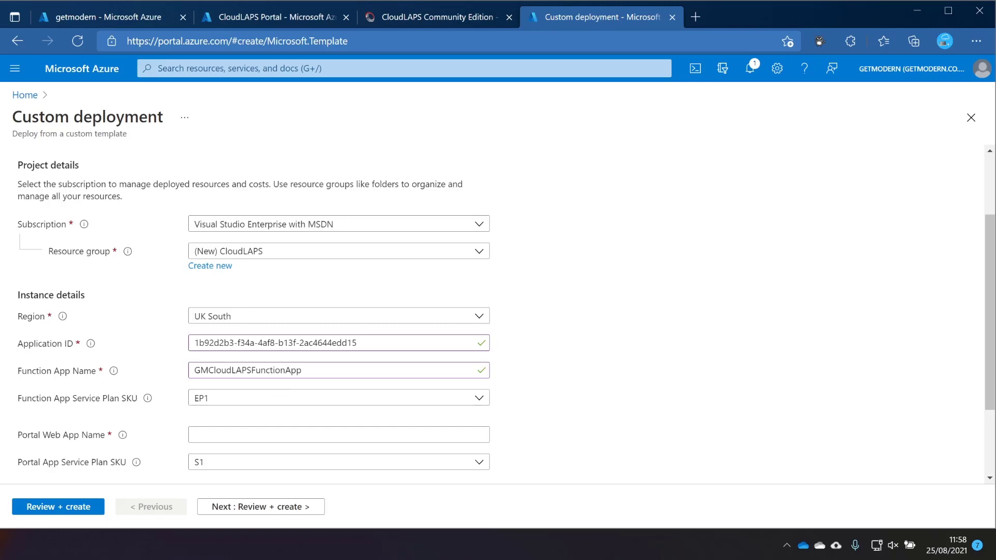
pyautogui.scroll(-3)
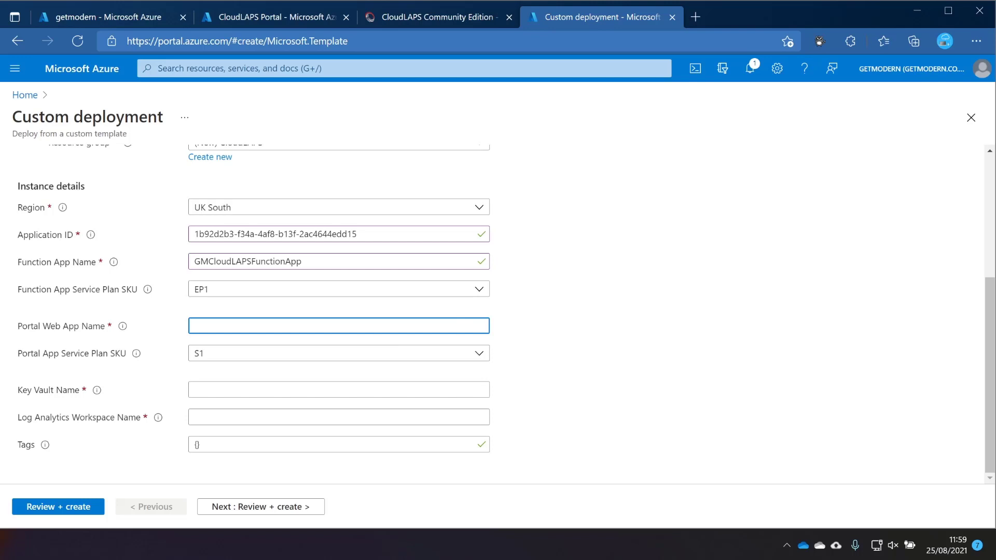
# Name the portal web app GMCloudLAPSPortal and the key vault GMCloudLAPSKeyVault
pyautogui.write('GMCloudLAP')
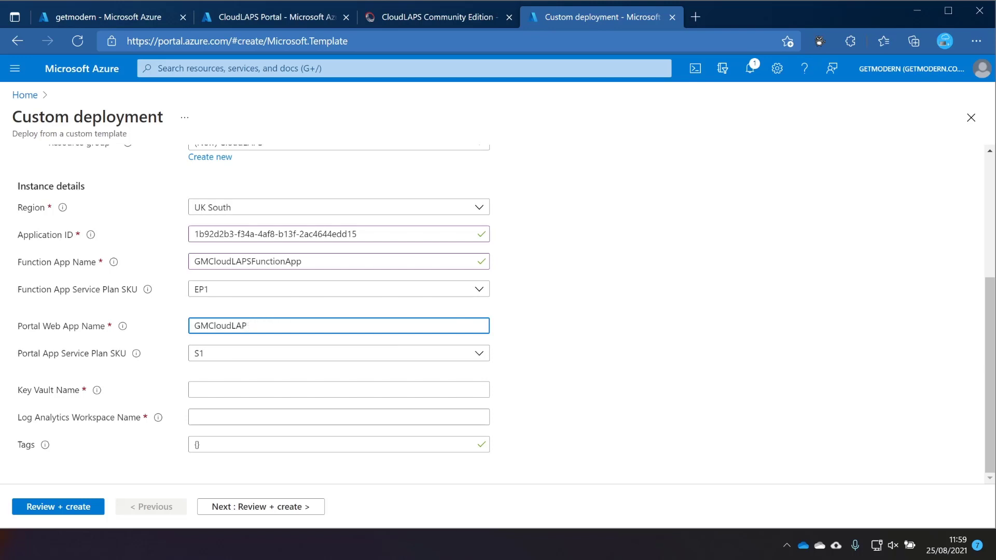
pyautogui.write('S')
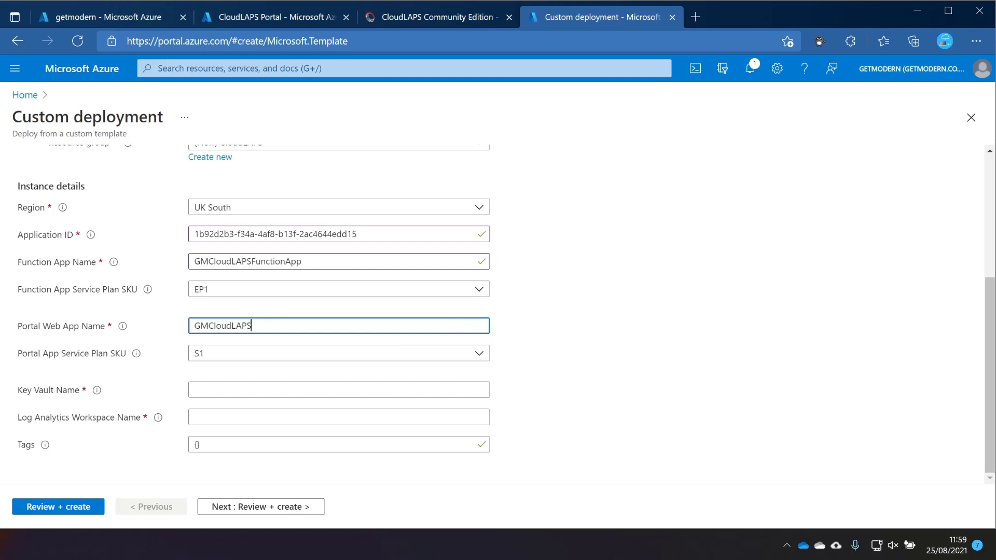
pyautogui.write('Portal')
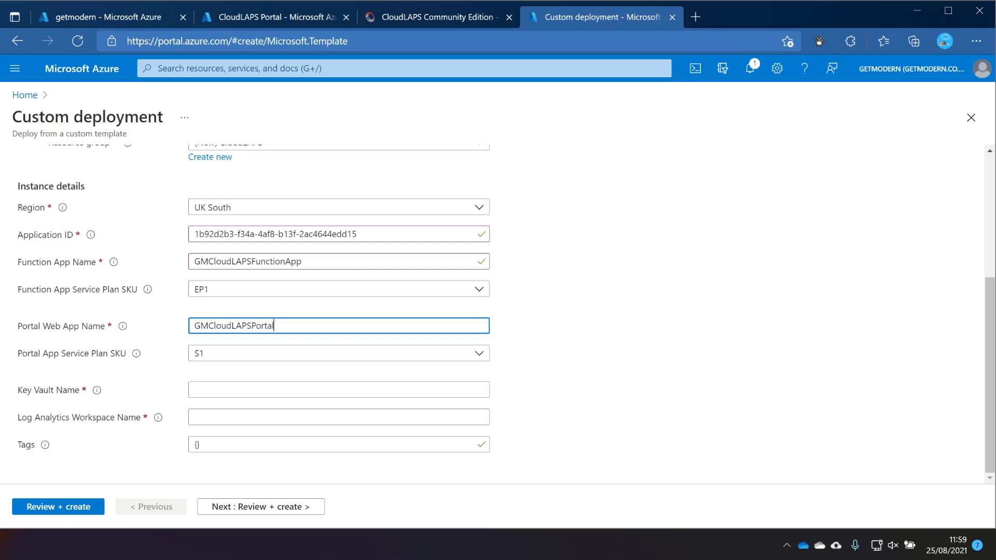
pyautogui.moveTo(151, 289)
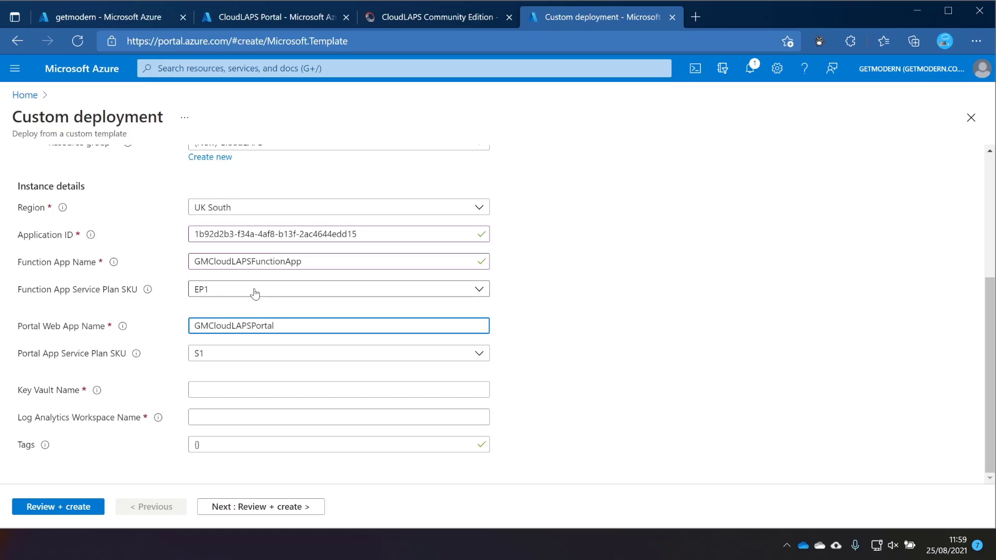
pyautogui.moveTo(169, 295)
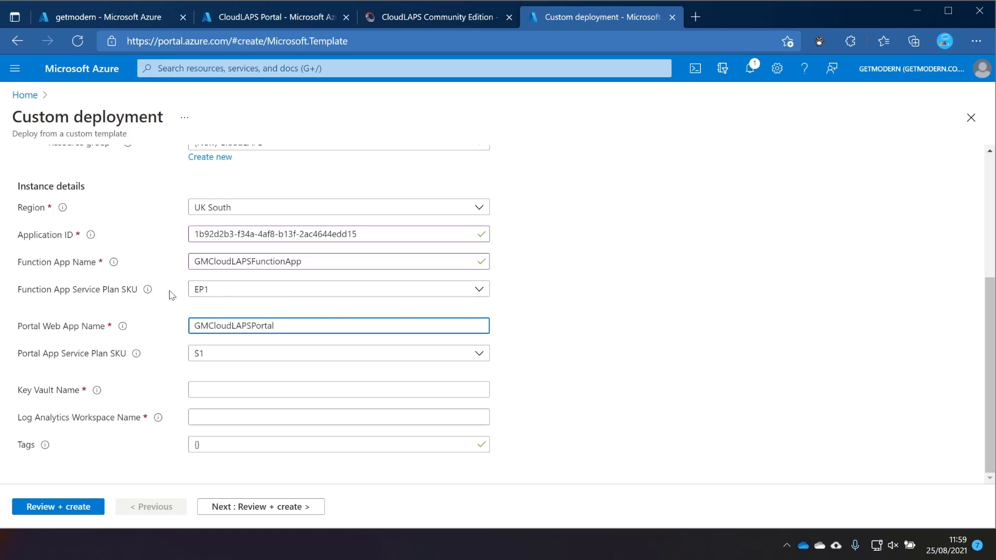
pyautogui.moveTo(166, 295)
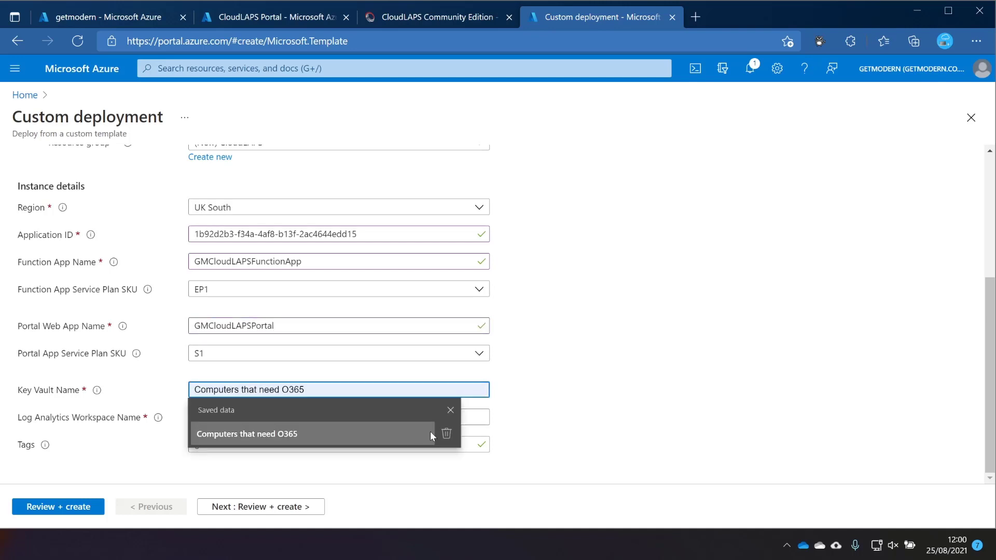
pyautogui.click(447, 434)
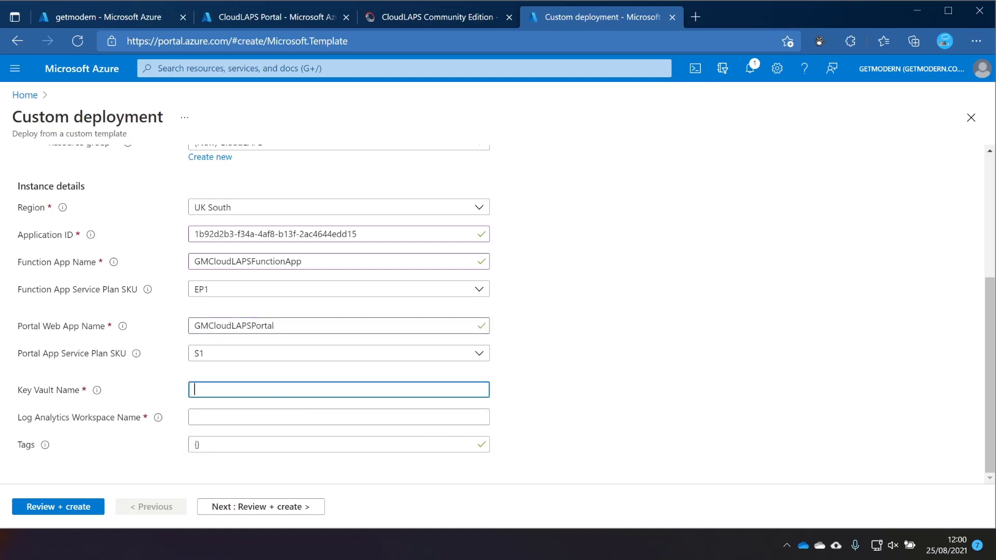
pyautogui.write('GMCloiud')
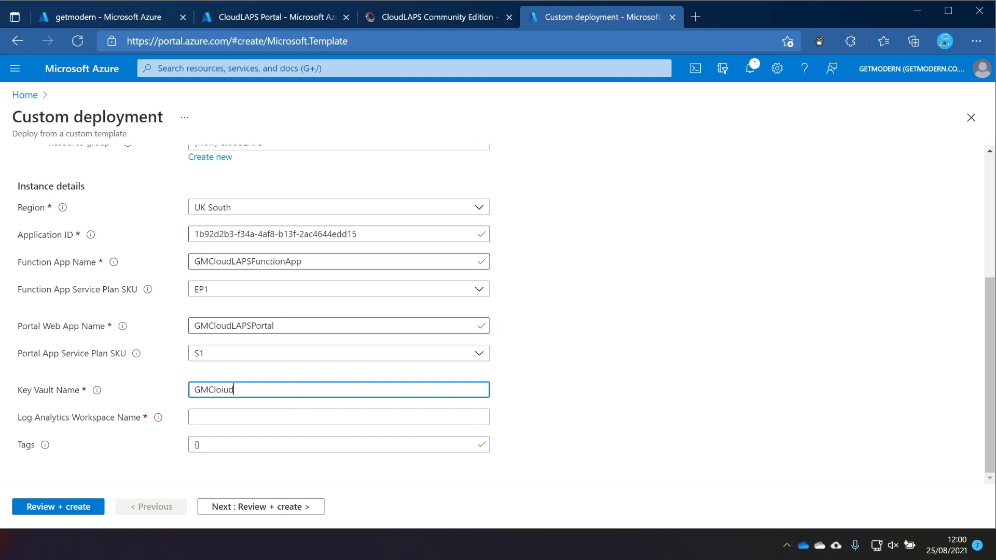
pyautogui.write('GMCloudLAPS')
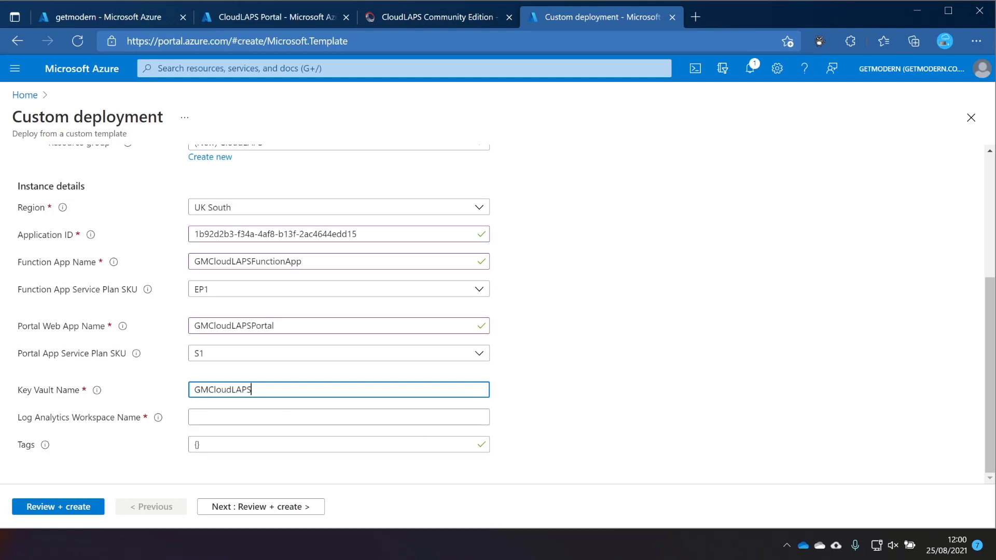
pyautogui.write('KeyVault')
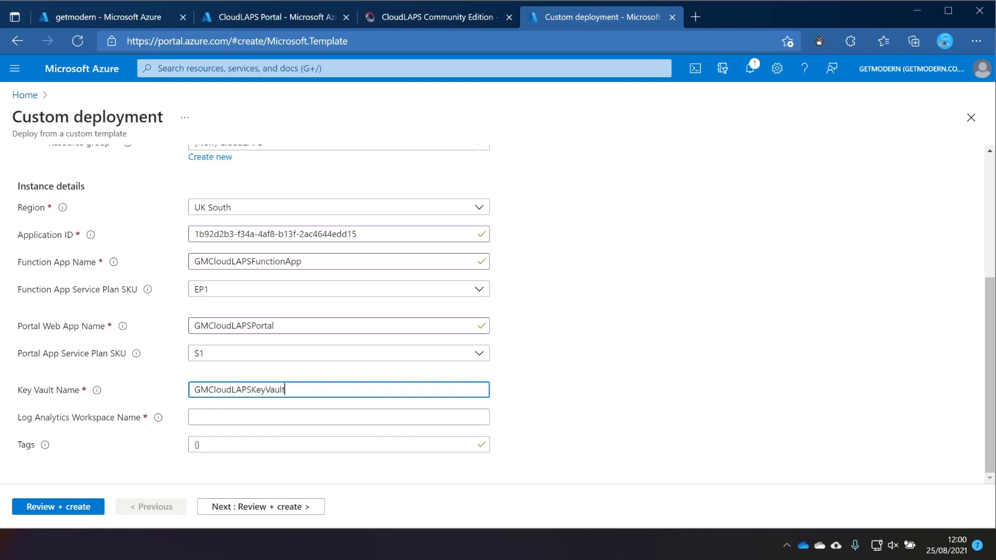
# Name the Log Analytics workspace GMCloudLAPSWorkspace and run Review + create validation
pyautogui.doubleClick(221, 390)
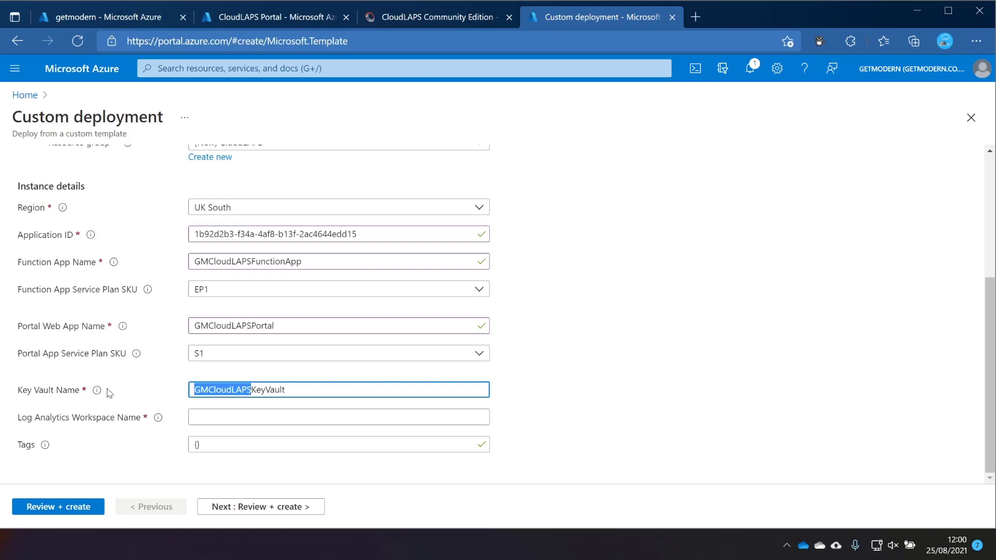
pyautogui.write('GMCloudLAPS')
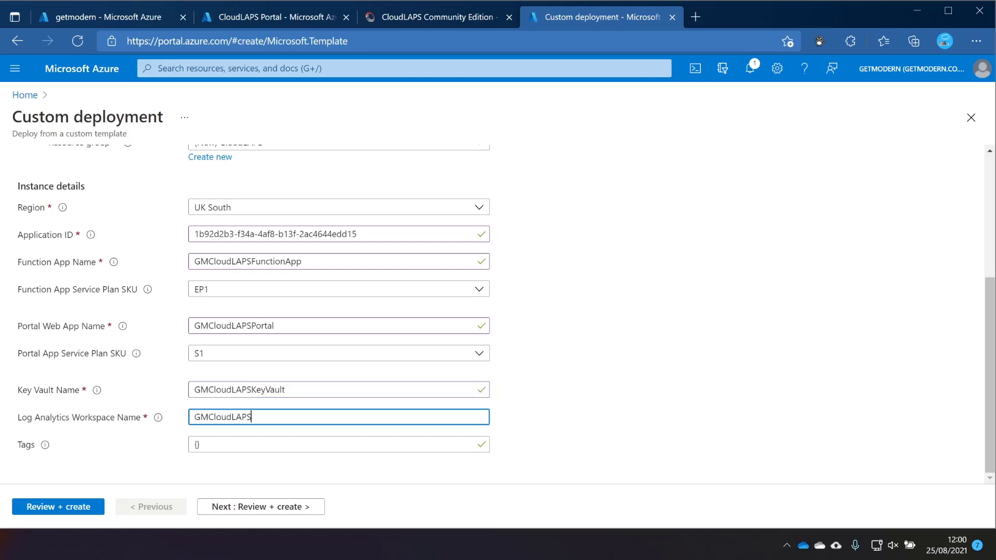
pyautogui.write('Workspace')
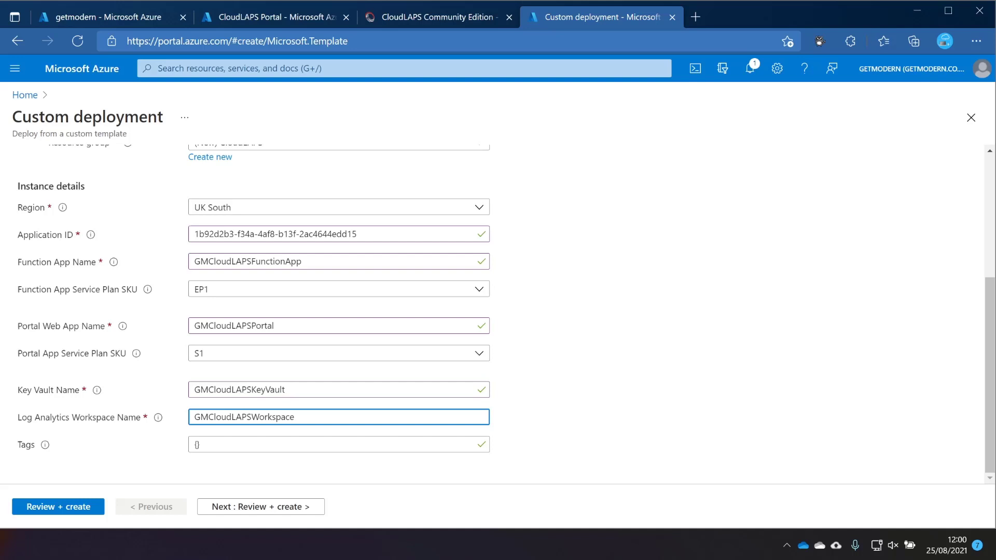
pyautogui.click(57, 506)
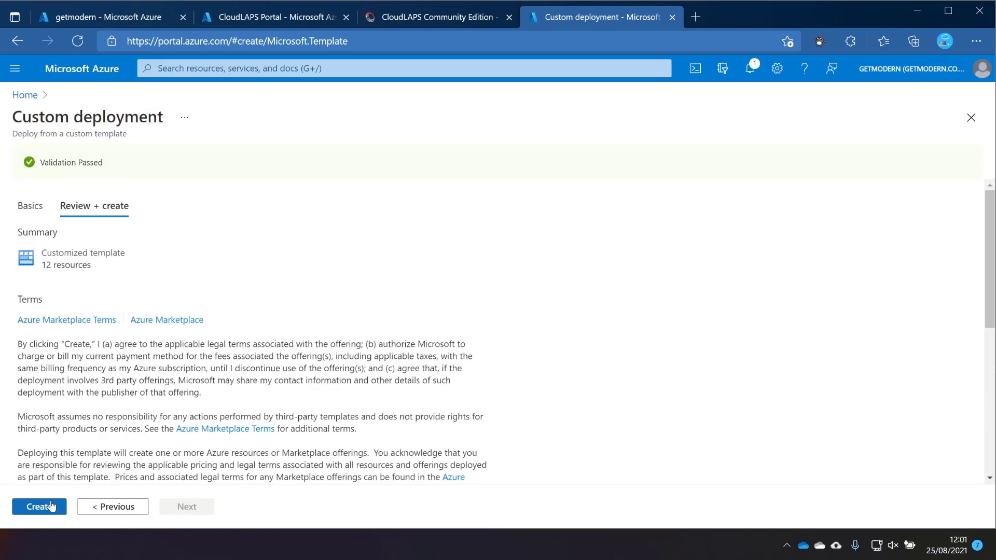
# Create the CloudLAPS deployment, then open the GMCloudLAPSPortal app service in the CloudLAPS resource group
pyautogui.click(39, 506)
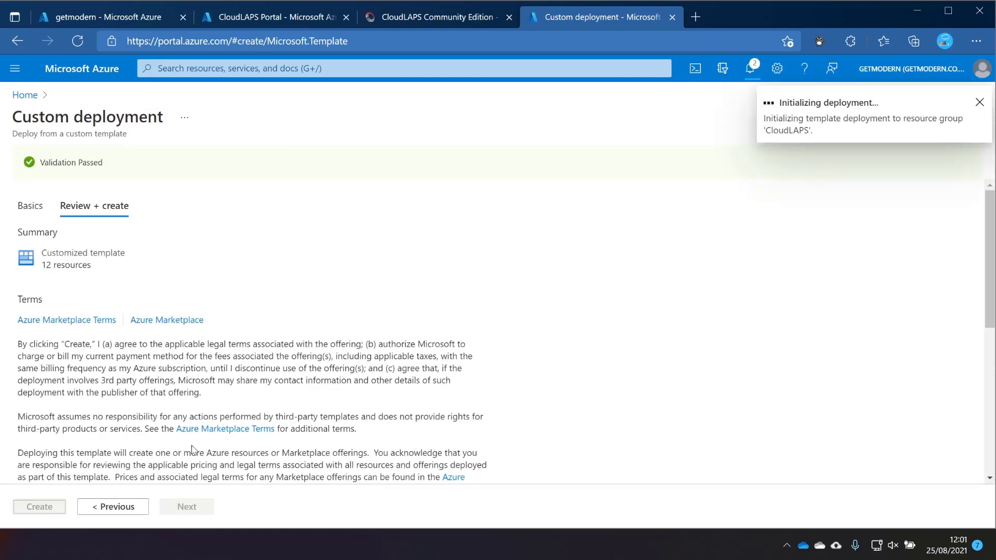
pyautogui.click(39, 506)
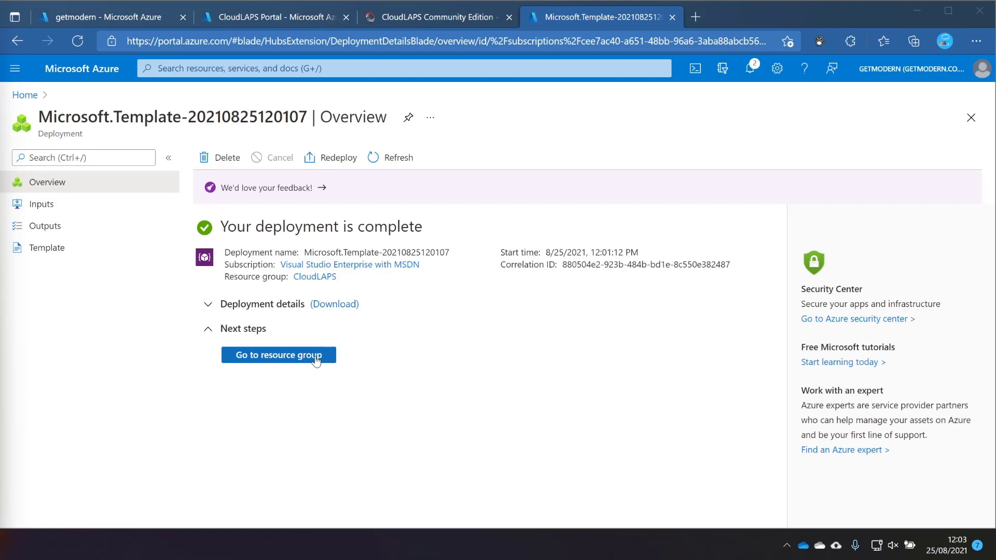
pyautogui.click(277, 354)
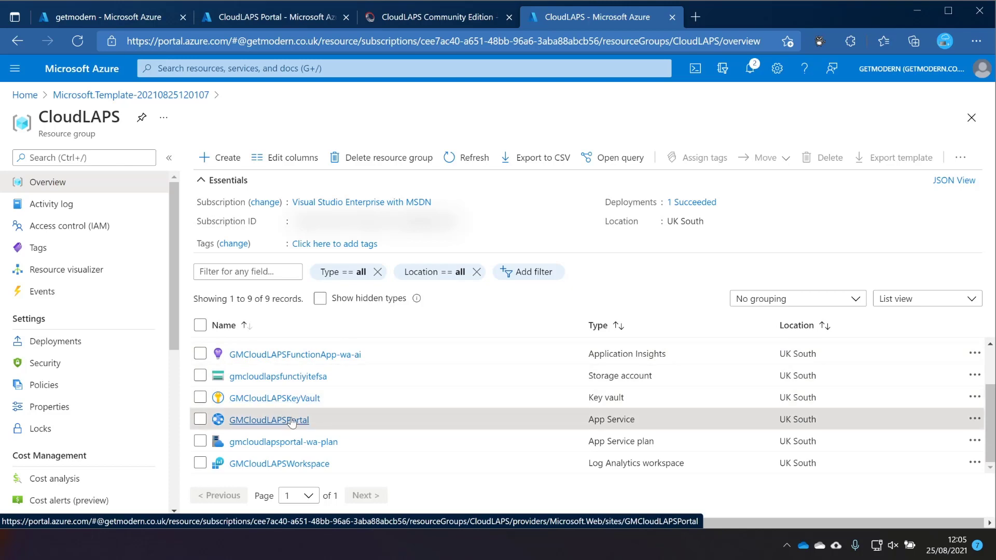
pyautogui.click(268, 420)
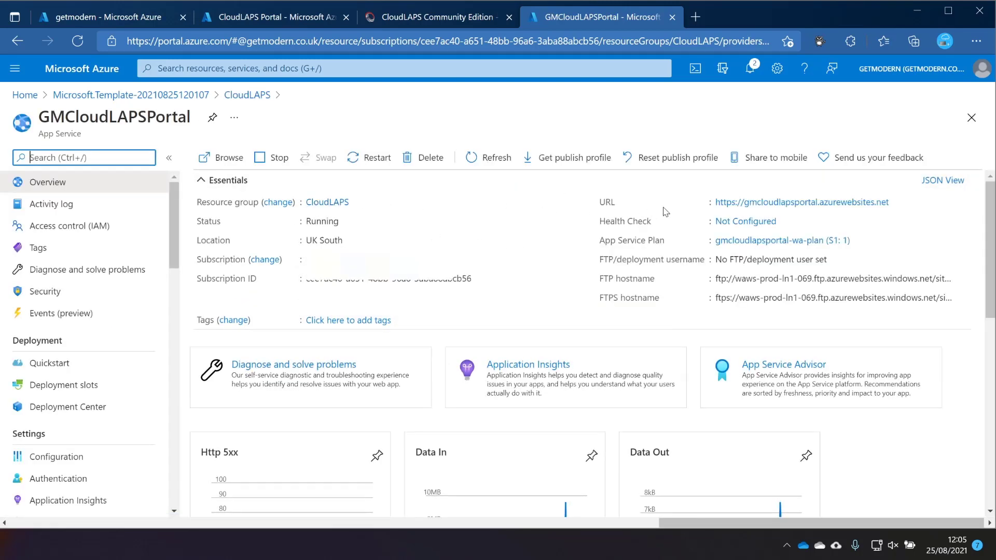
pyautogui.moveTo(801, 202)
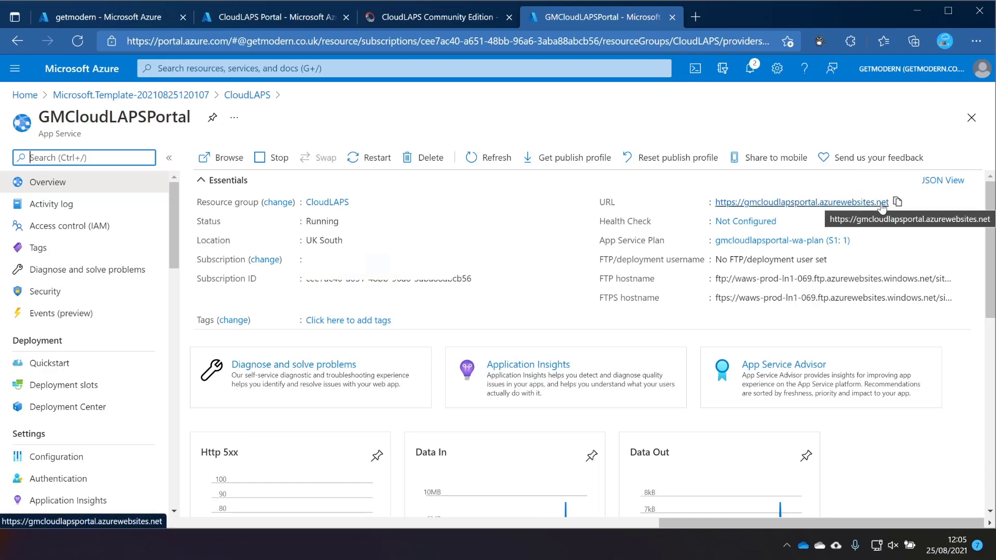
pyautogui.moveTo(461, 226)
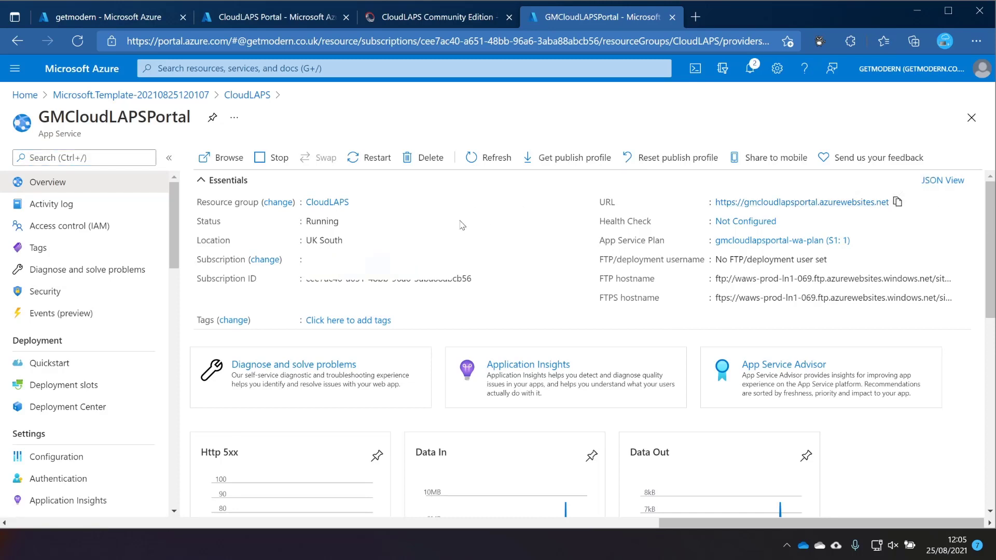
pyautogui.moveTo(283, 207)
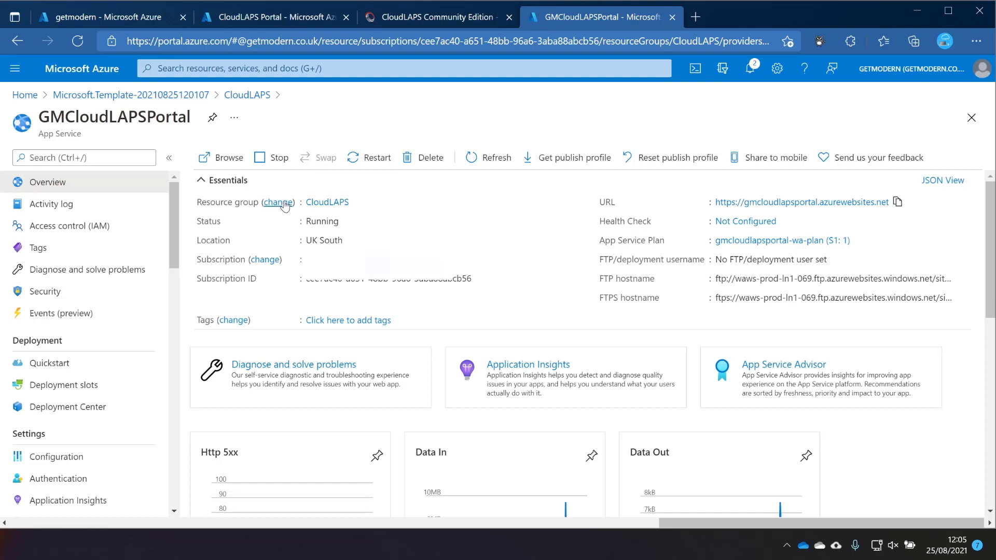
pyautogui.moveTo(131, 95)
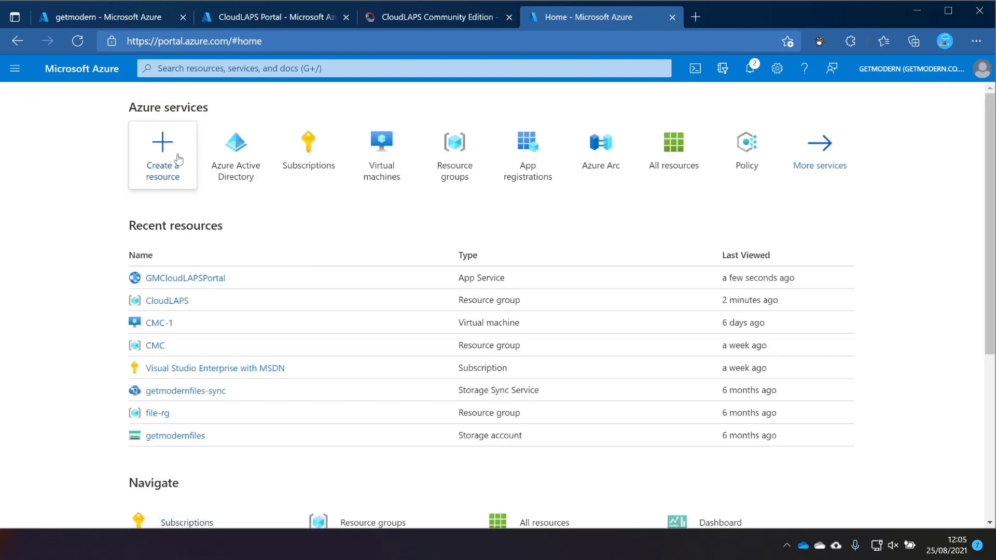
# Open the CloudLAPS Portal app registration's Authentication settings
pyautogui.click(235, 152)
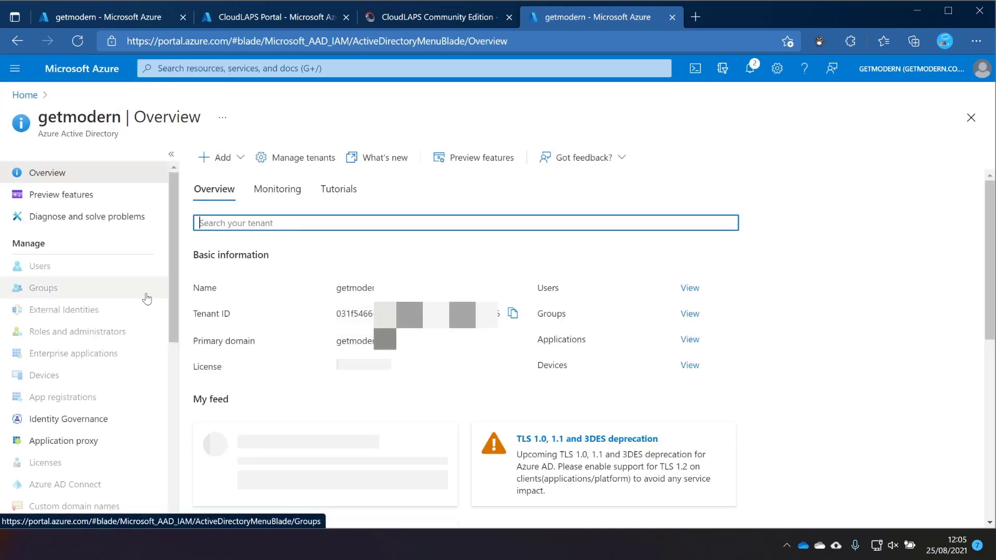
pyautogui.click(62, 418)
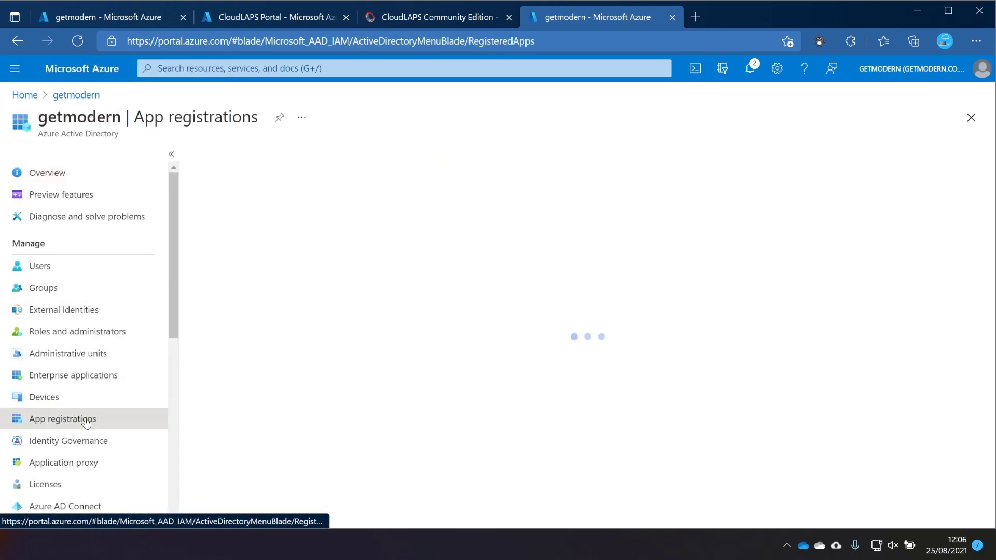
pyautogui.click(62, 419)
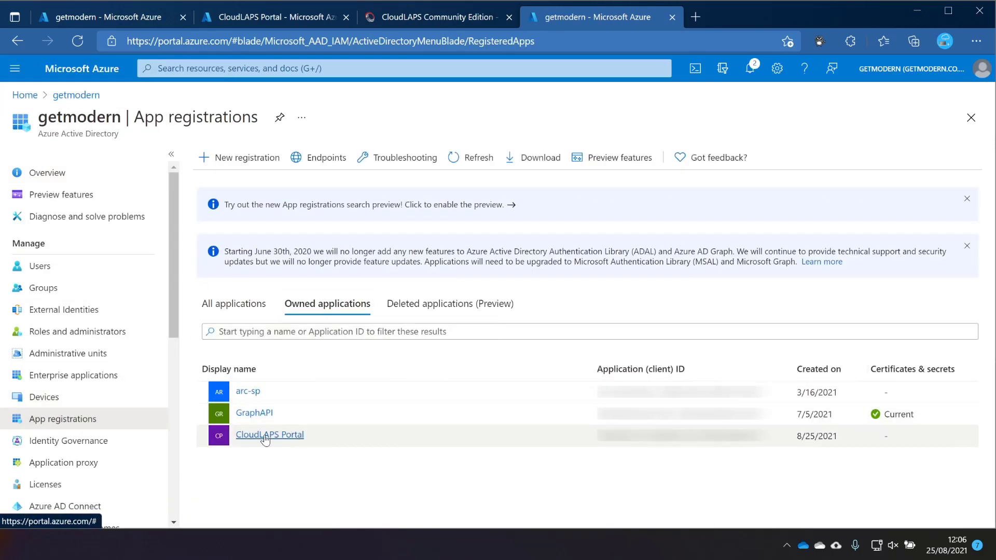
pyautogui.click(269, 435)
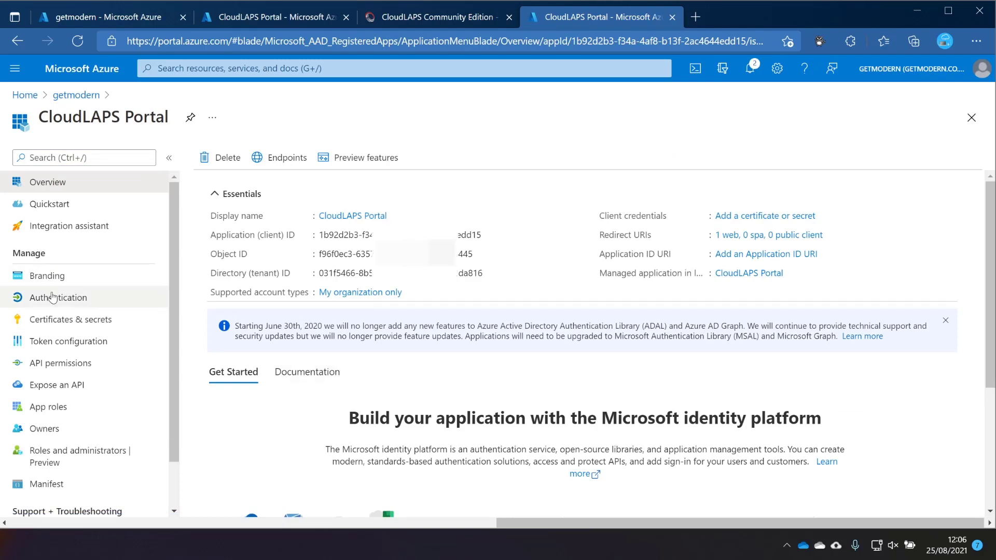
pyautogui.click(58, 297)
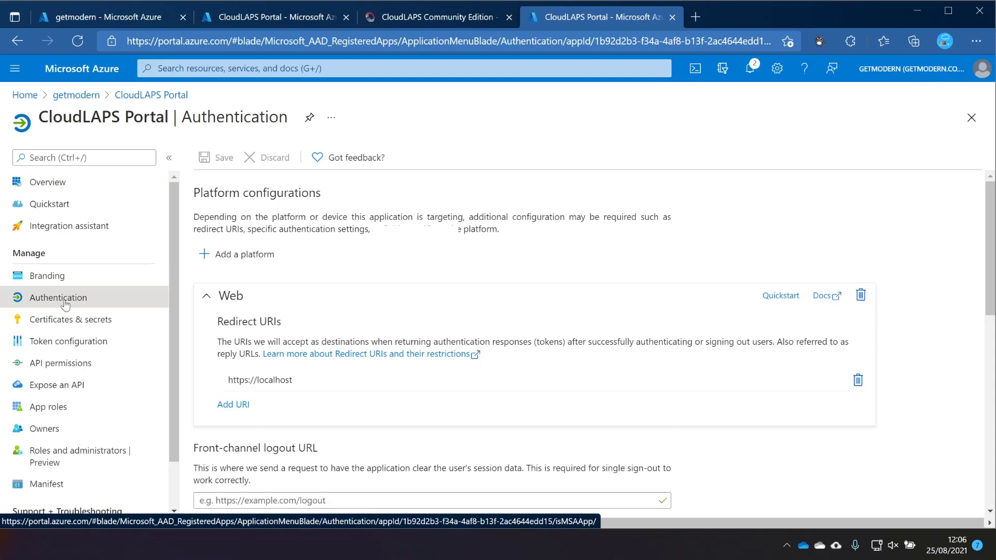
pyautogui.scroll(-3)
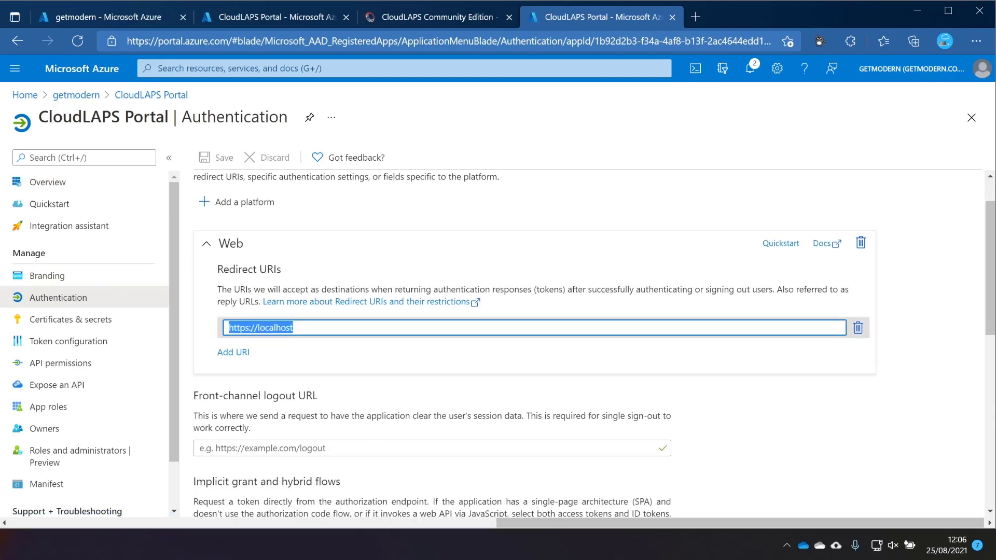
pyautogui.write('https://gmcloudlapsportal.azurewebsites.net')
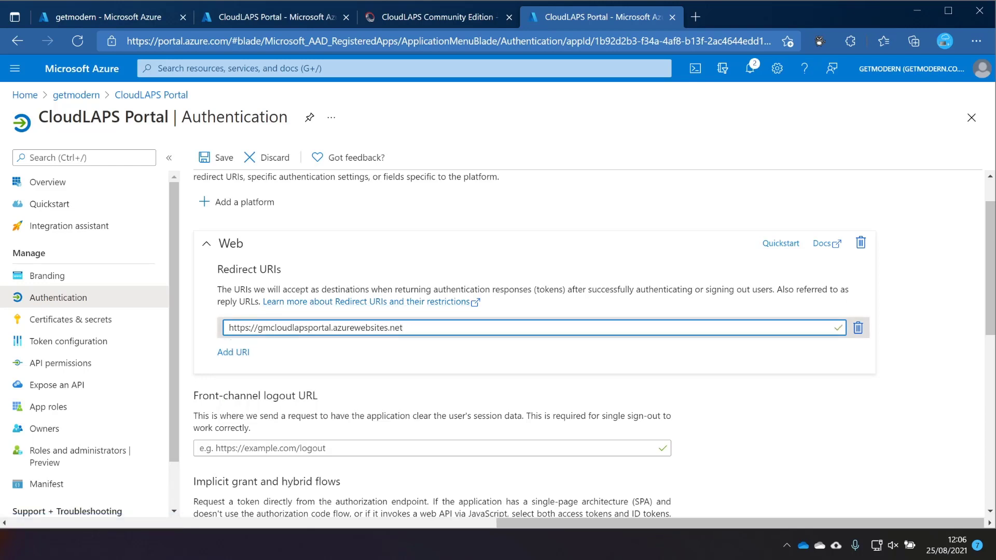
pyautogui.write('/sig')
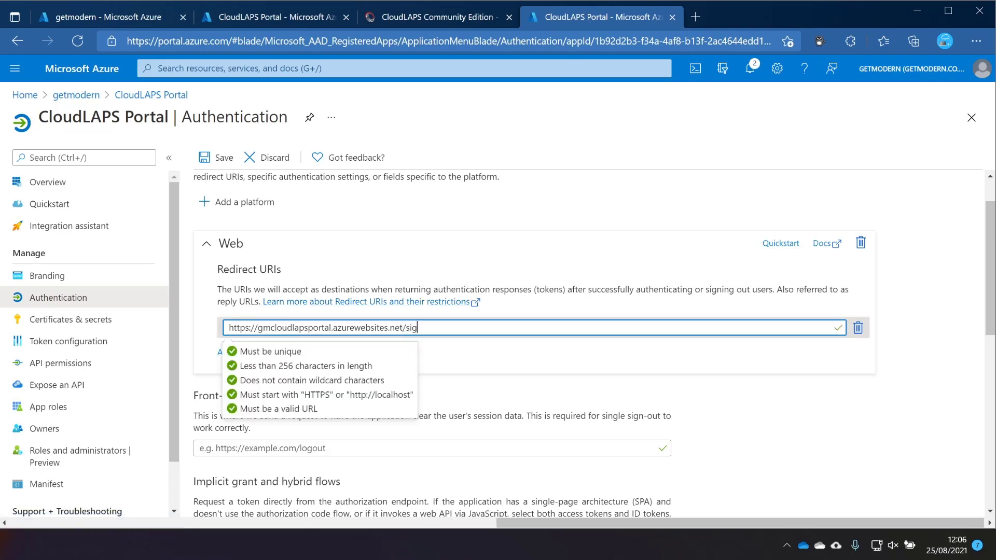
pyautogui.write('nin')
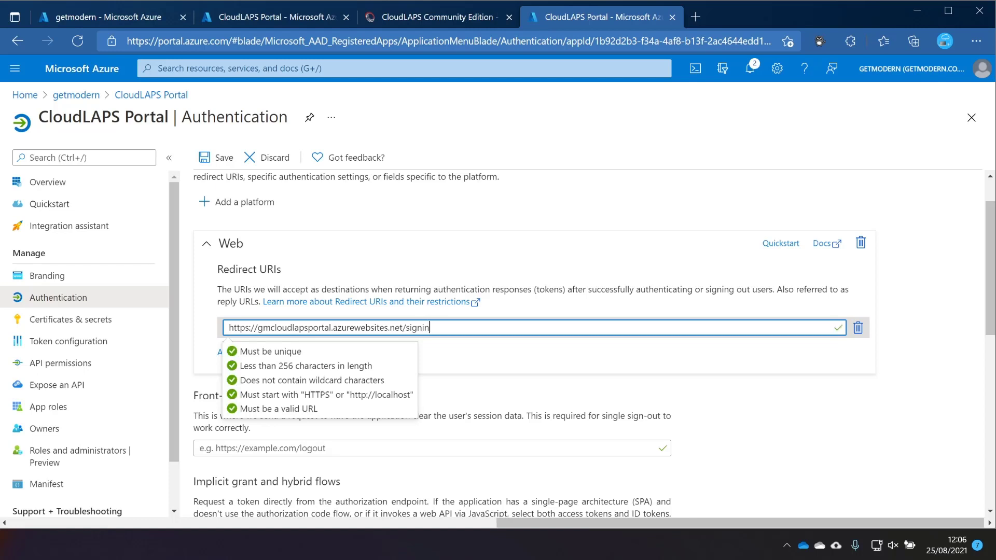
pyautogui.write('-oidc')
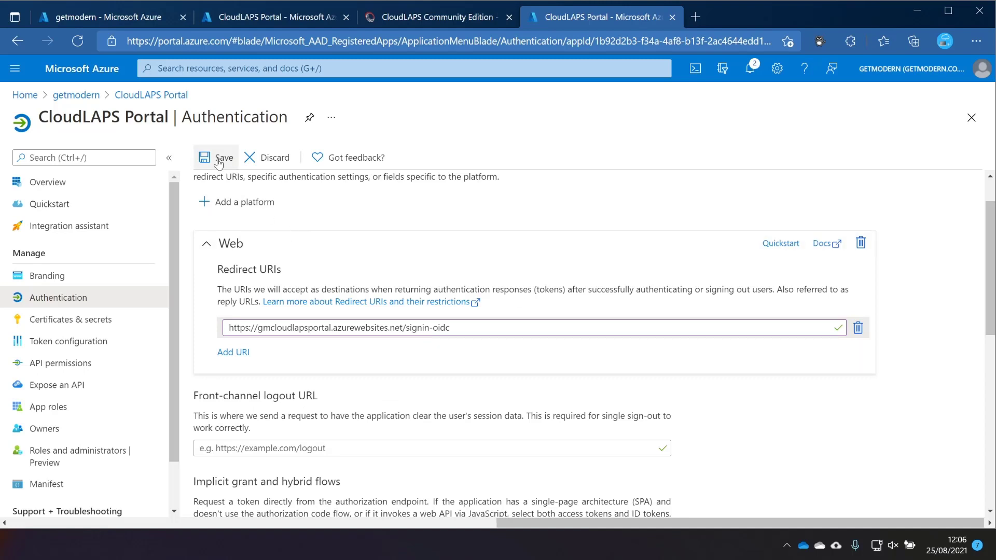
# Save the new redirect URI and enter the portal's signout-oidc front-channel logout URL
pyautogui.click(216, 156)
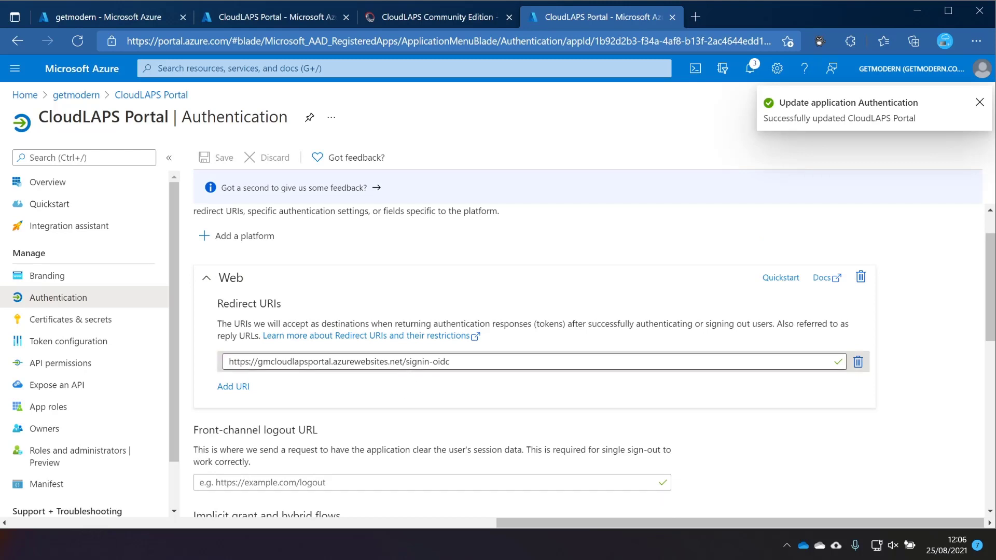
pyautogui.click(979, 102)
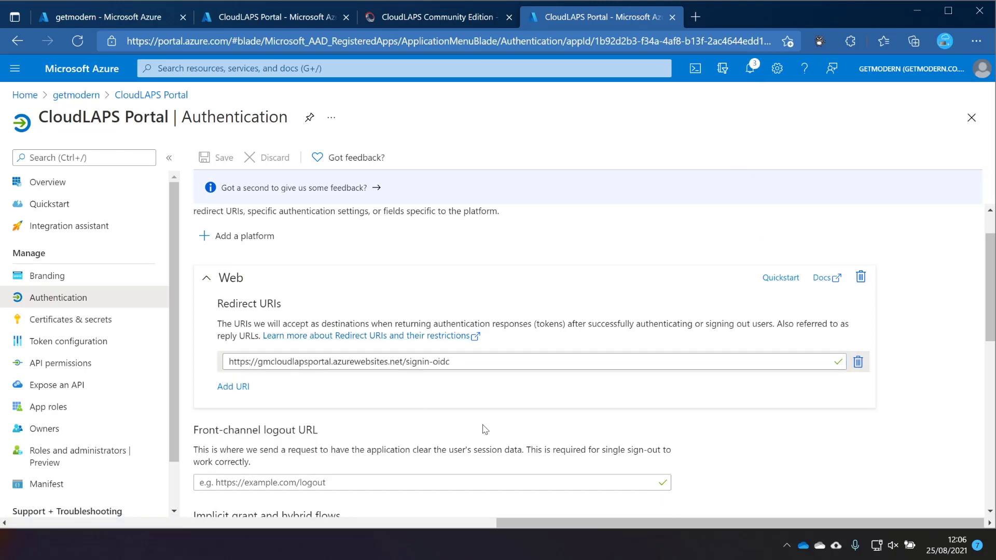
pyautogui.scroll(-3)
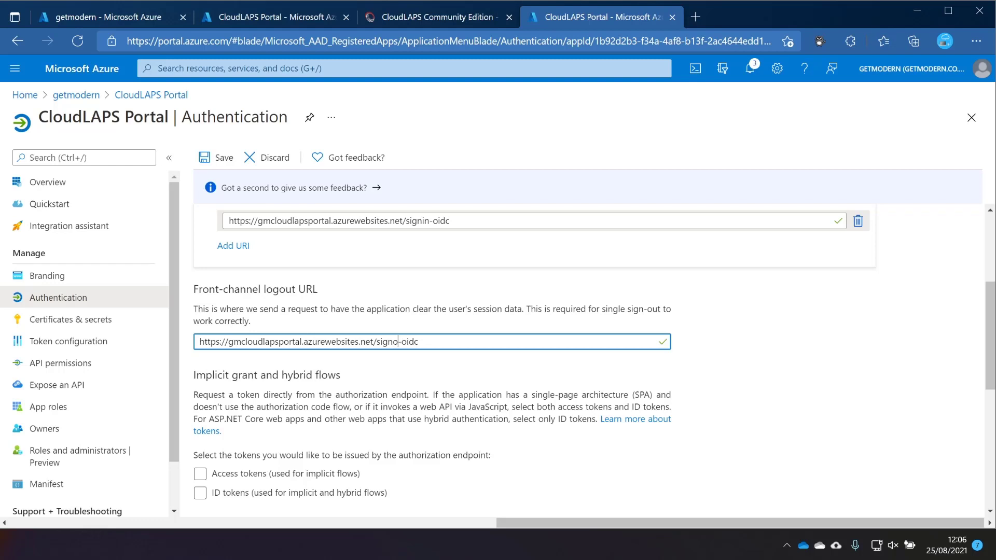
pyautogui.write('ut')
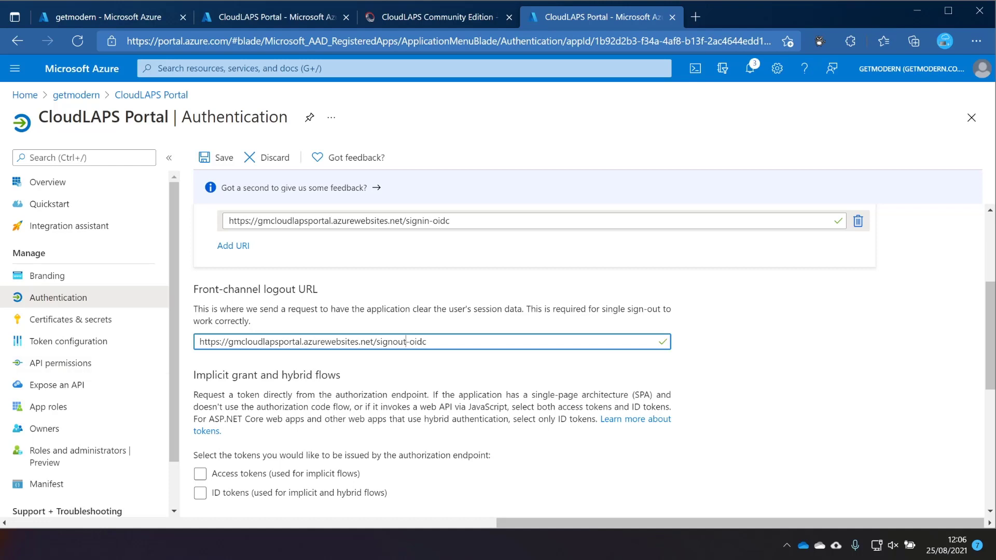
# Enable ID tokens issued by the authorization endpoint
pyautogui.scroll(-3)
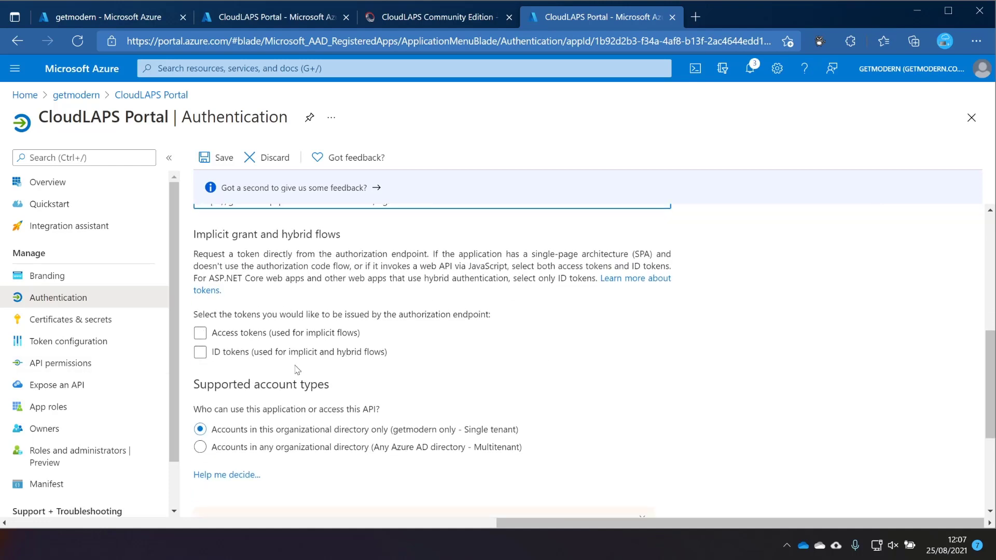
pyautogui.click(200, 351)
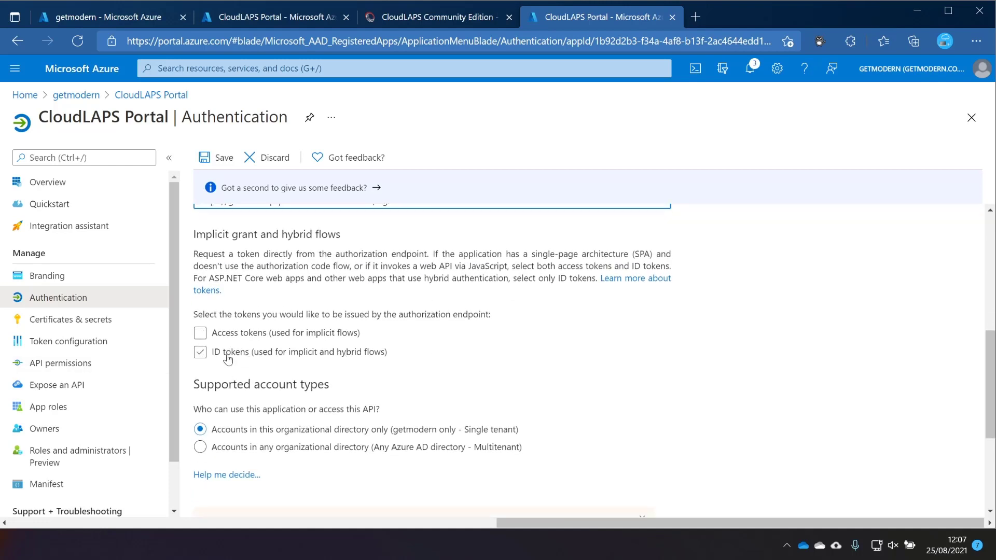
pyautogui.click(199, 351)
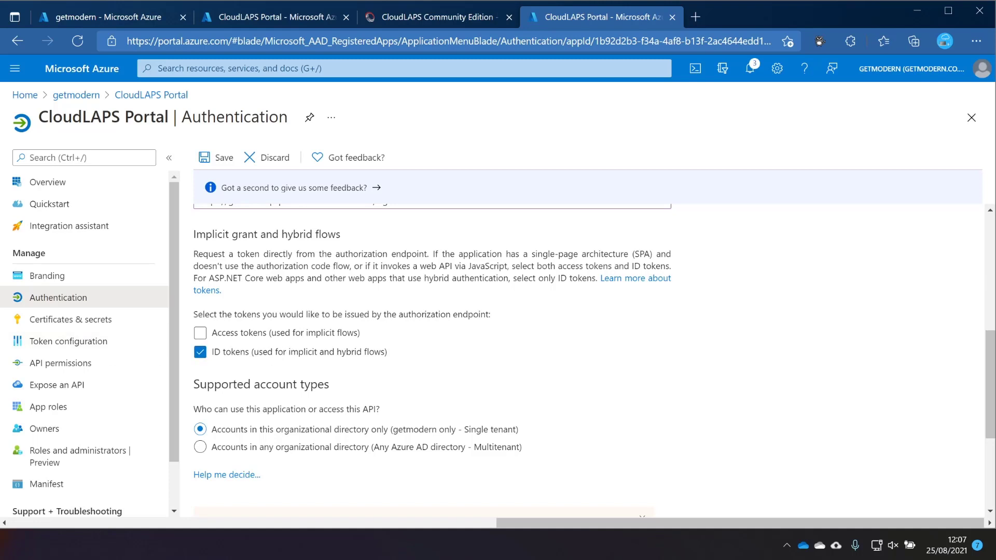
pyautogui.click(437, 17)
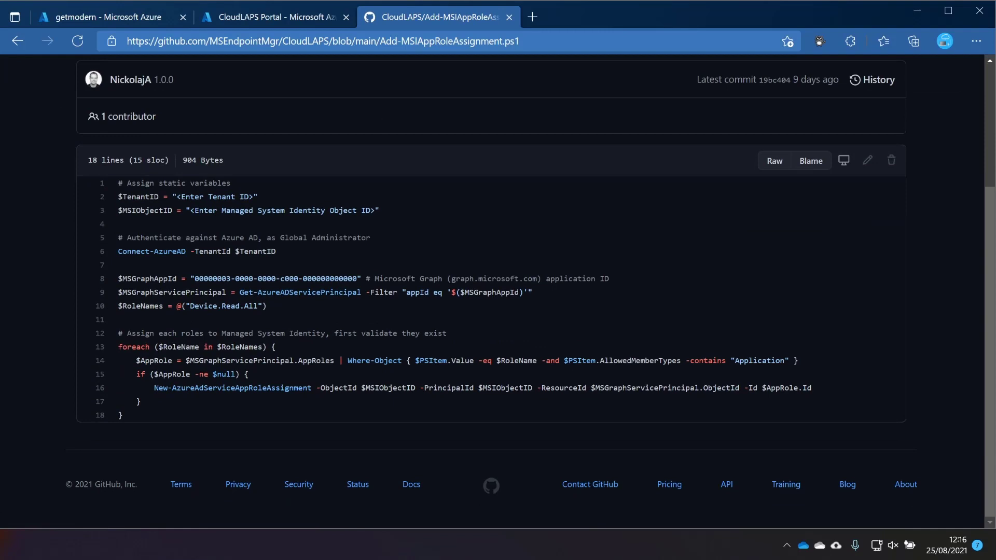
# Copy the Add-MSIAppRoleAssignment.ps1 code from GitHub into an untitled VS Code file
pyautogui.moveTo(118, 196); pyautogui.dragTo(121, 415)
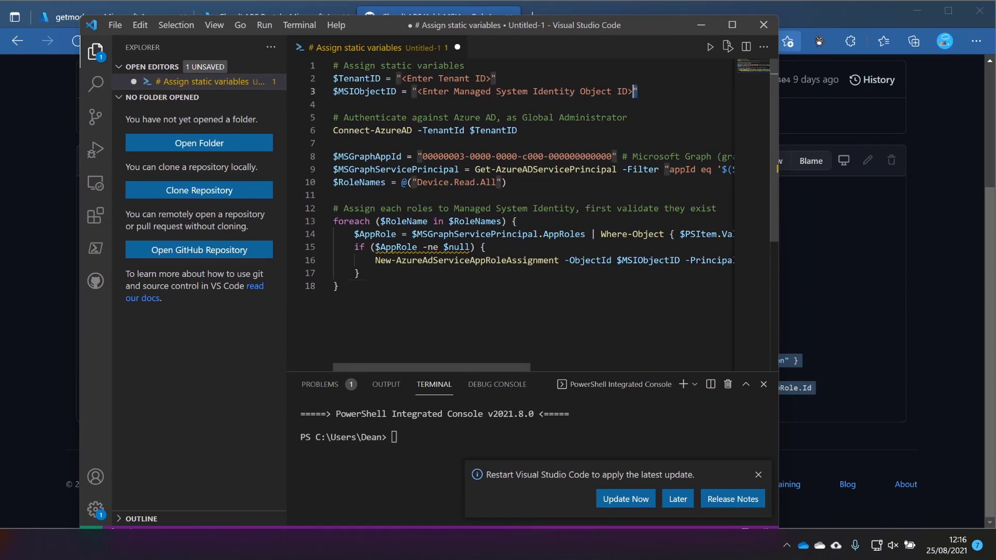
pyautogui.moveTo(333, 79); pyautogui.dragTo(635, 90)
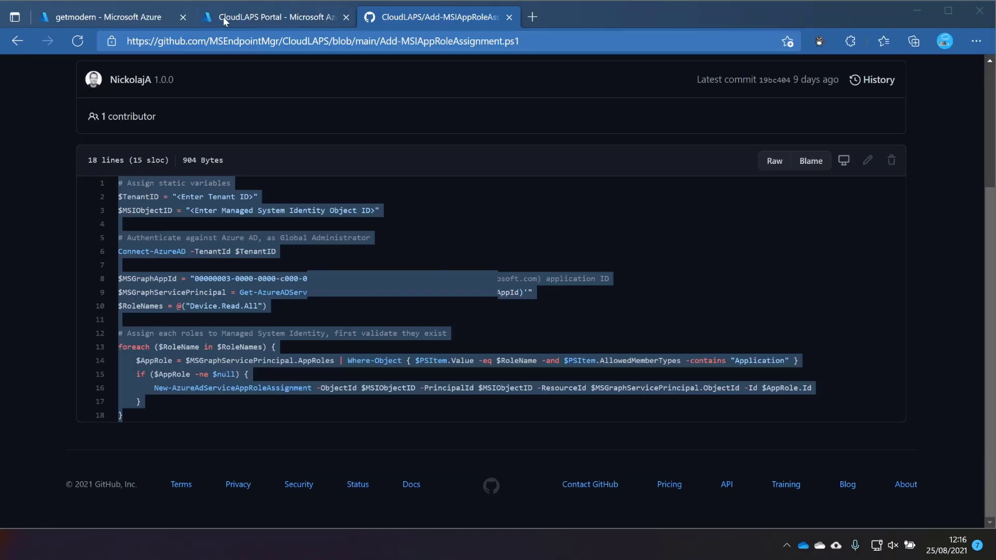
# From the CloudLAPS Portal tab, copy the directory's Tenant ID from the Azure AD Overview
pyautogui.click(273, 16)
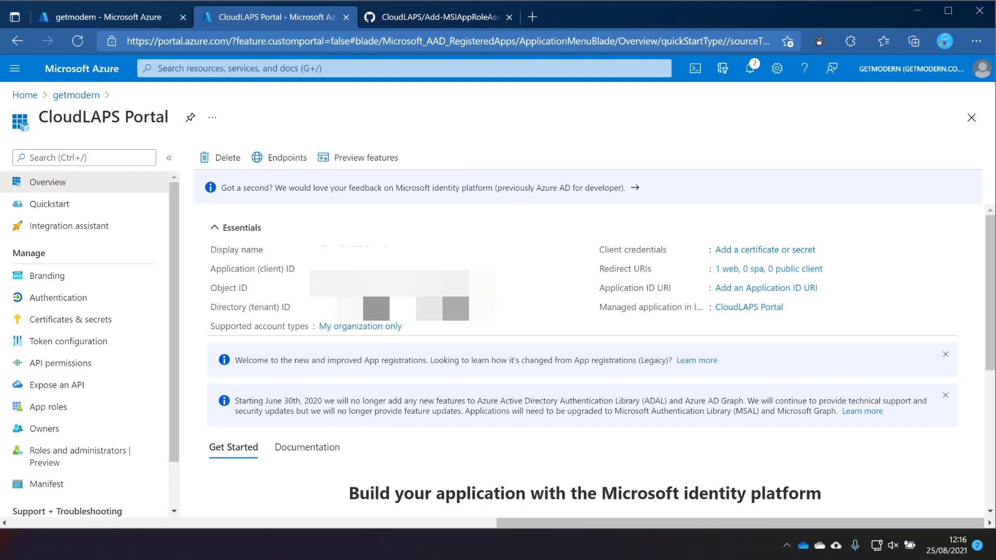
pyautogui.moveTo(604, 271)
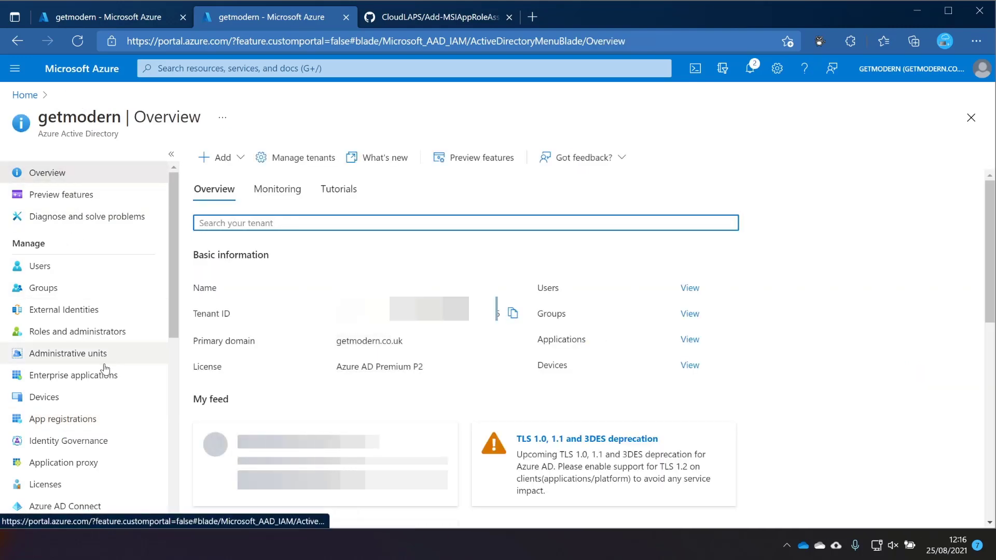
pyautogui.click(512, 314)
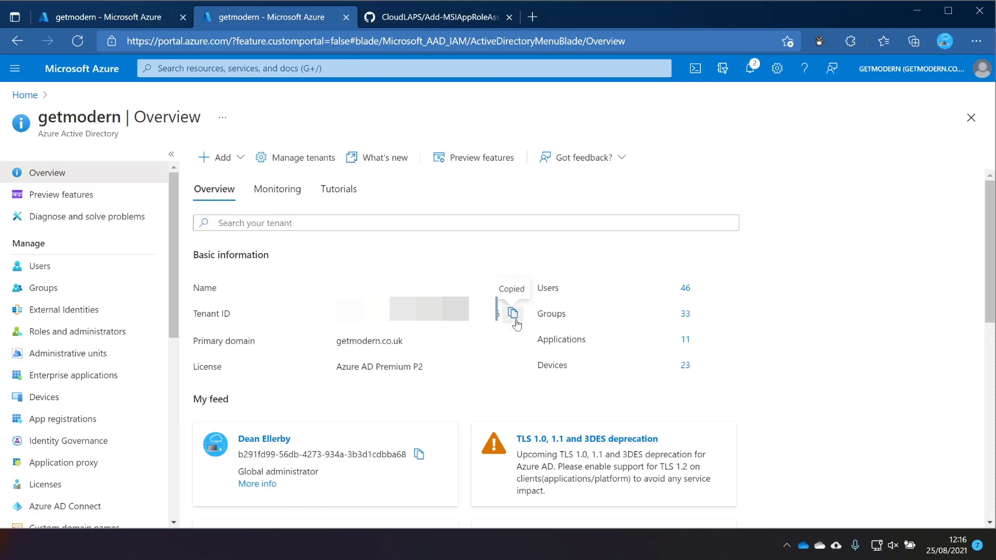
pyautogui.click(512, 313)
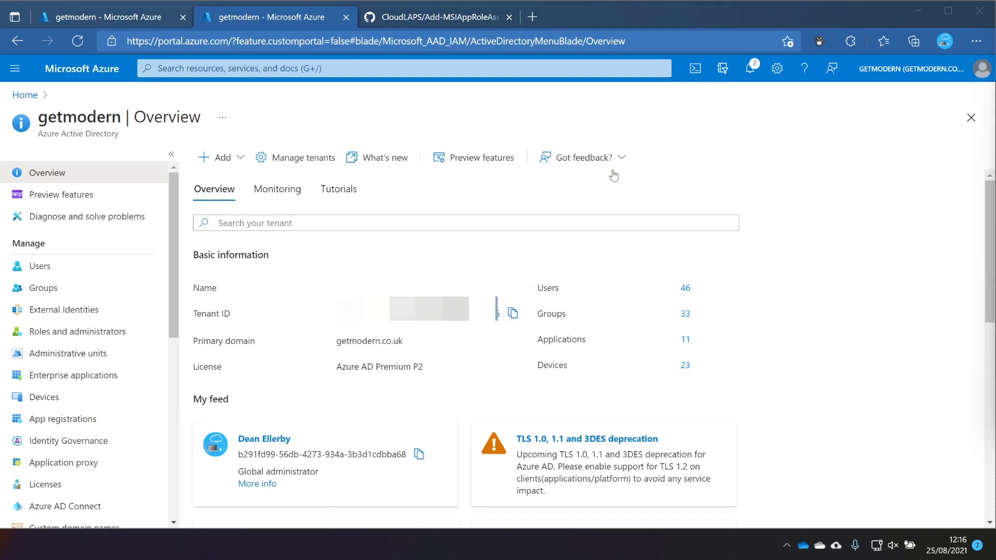
pyautogui.moveTo(5, 255)
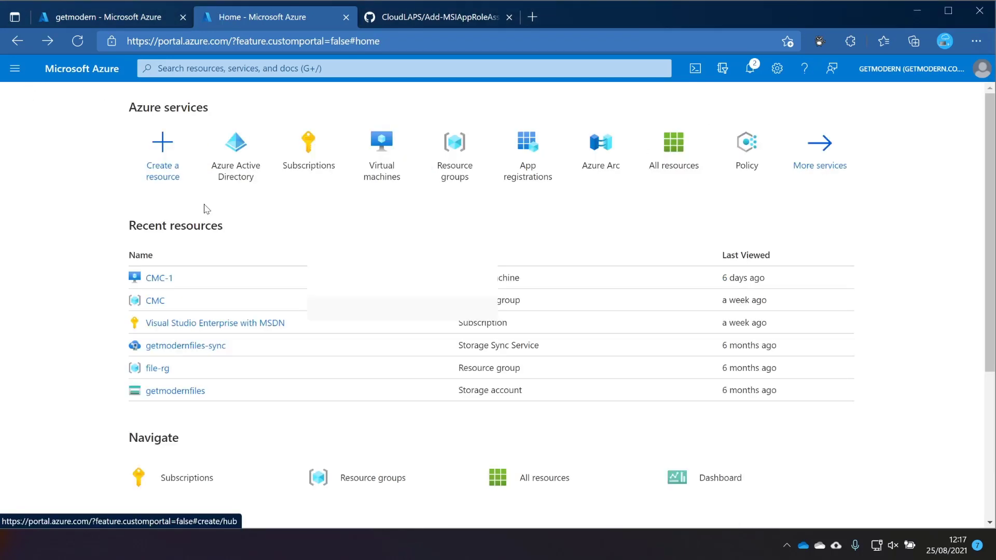
# Copy GMCloudLAPSFunctionApp's managed identity Object ID and save the edited role-assignment script
pyautogui.click(453, 152)
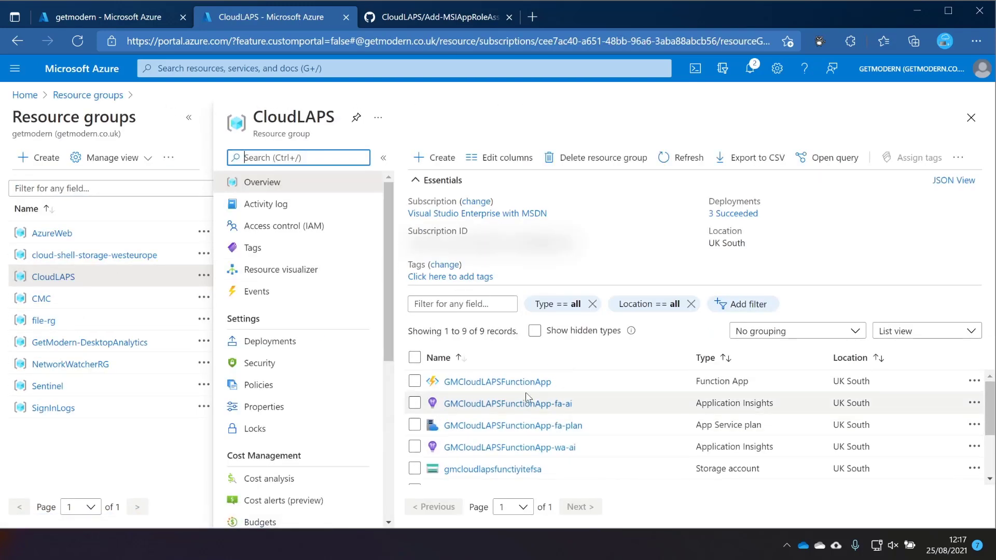
pyautogui.click(497, 382)
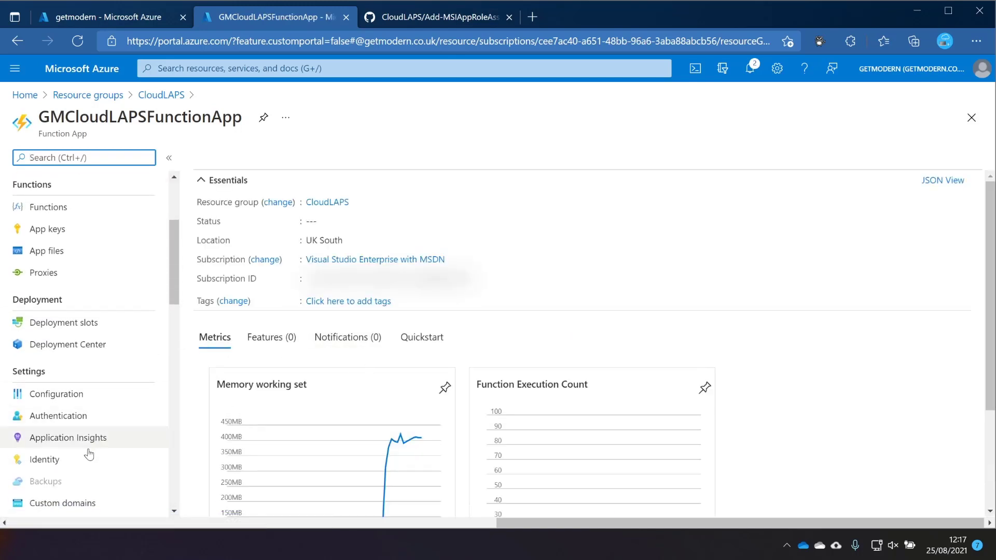
pyautogui.click(44, 459)
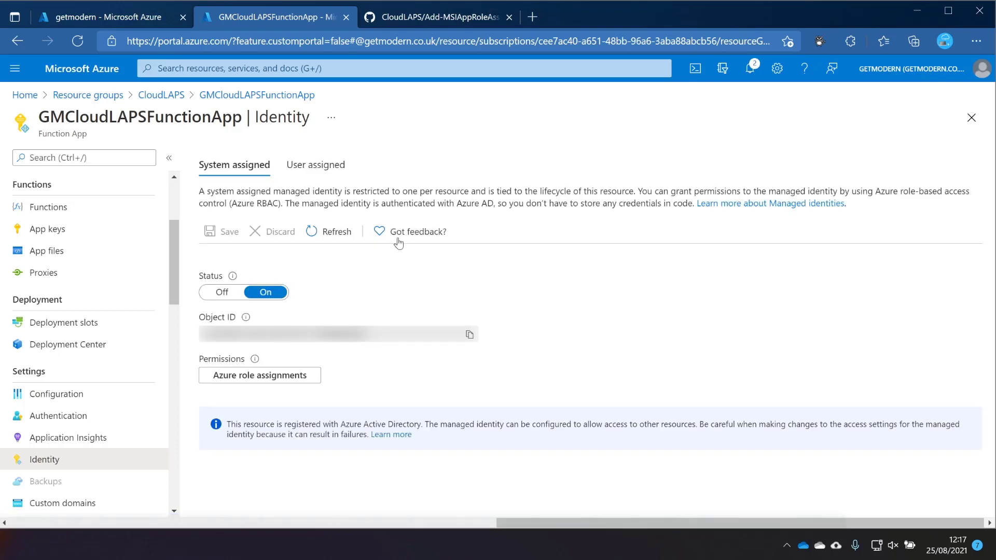
pyautogui.moveTo(467, 334)
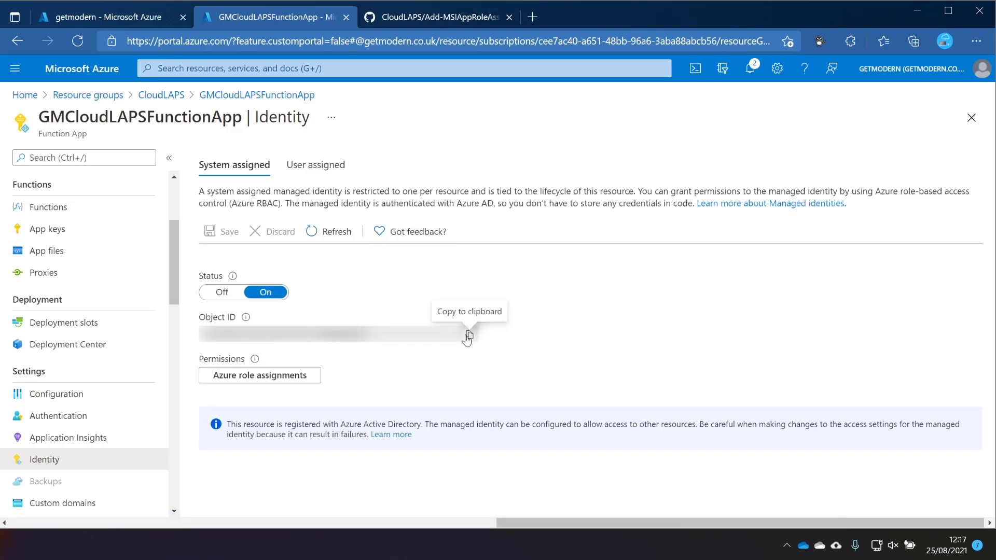
pyautogui.click(469, 333)
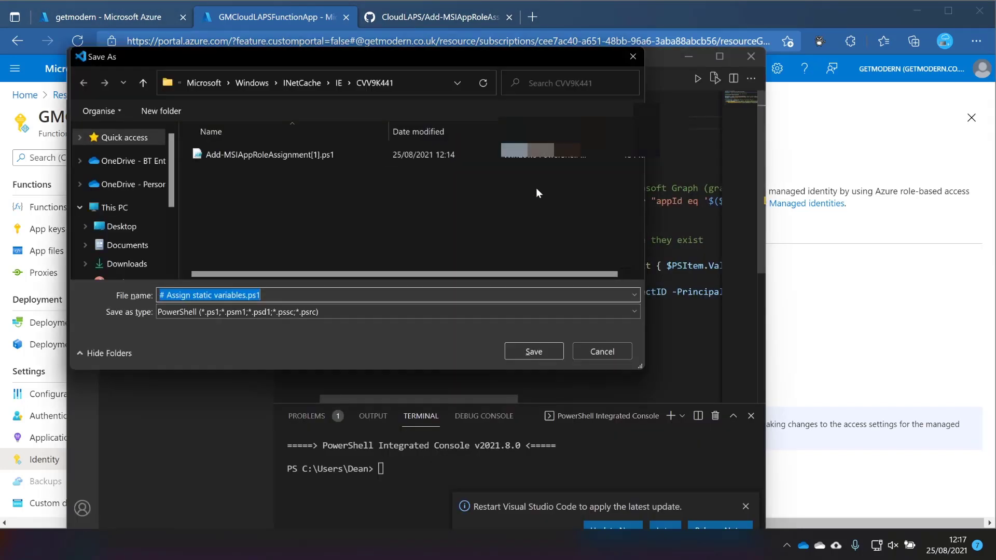
pyautogui.click(121, 227)
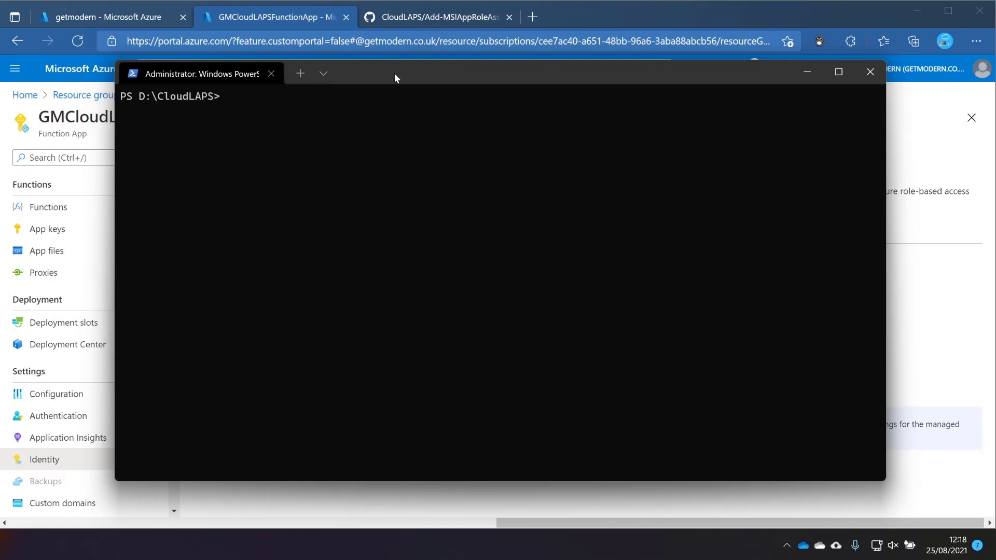
# Start an AzureAD module install in PowerShell, then cancel it with Ctrl+C
pyautogui.write('install-module')
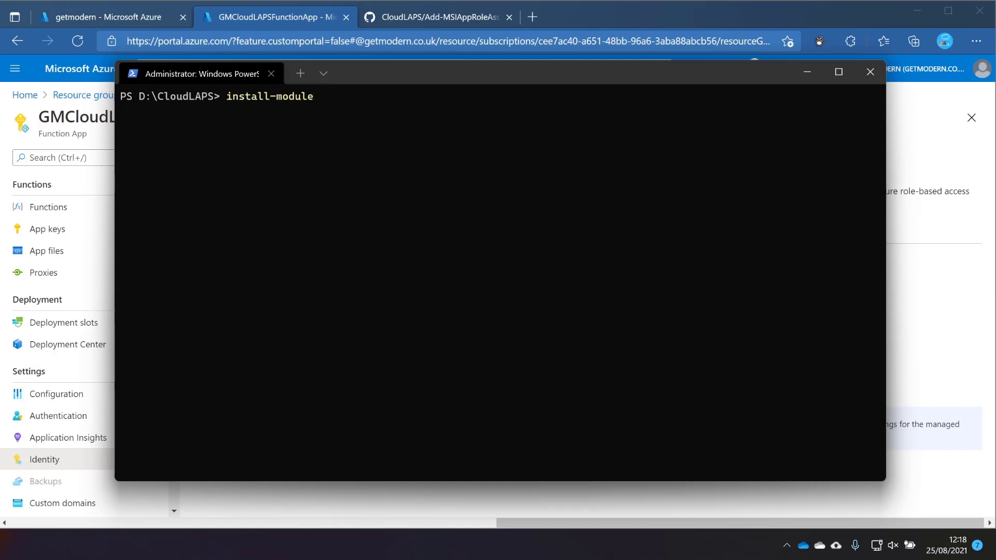
pyautogui.write('azuread')
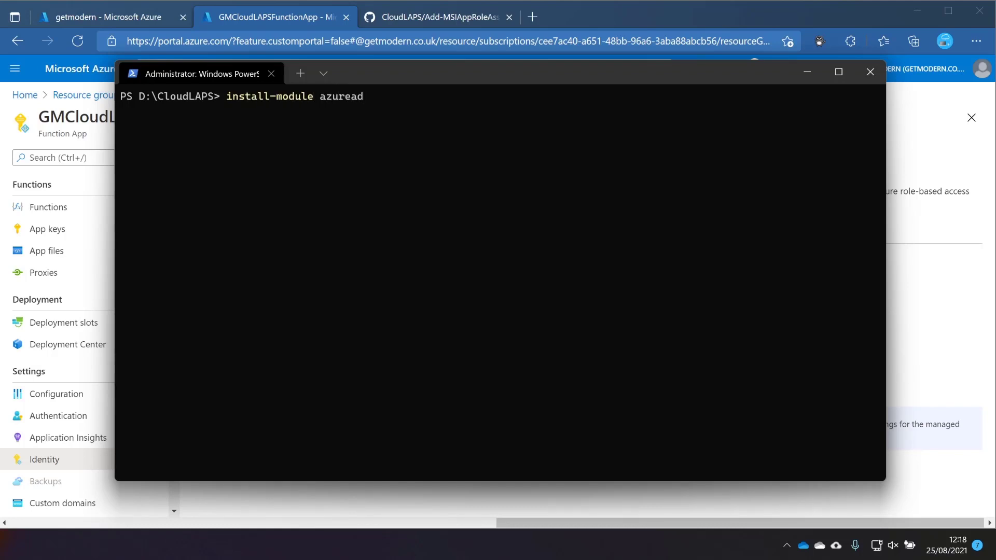
pyautogui.press('ctrl+c')
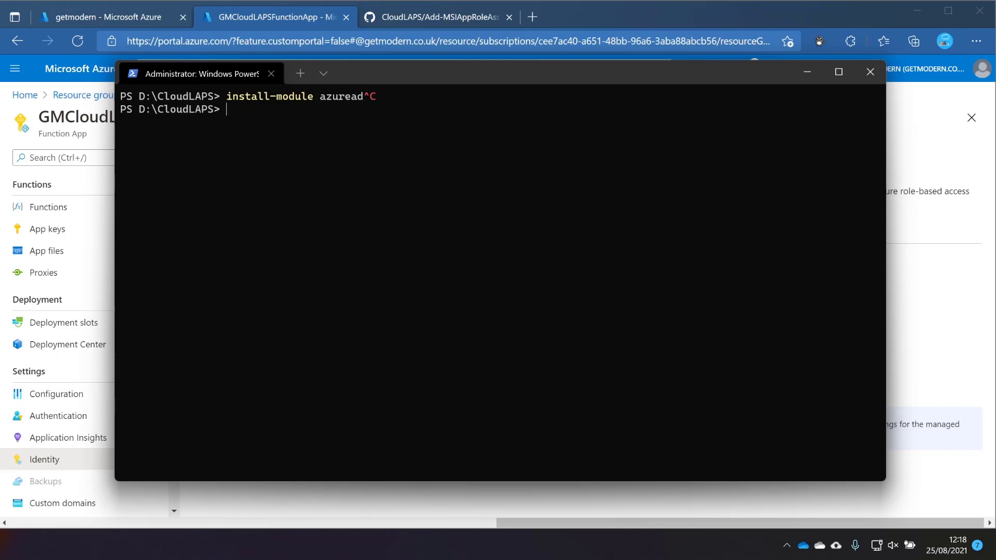
pyautogui.write('.\\Add-MSIAppRoleAssignment.ps1')
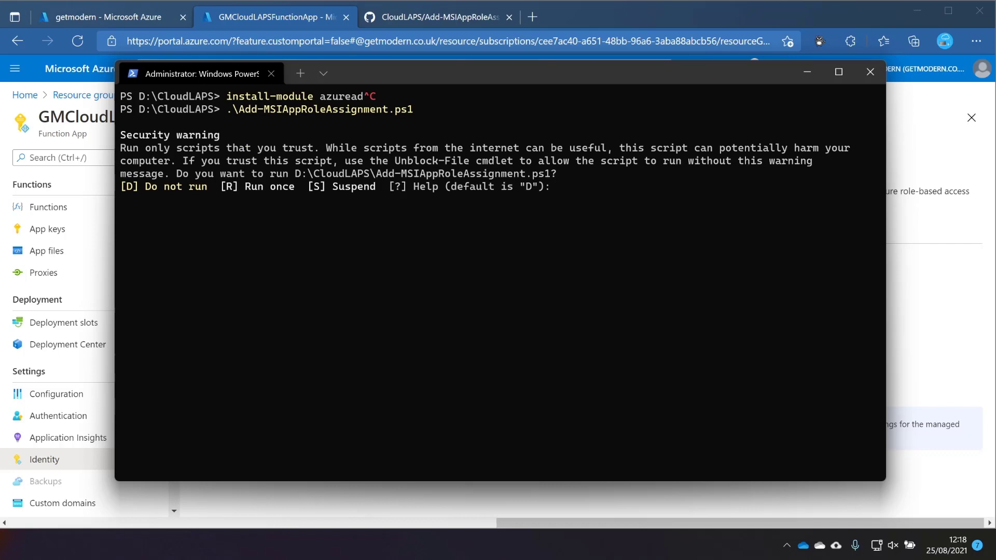
pyautogui.write('r')
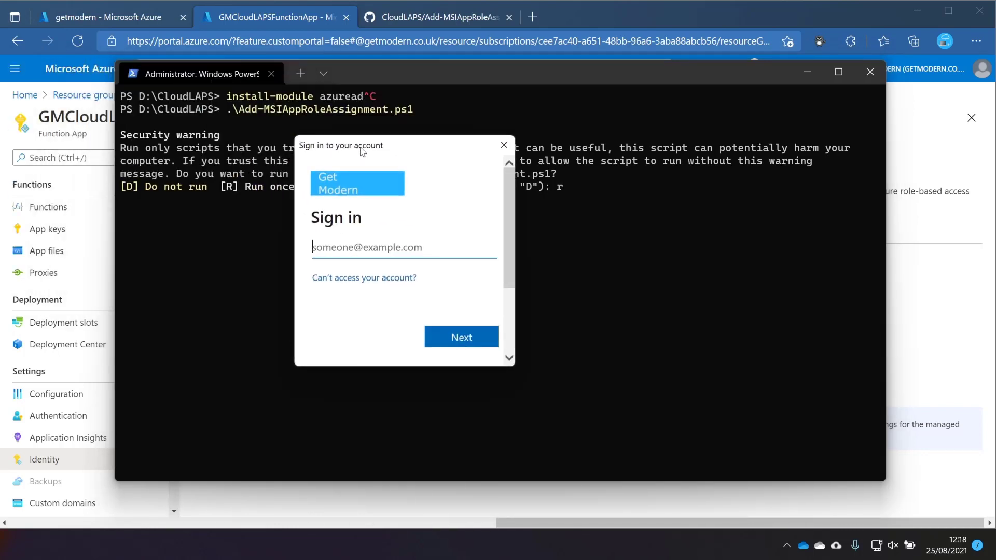
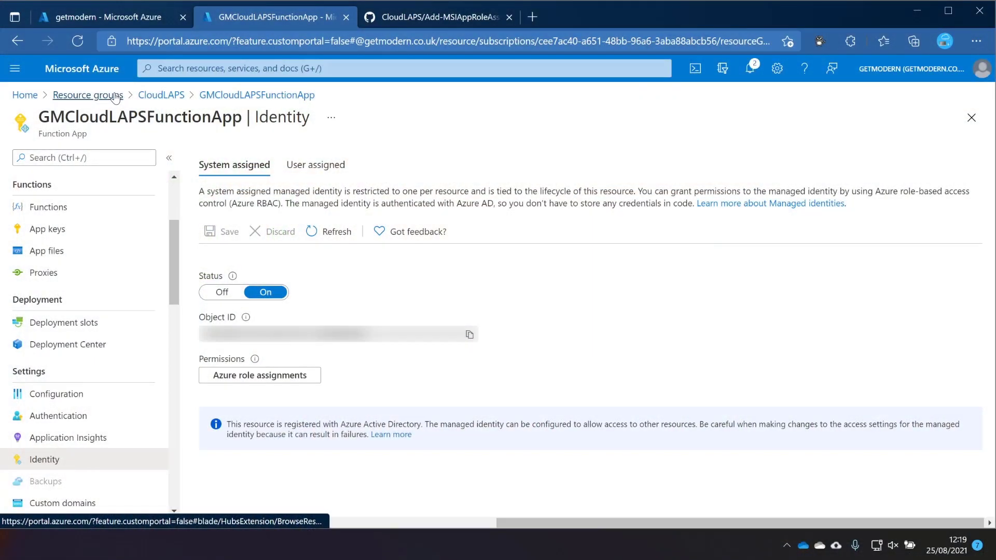
# From the CloudLAPS resource group, accept CloudLAPS Portal permissions on behalf of the organisation
pyautogui.click(88, 95)
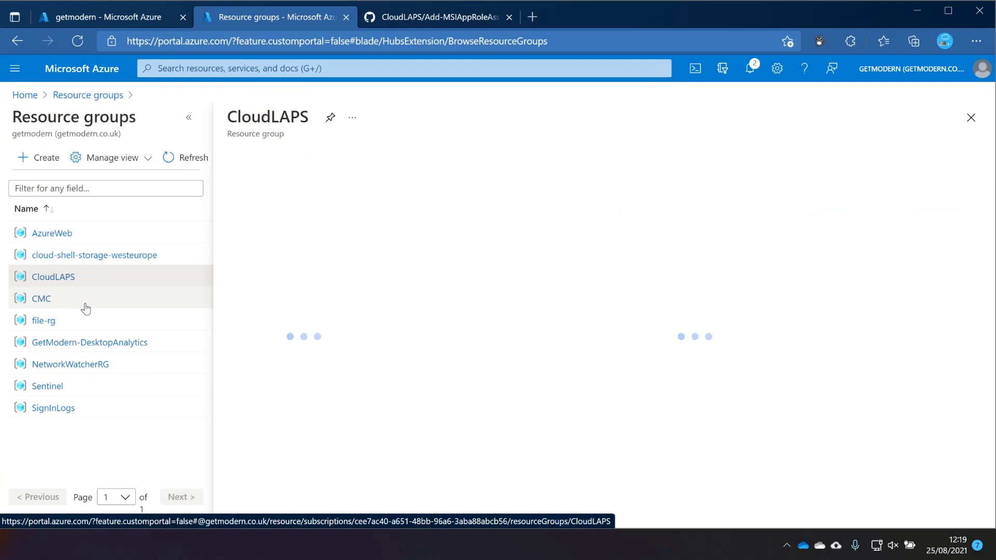
pyautogui.click(53, 277)
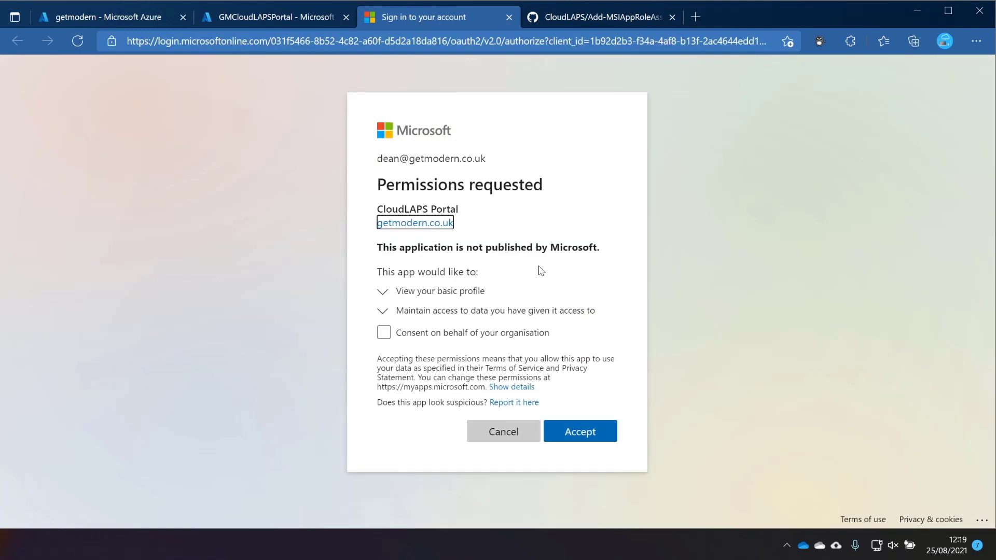
pyautogui.moveTo(481, 300)
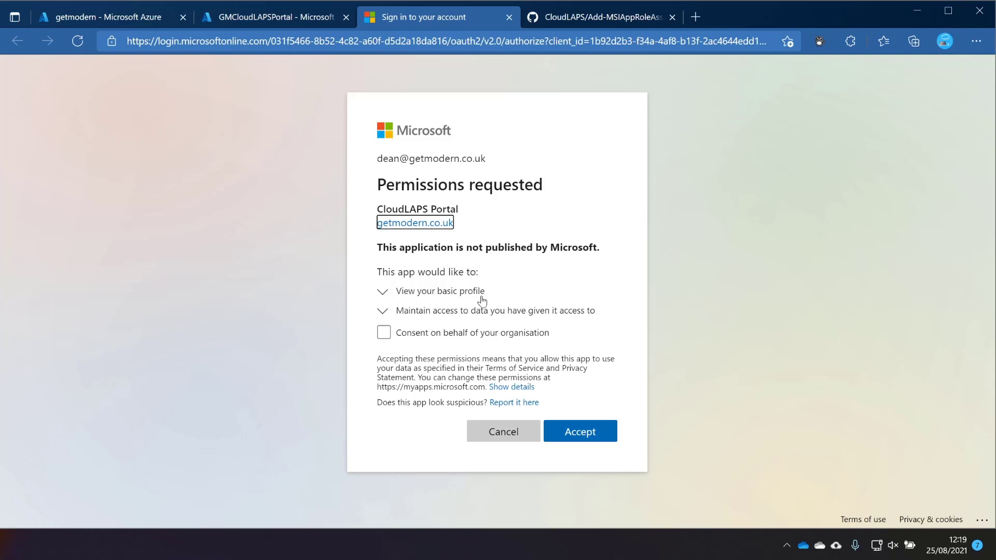
pyautogui.click(384, 332)
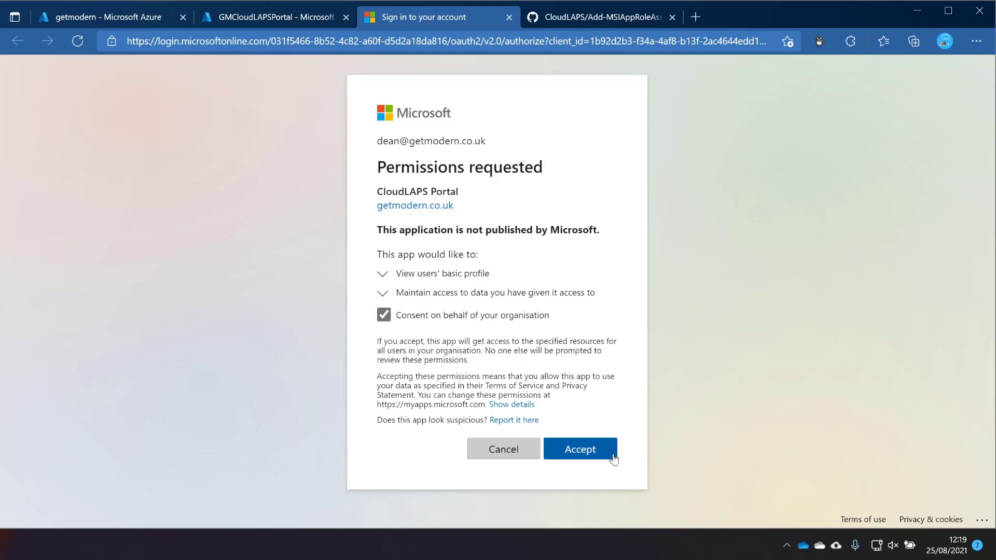
pyautogui.click(579, 448)
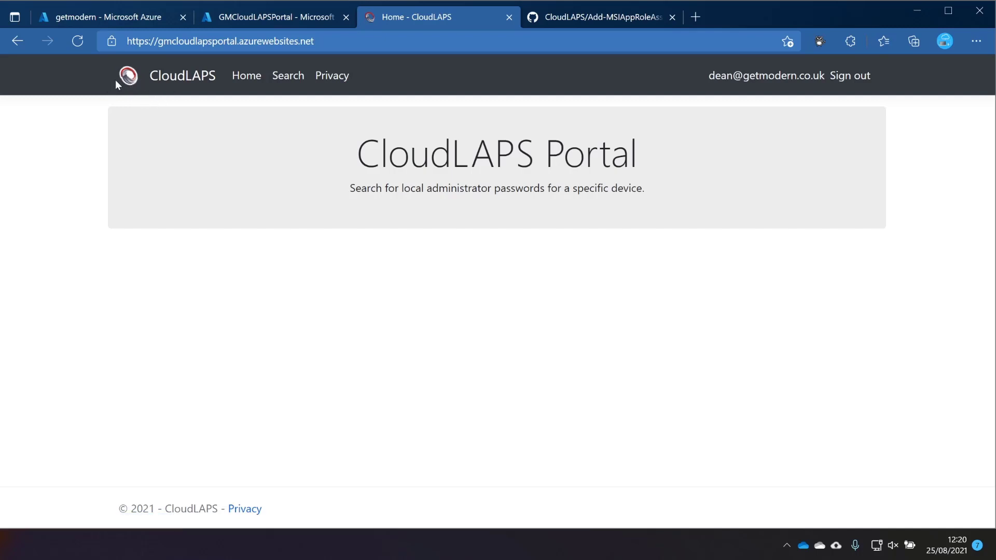
pyautogui.moveTo(130, 77)
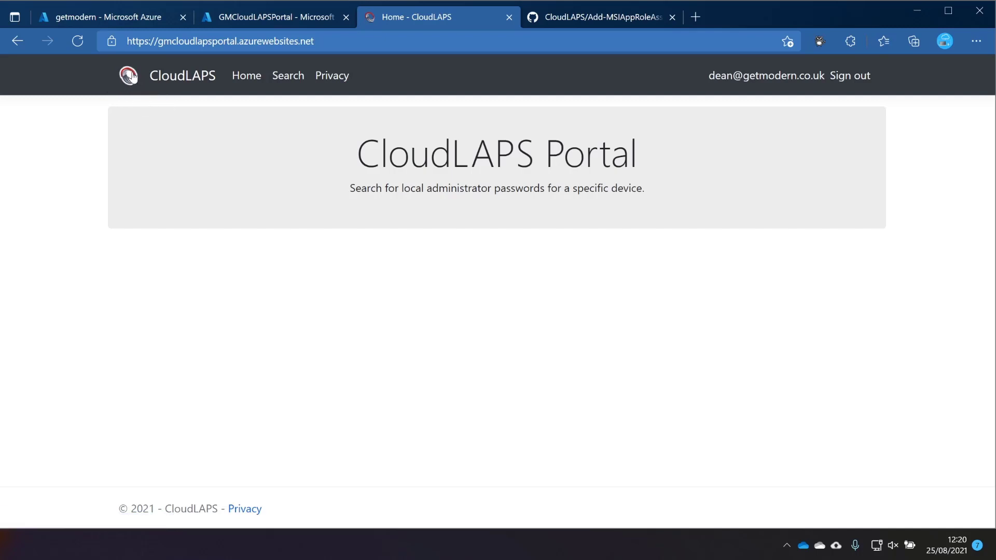
pyautogui.moveTo(246, 75)
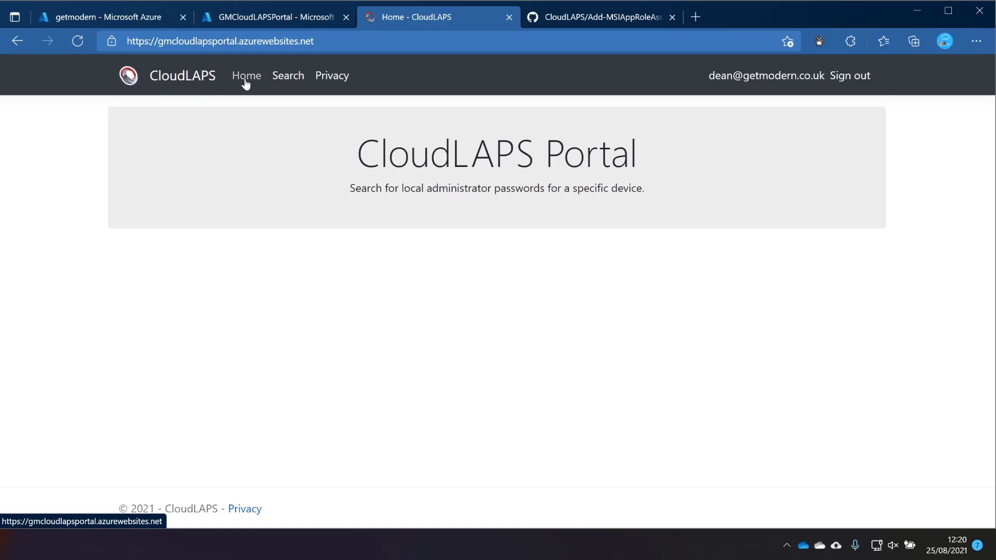
pyautogui.moveTo(288, 76)
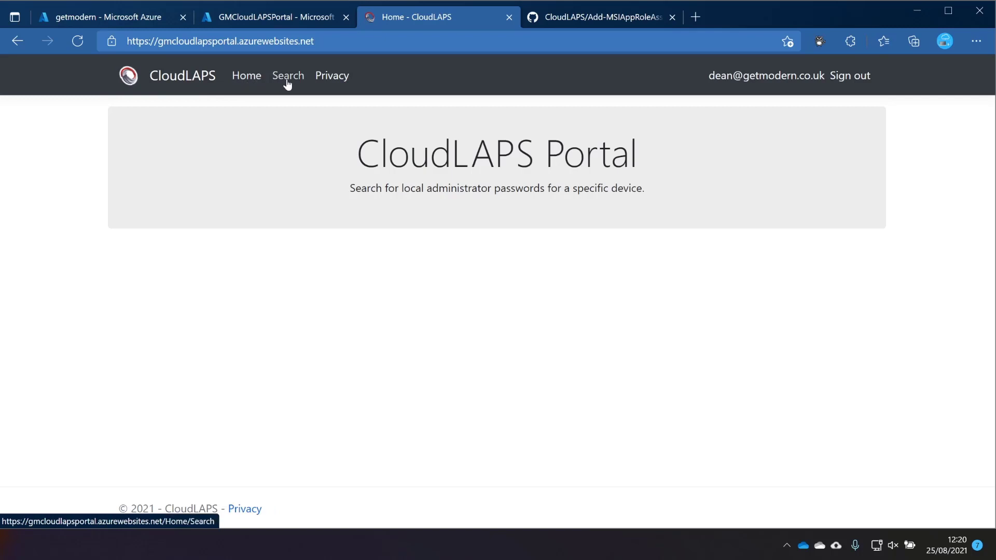
pyautogui.click(287, 76)
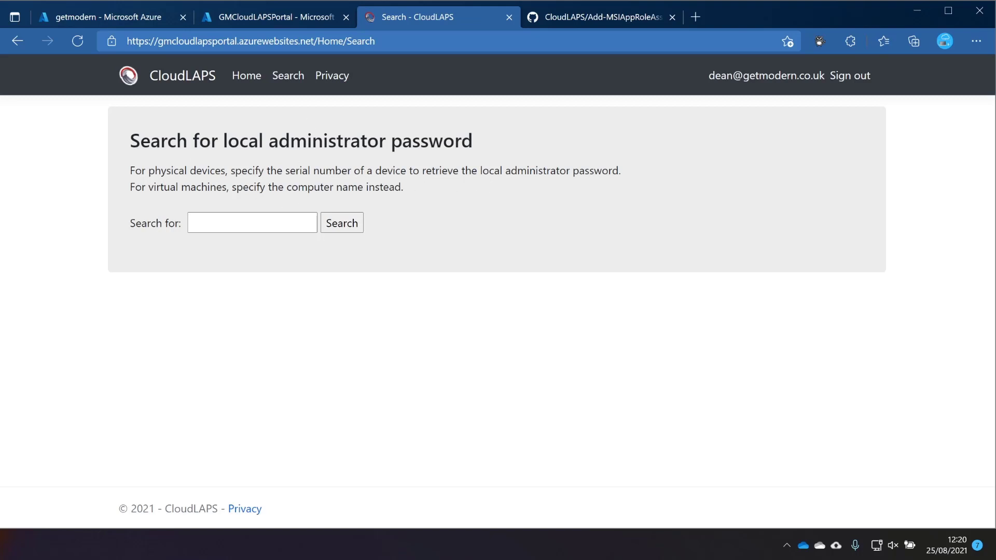
pyautogui.click(332, 76)
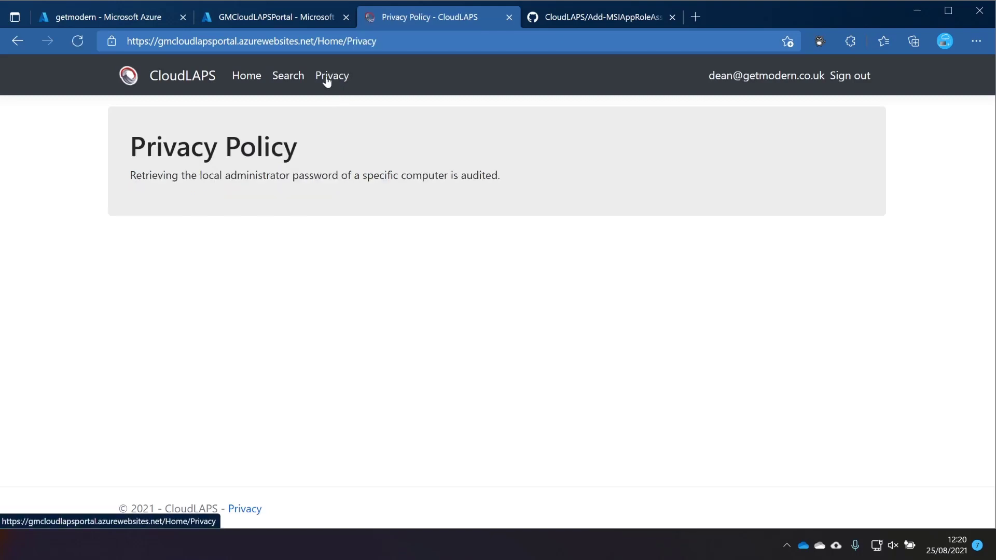
pyautogui.moveTo(379, 82)
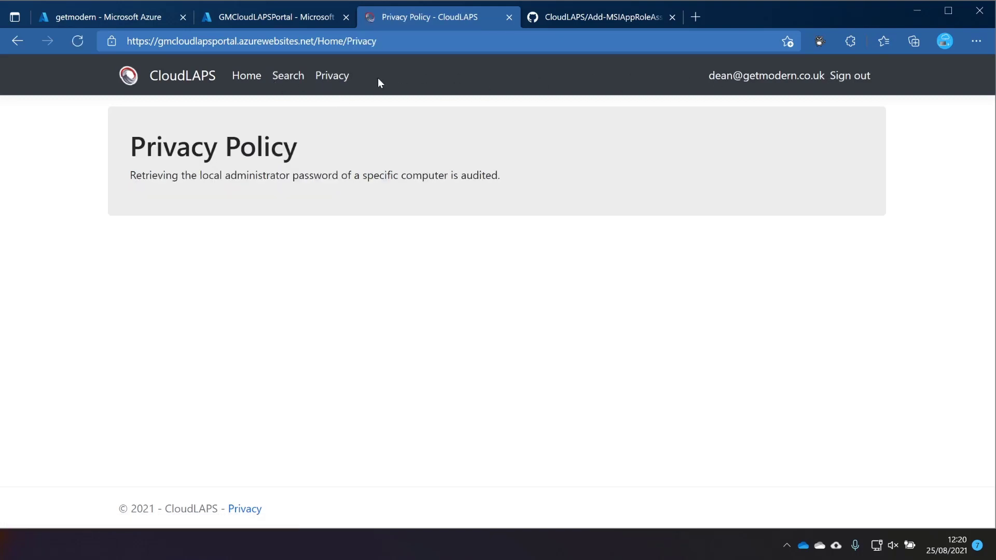
pyautogui.moveTo(247, 76)
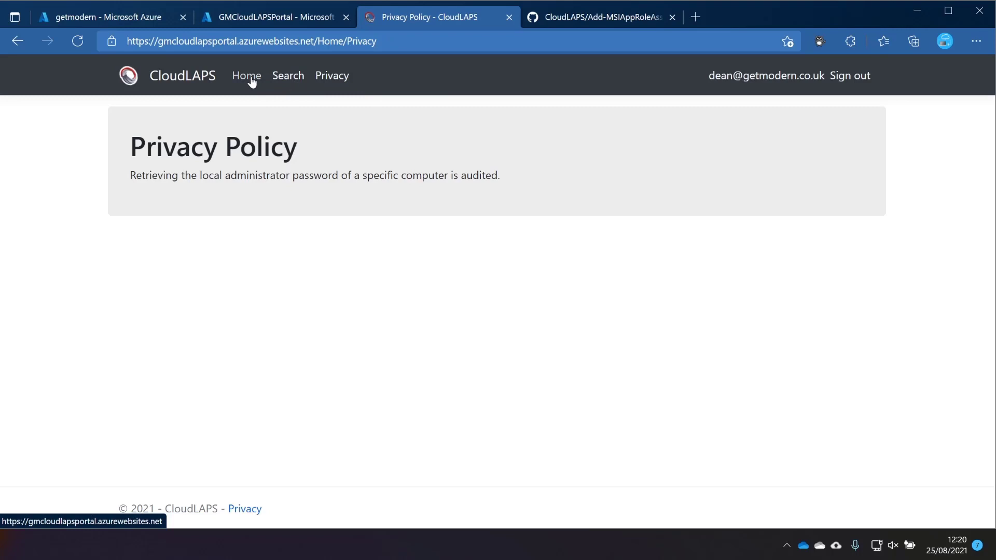
pyautogui.click(246, 75)
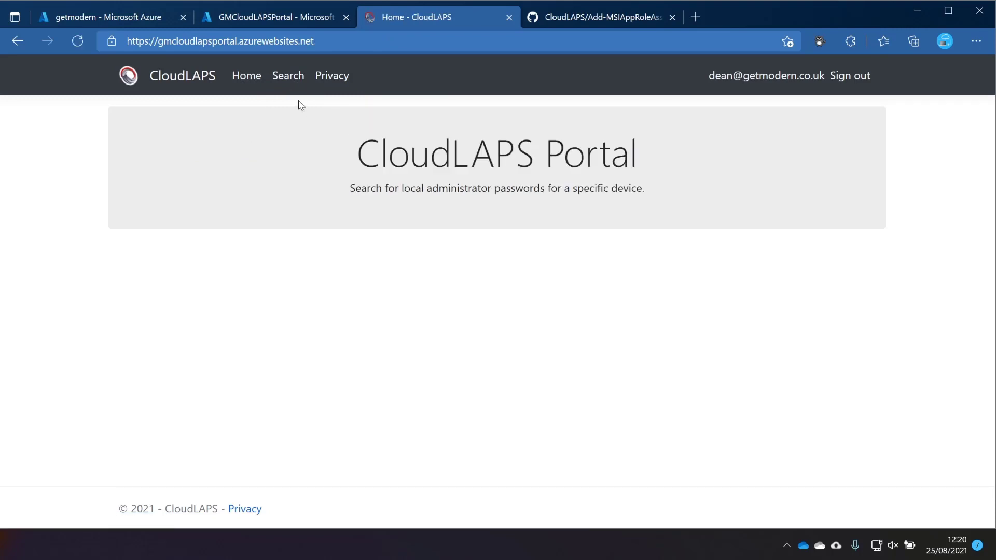
pyautogui.moveTo(209, 242)
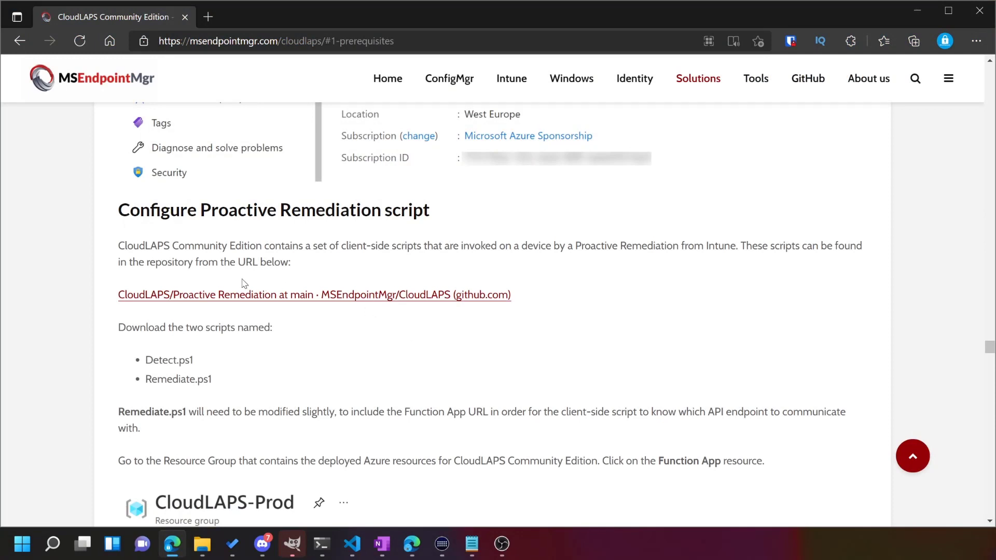
pyautogui.moveTo(346, 305)
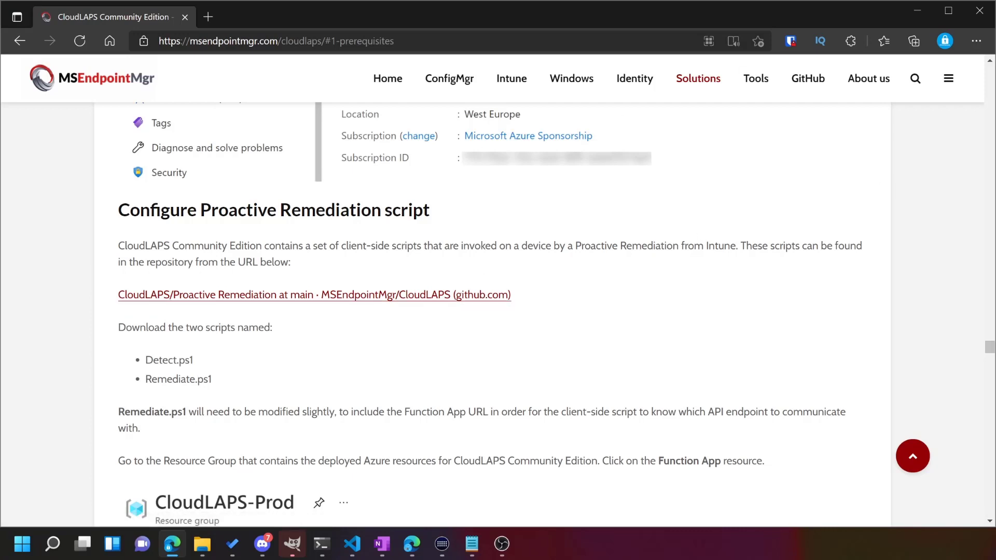
# Follow the CloudLAPS/Proactive Remediation link to its GitHub folder
pyautogui.click(313, 294)
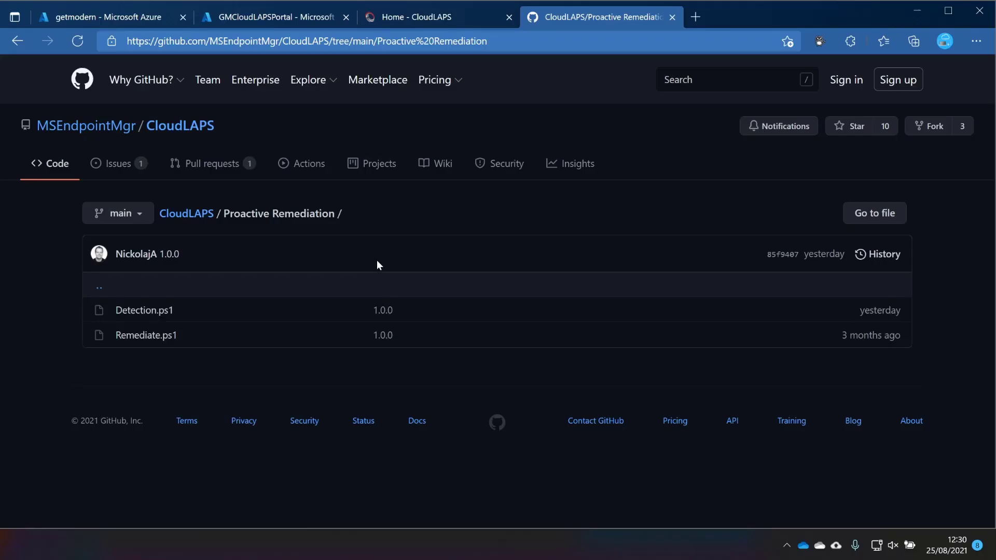
# Save GitHub's Detection.ps1 code locally as Detect.ps1 in VS Code
pyautogui.click(144, 310)
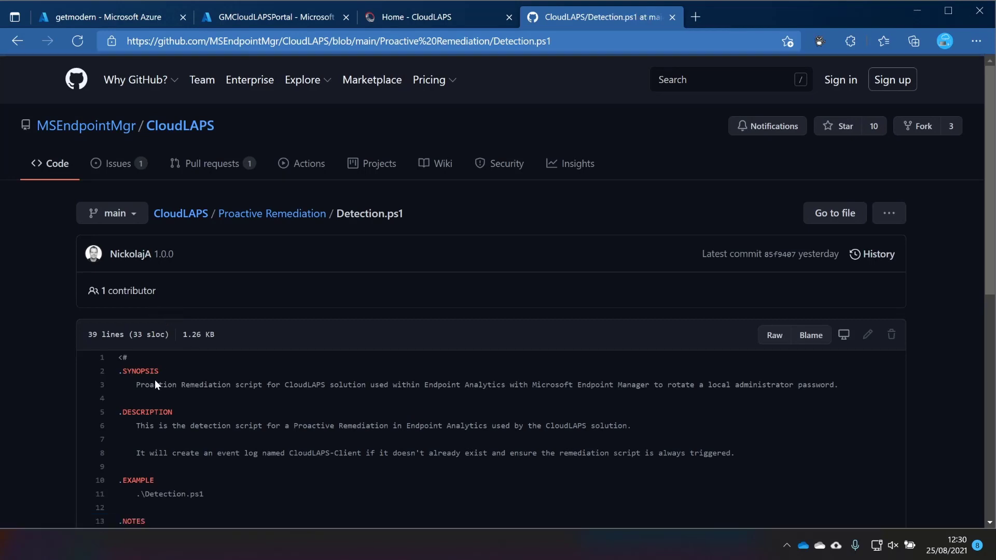
pyautogui.scroll(-3)
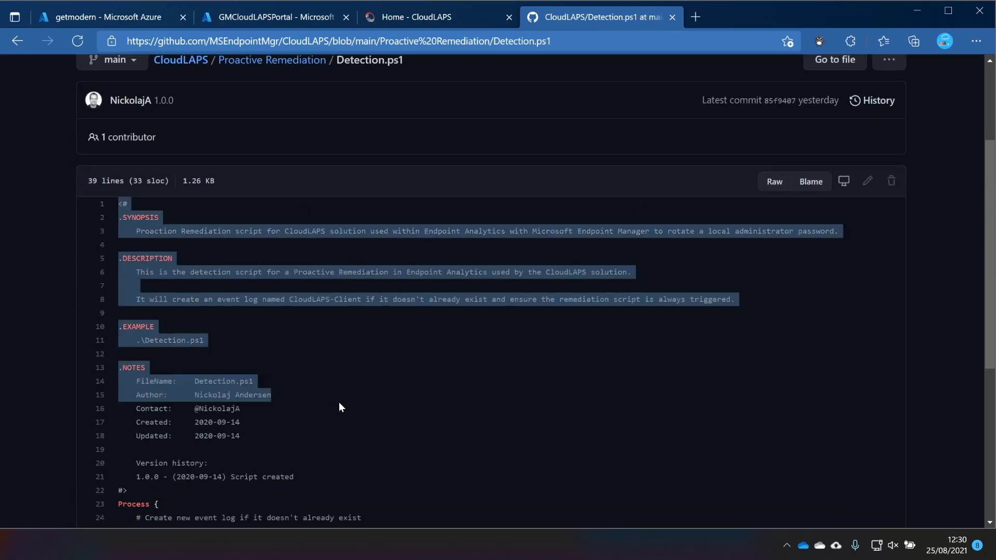
pyautogui.scroll(-3)
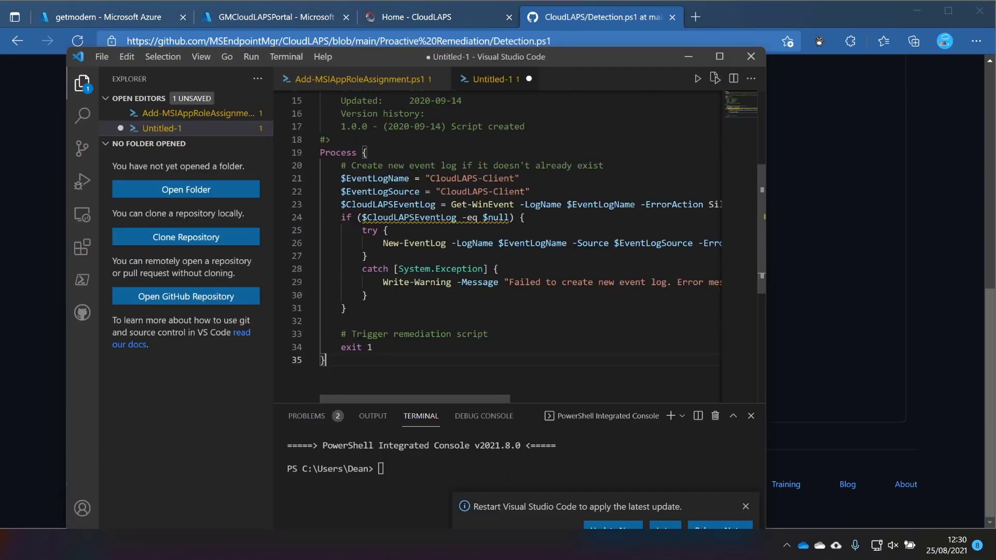
pyautogui.click(101, 57)
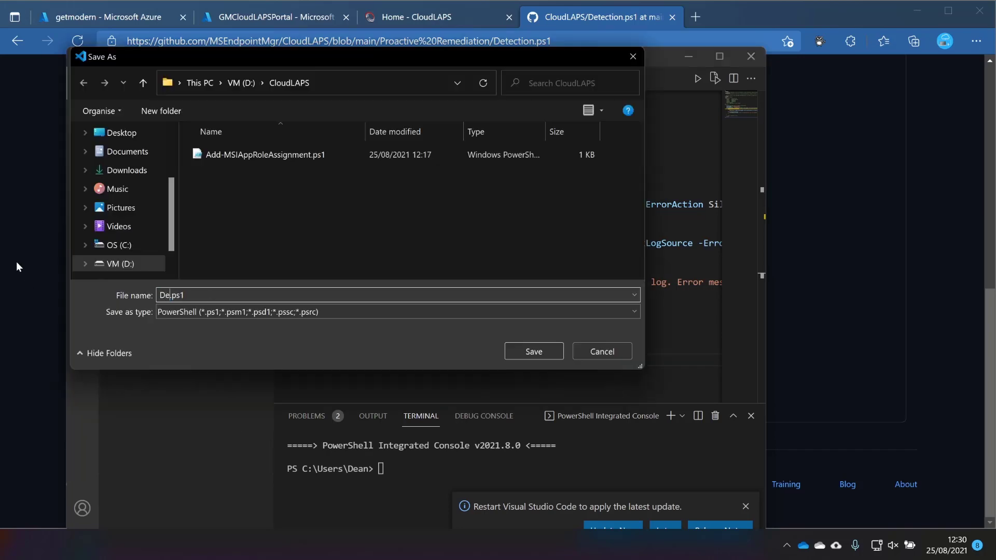
pyautogui.click(532, 351)
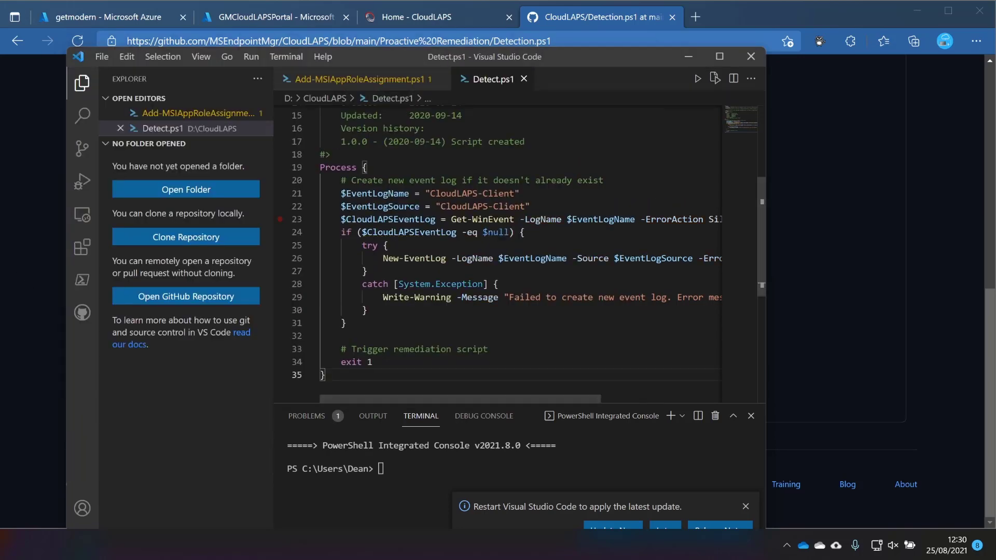
# Copy Remediate.ps1 from GitHub into a new file and save it in D:\CloudLAPS
pyautogui.press('ctrl+n')
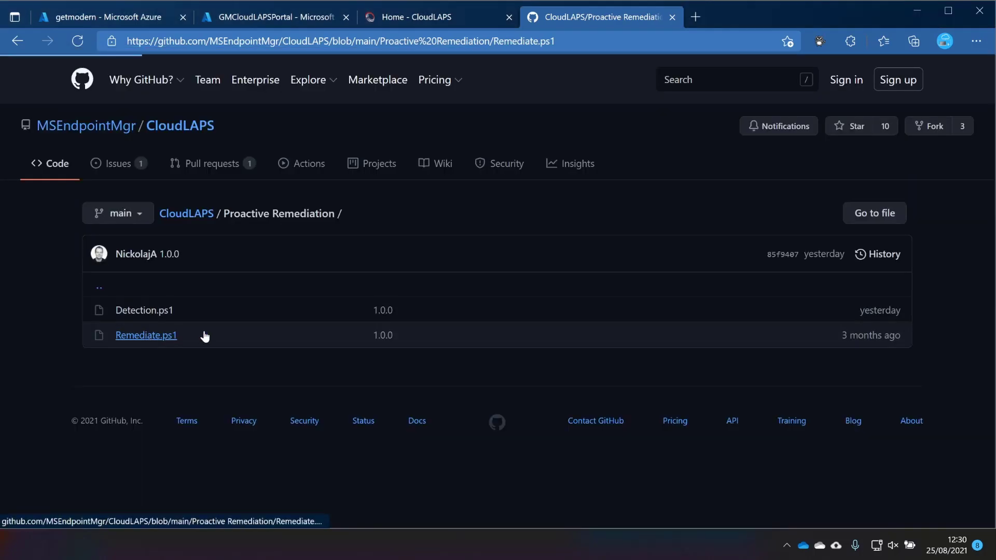
pyautogui.click(145, 336)
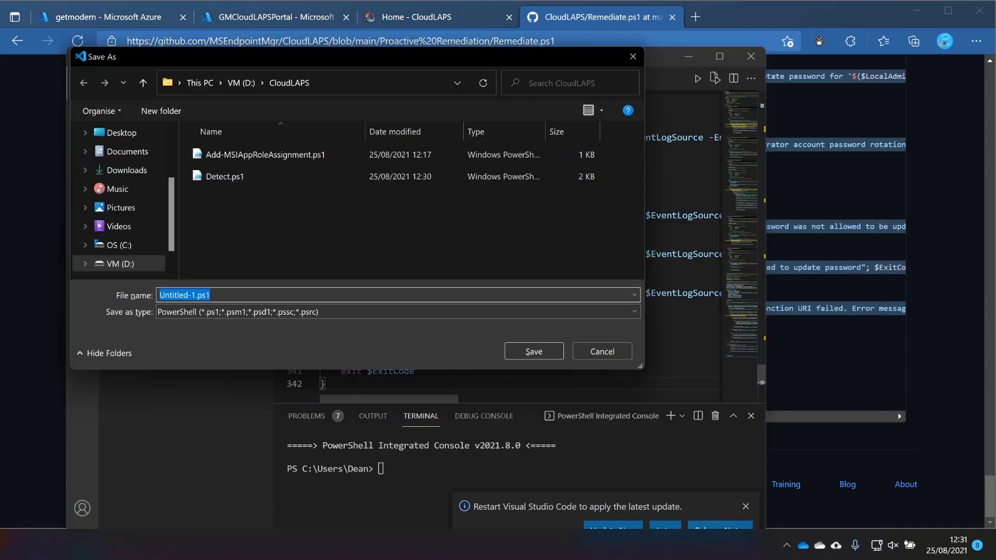
pyautogui.click(600, 351)
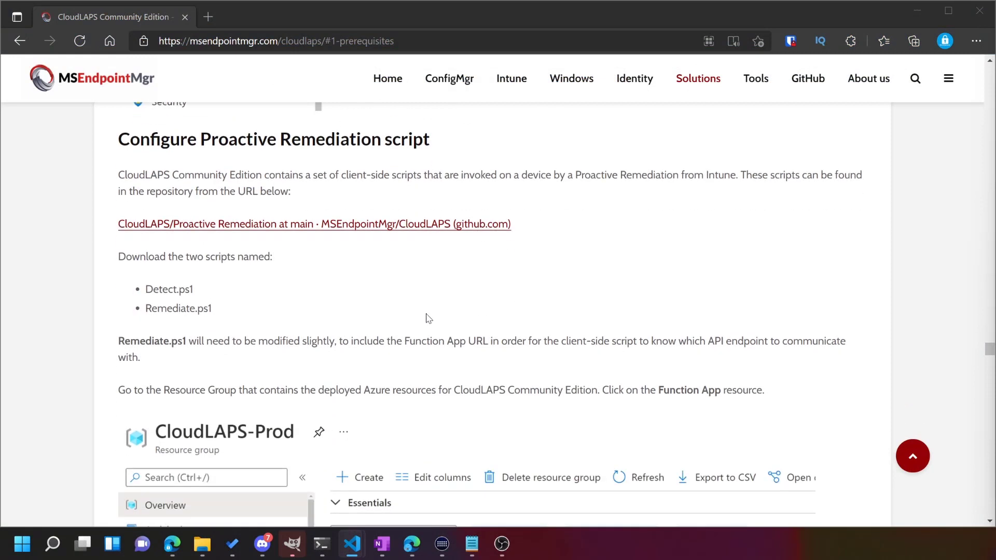
pyautogui.moveTo(150, 277)
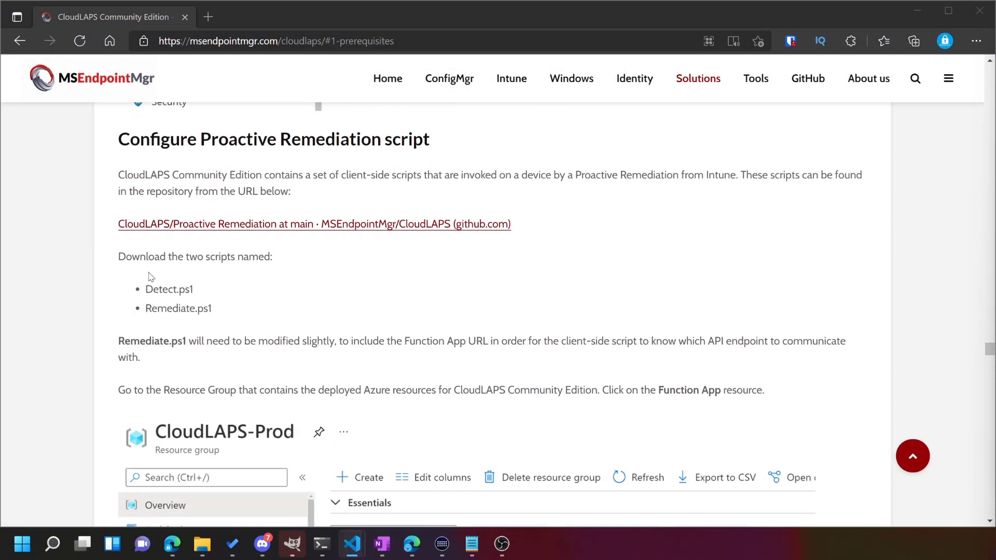
# Read the guide's note that Remediate.ps1 needs the Function App URL, then return to Azure
pyautogui.scroll(-3)
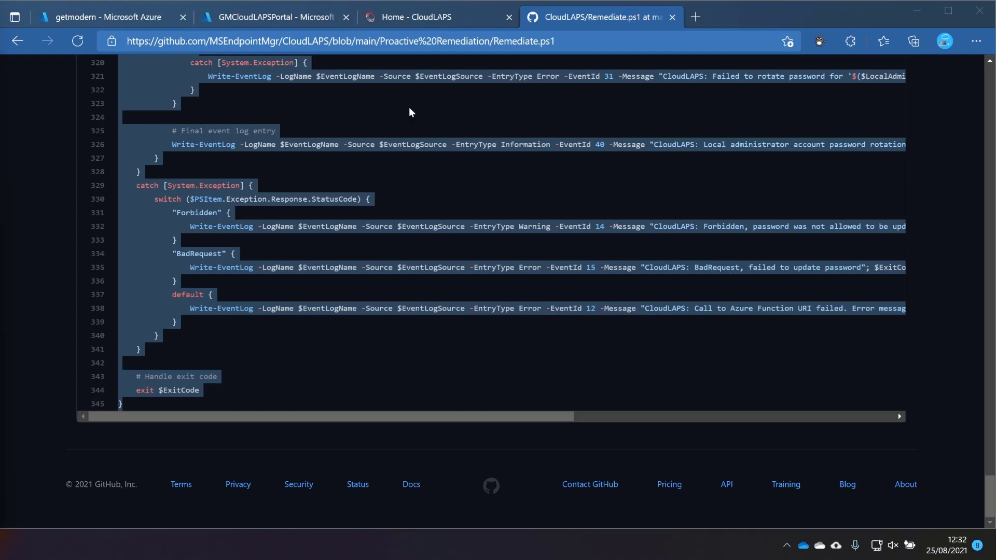
pyautogui.click(275, 18)
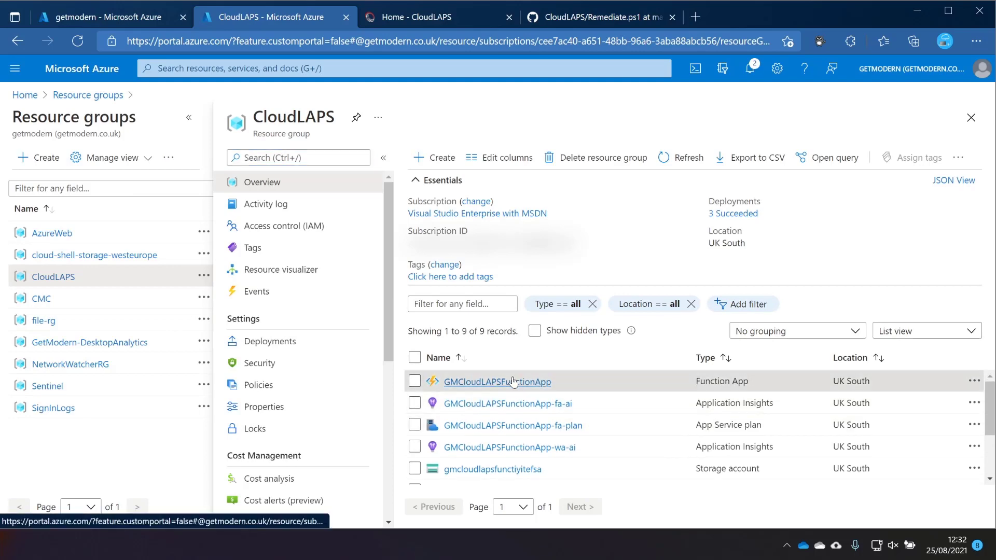
# Show the Get Function Url panel for GMCloudLAPSFunctionApp's SetSecret function
pyautogui.click(497, 382)
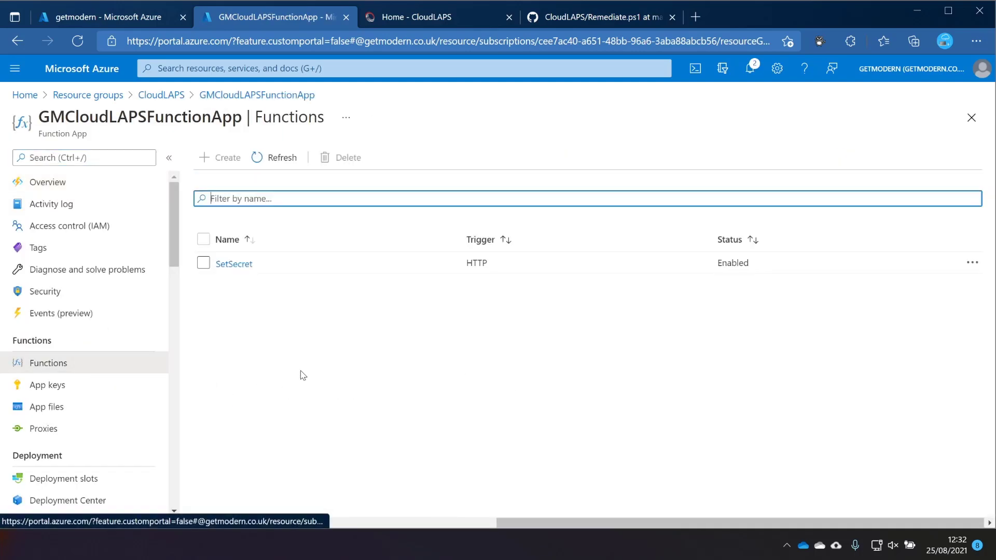
pyautogui.click(234, 263)
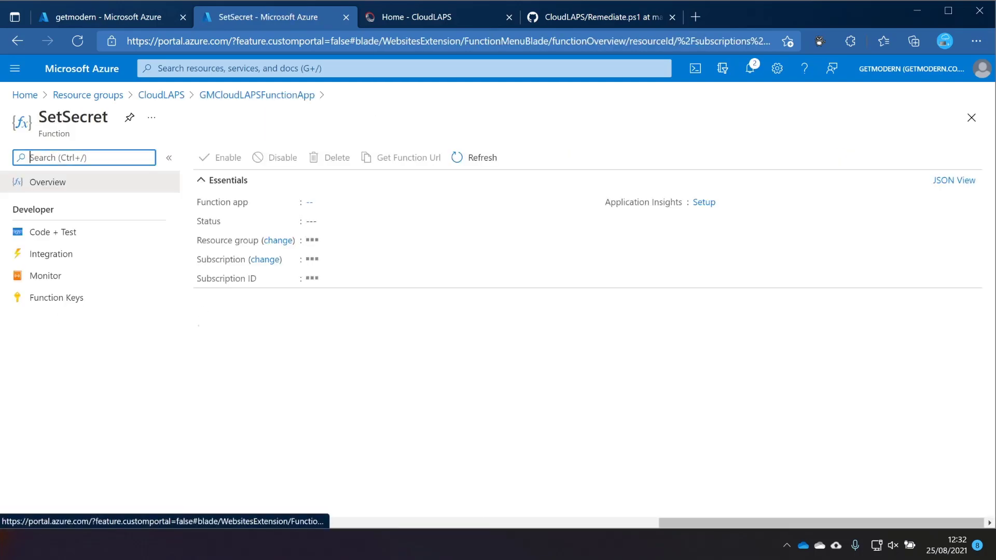
pyautogui.click(408, 157)
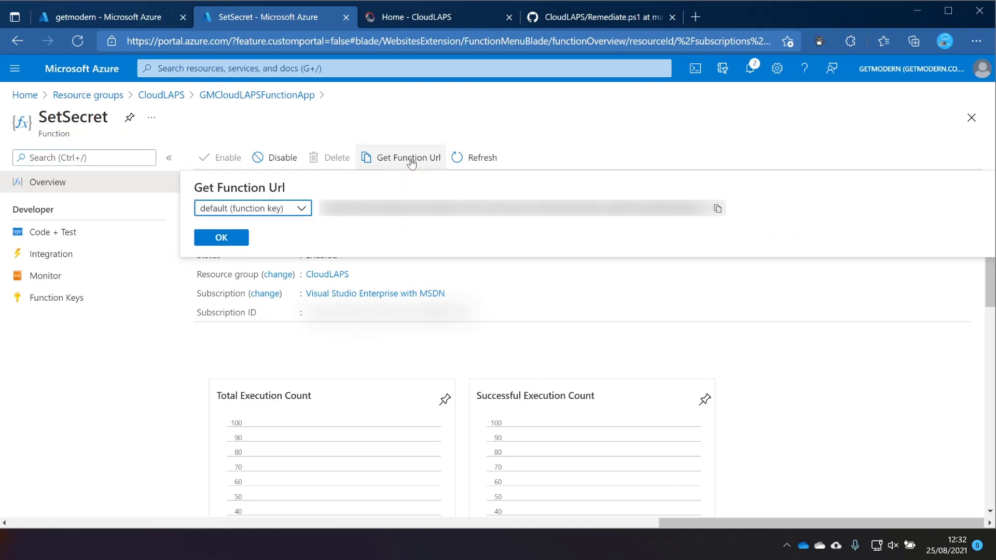
pyautogui.moveTo(760, 210)
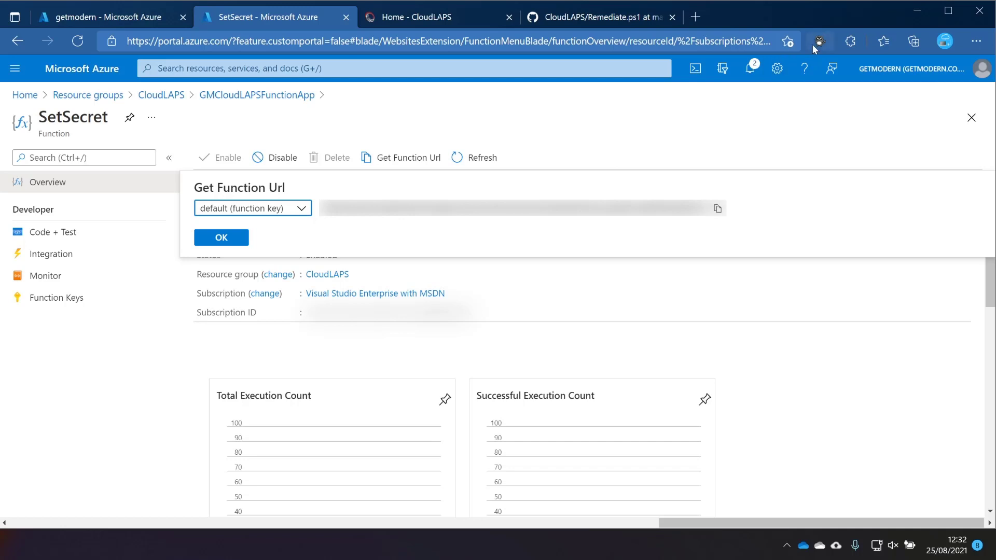
pyautogui.moveTo(718, 209)
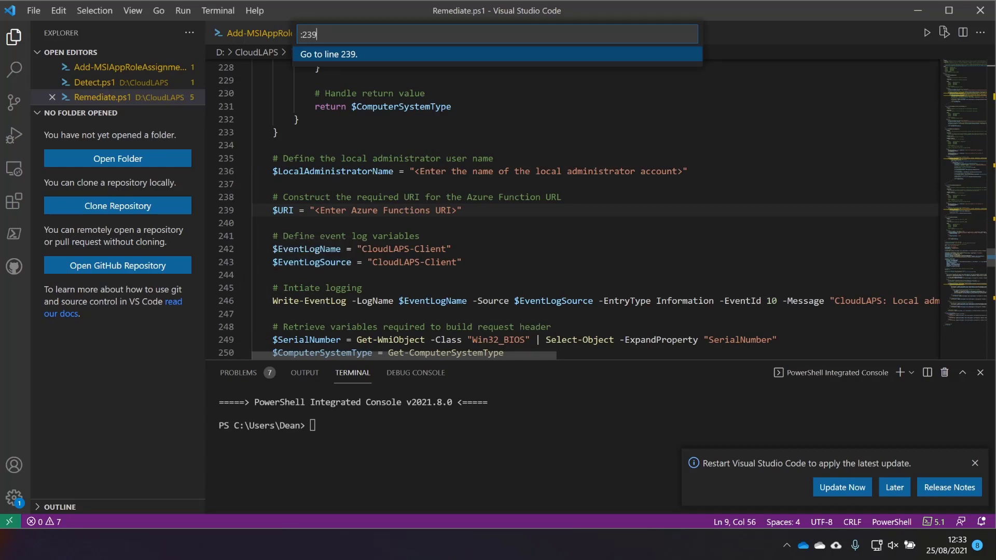
# Replace the $URI placeholder in Remediate.ps1 and edit the local administrator name
pyautogui.press('Enter')
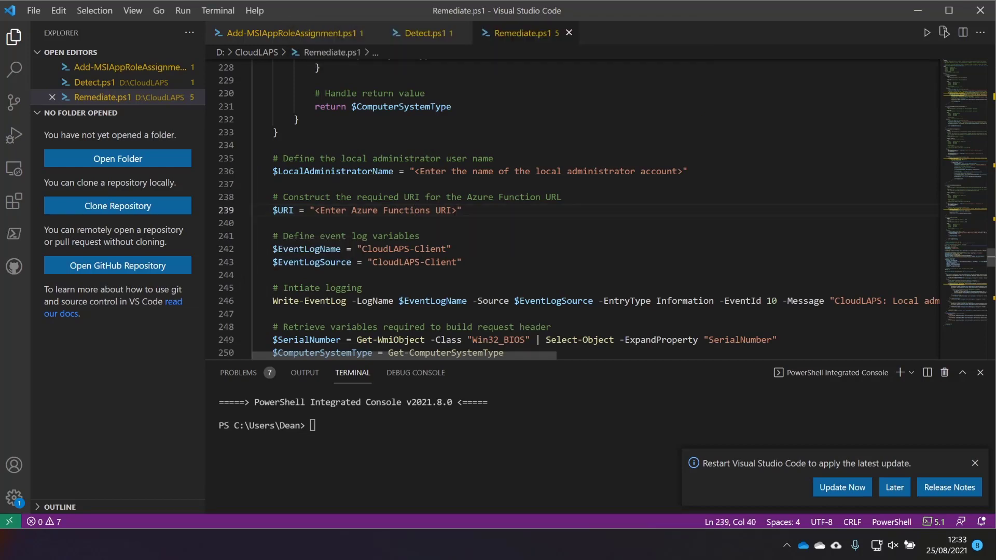
pyautogui.doubleClick(385, 210)
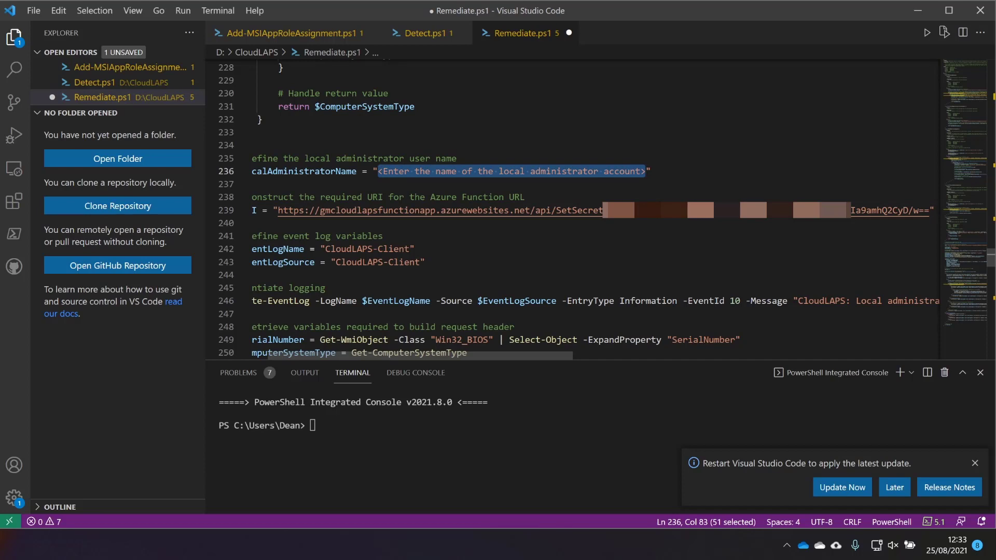
pyautogui.write('Locad')
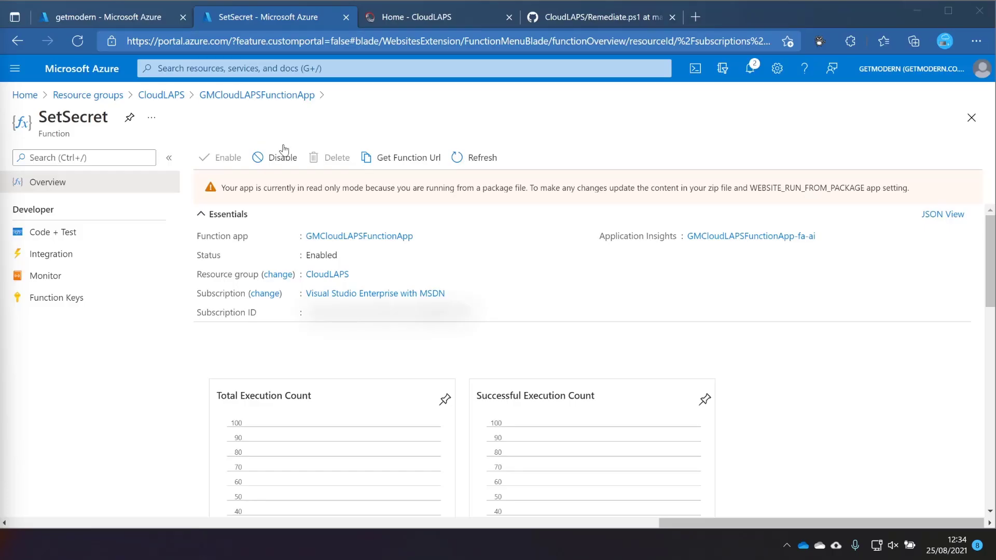
# Open Endpoint analytics > Proactive remediations and confirm the tenant owns a qualifying license
pyautogui.click(845, 17)
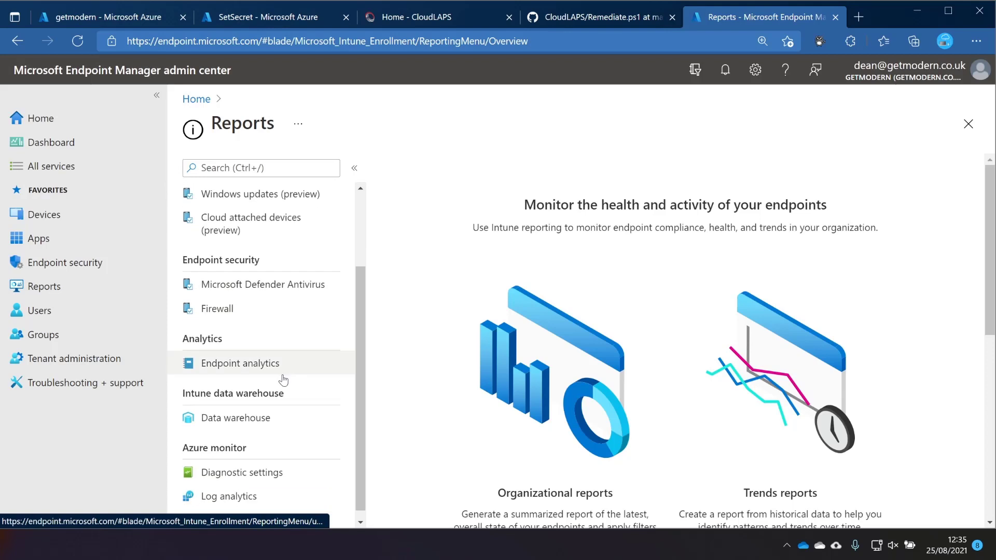
pyautogui.click(239, 362)
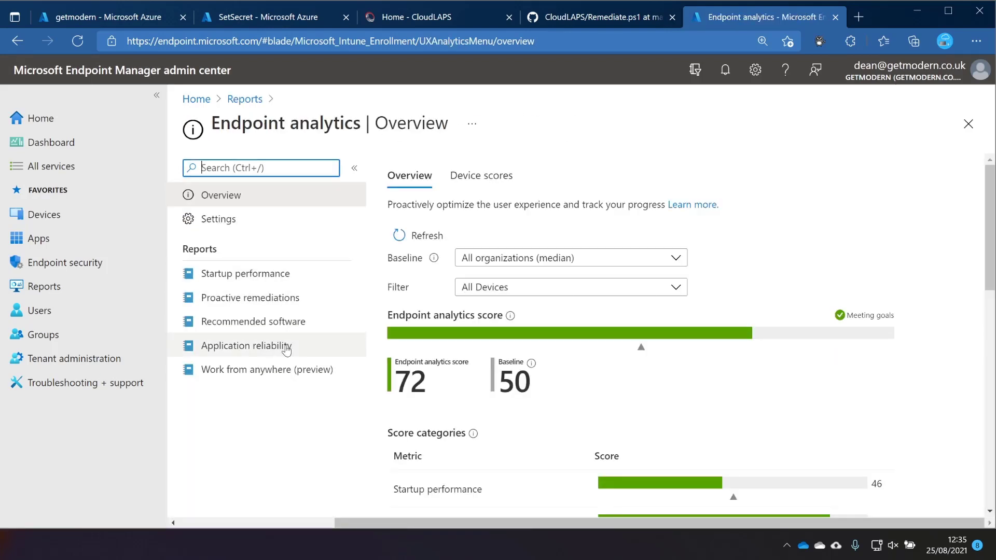
pyautogui.click(249, 297)
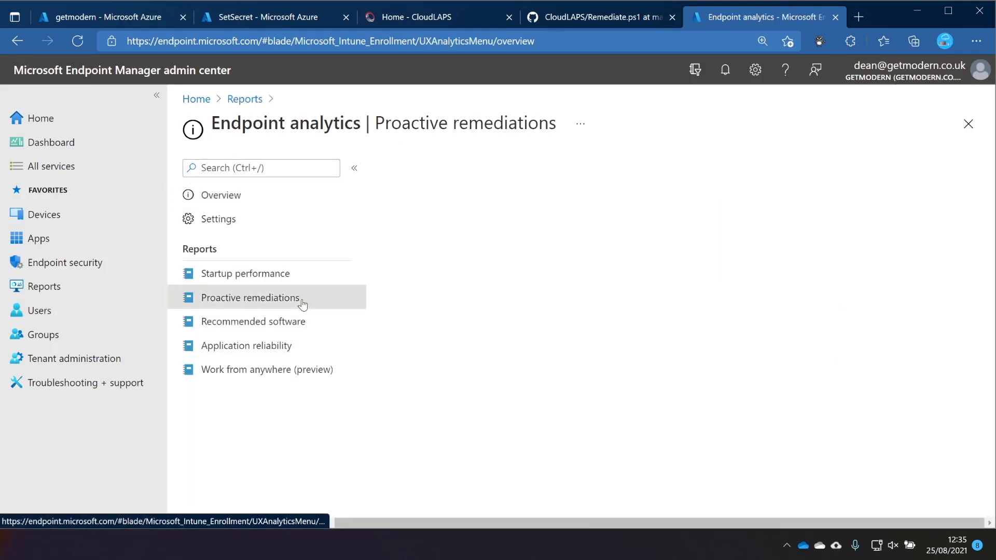
pyautogui.click(250, 297)
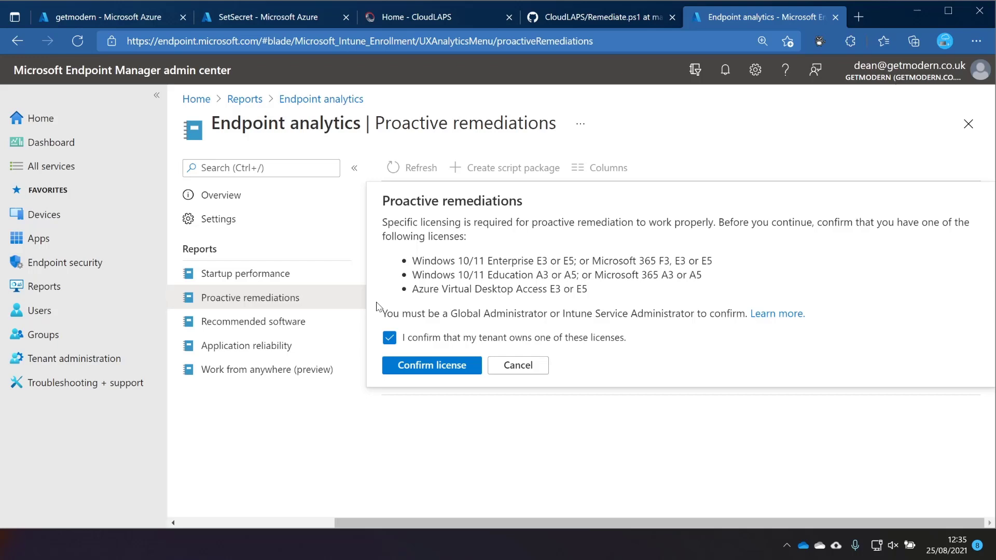
pyautogui.moveTo(401, 322)
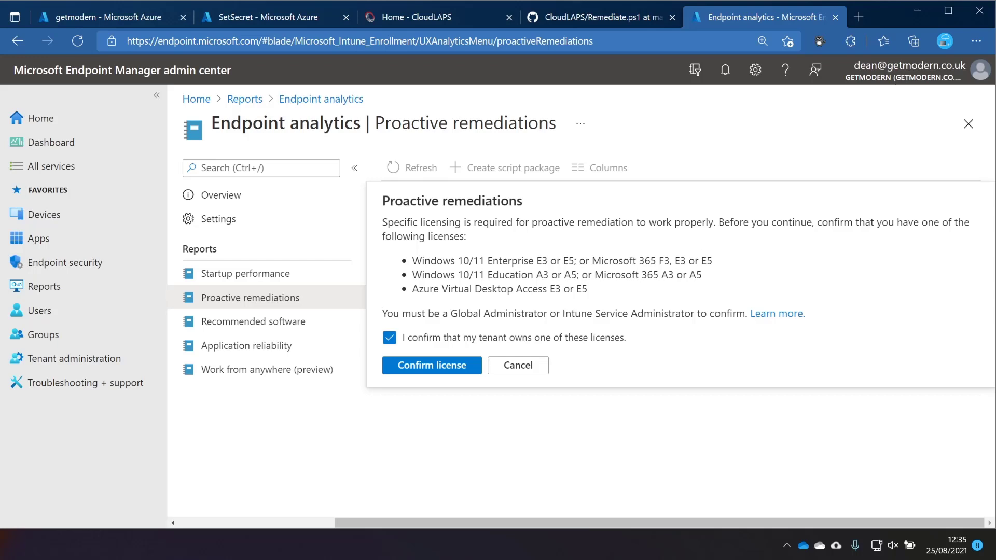
pyautogui.moveTo(430, 364)
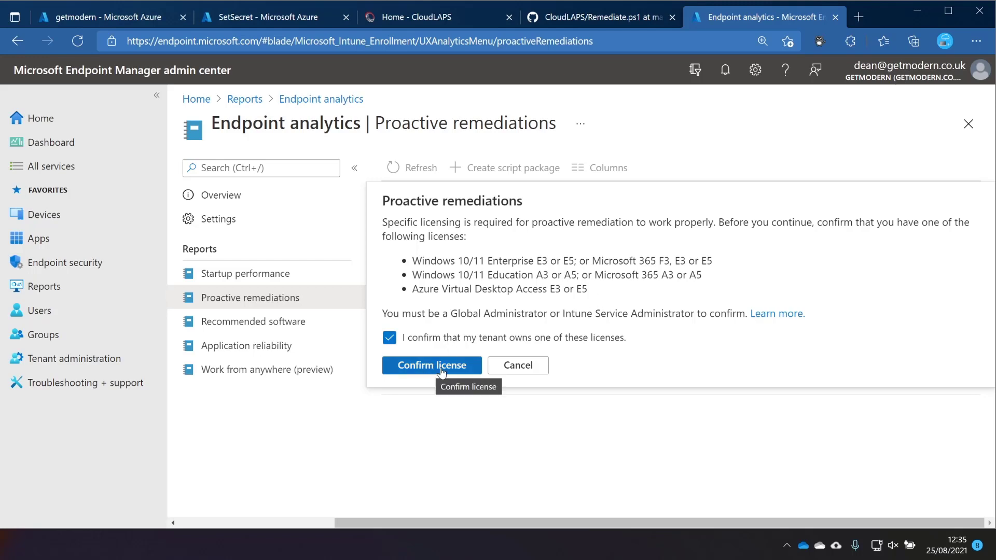
pyautogui.click(430, 365)
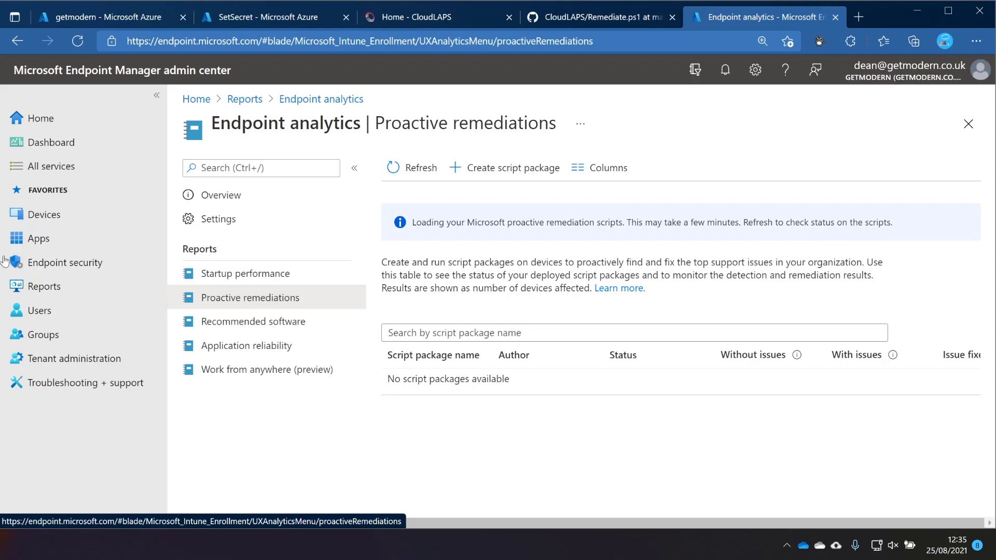
pyautogui.moveTo(513, 167)
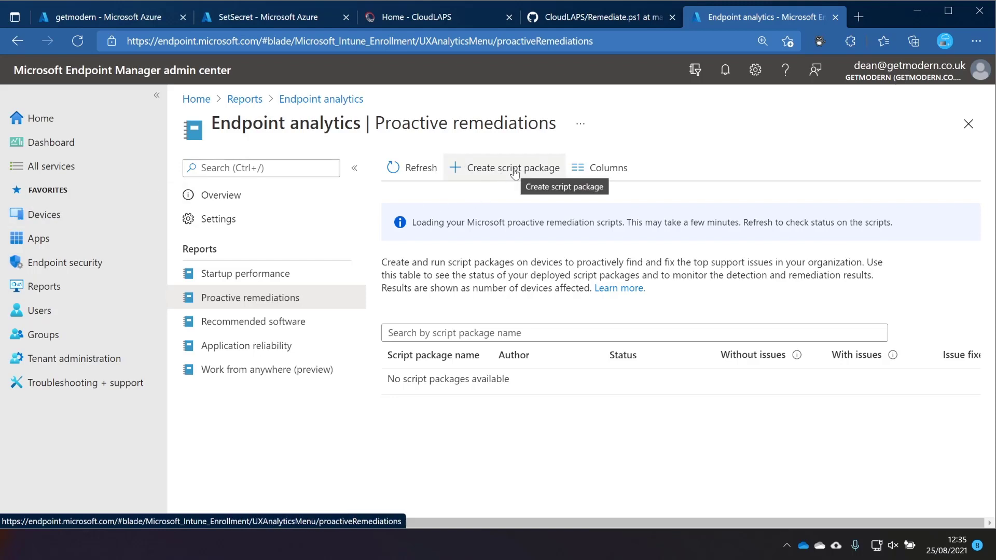
# Start a new script package named CloudLAPS-Client
pyautogui.click(512, 167)
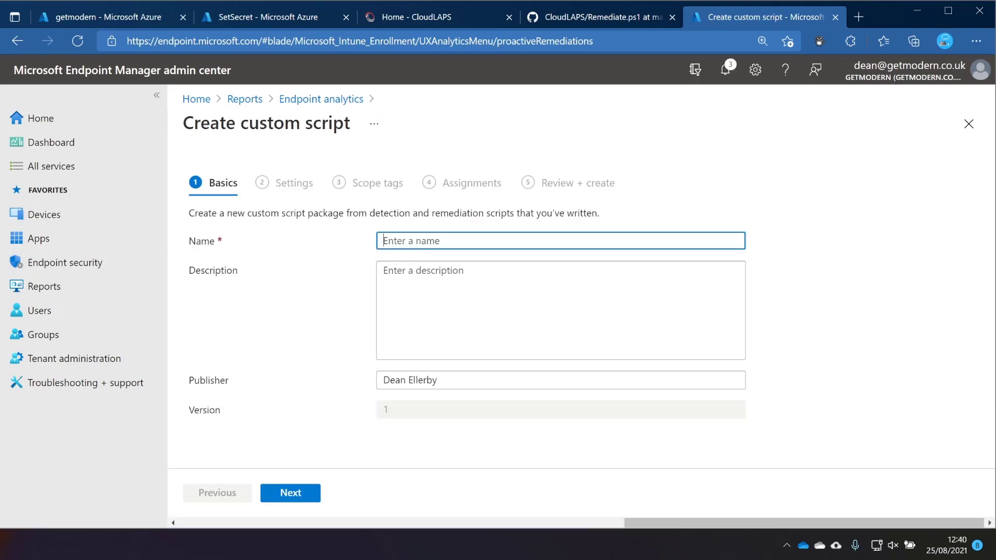
pyautogui.write('CloudLAPS-Client')
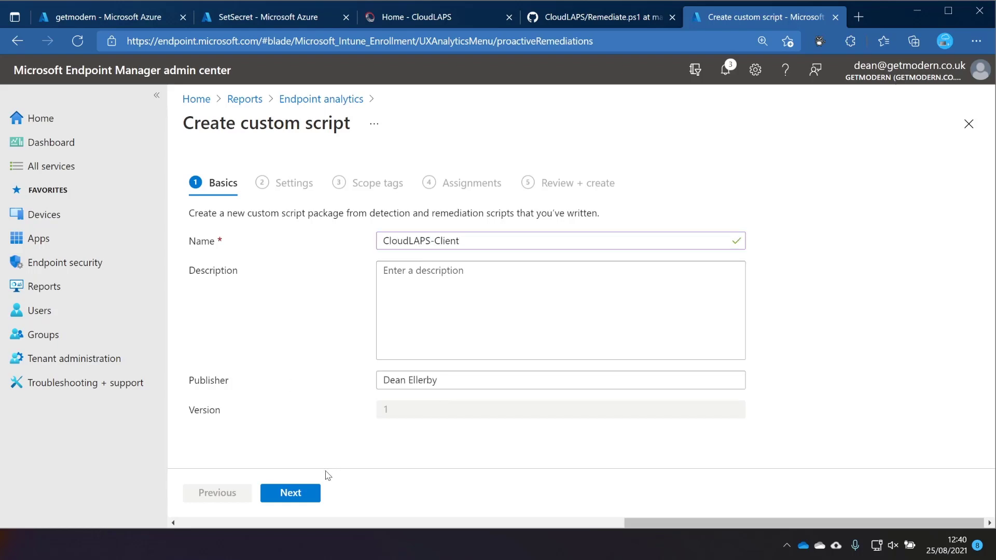
pyautogui.click(736, 448)
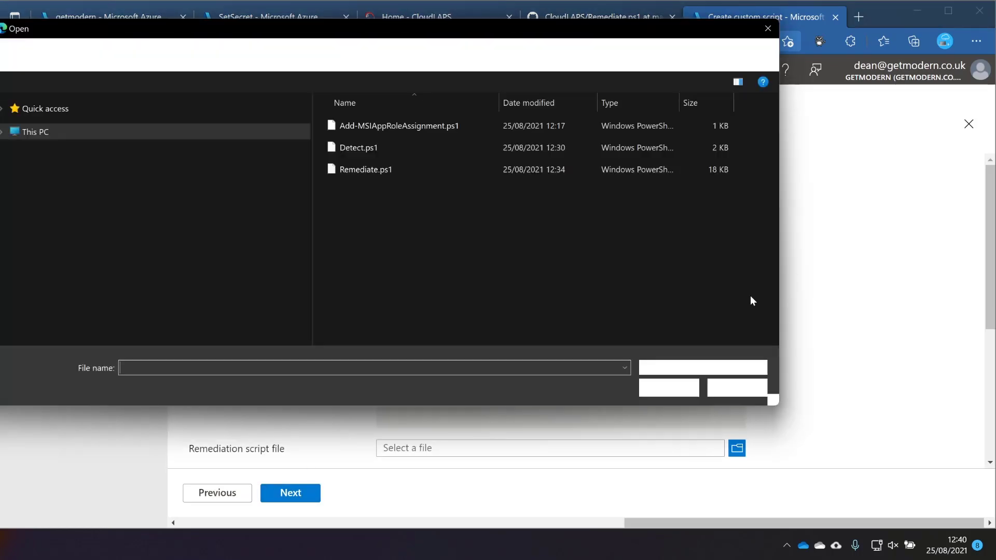
# Upload Detect.ps1 and Remediate.ps1, and run the script in 64-bit PowerShell
pyautogui.doubleClick(359, 147)
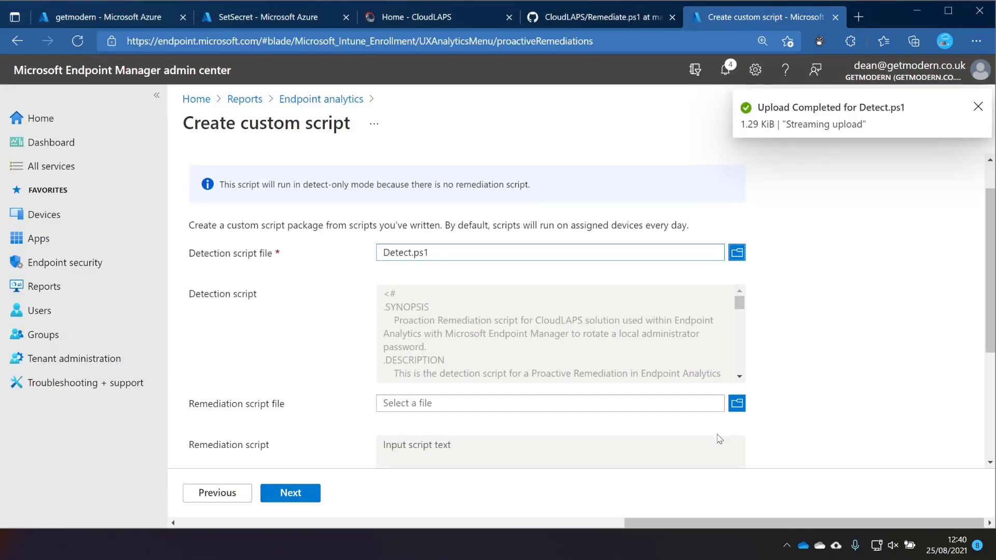
pyautogui.click(736, 402)
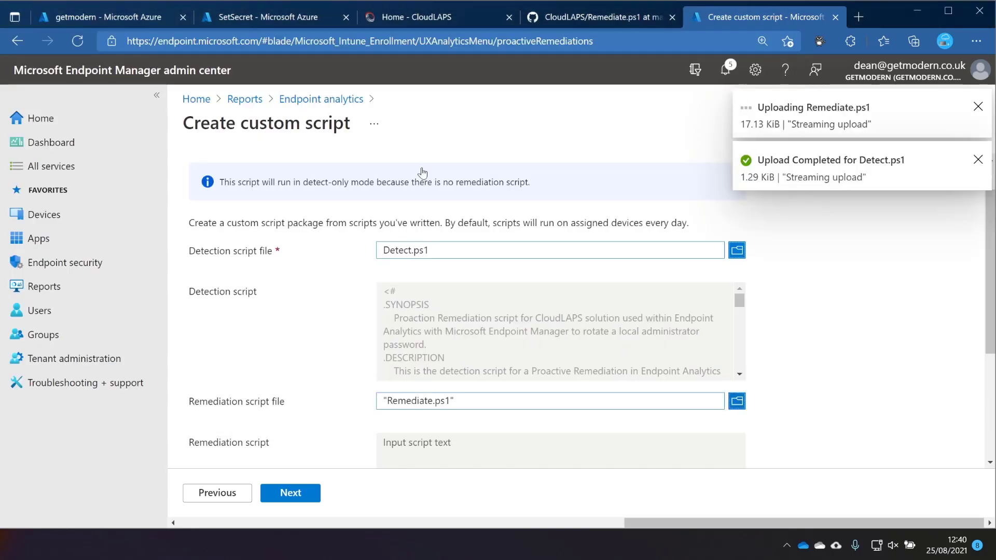
pyautogui.scroll(-3)
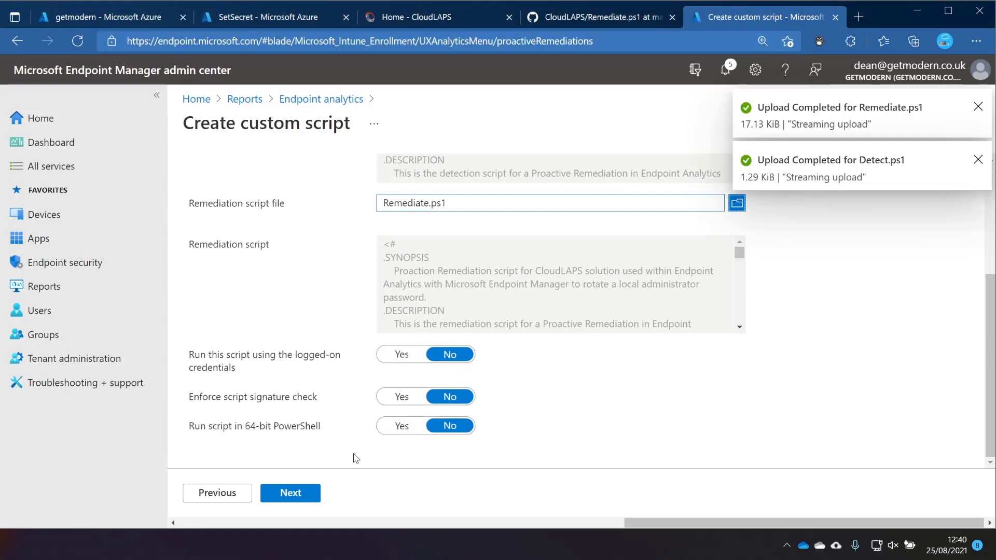
pyautogui.click(980, 160)
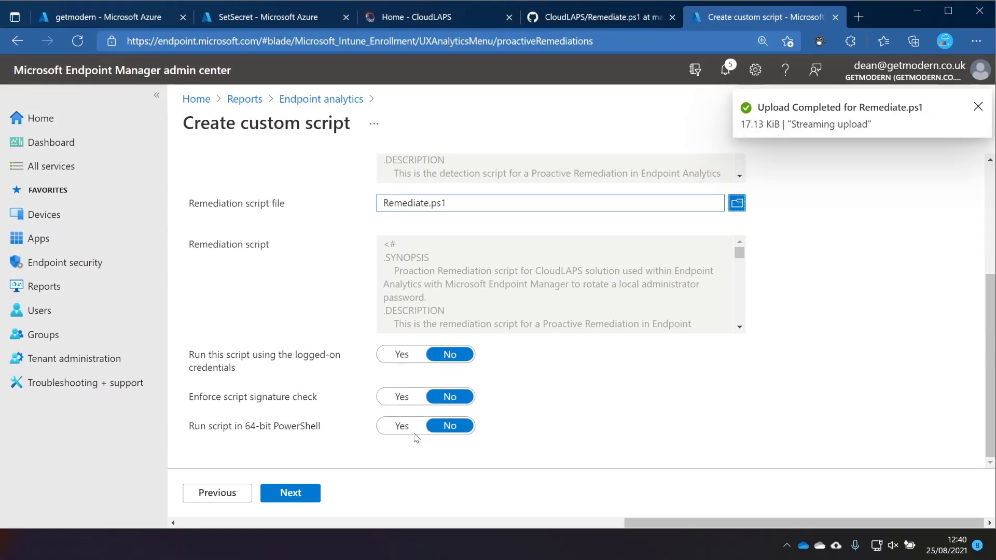
pyautogui.click(400, 426)
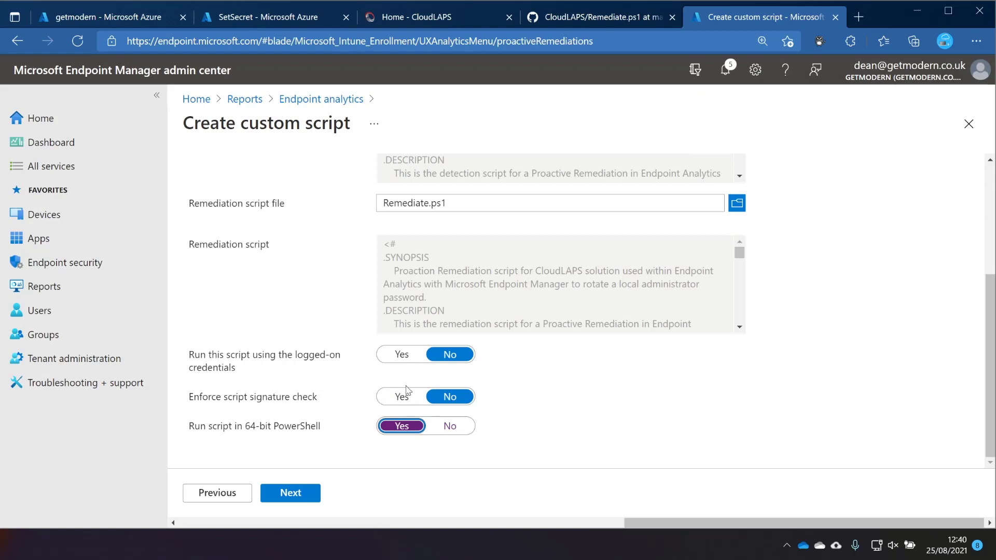
pyautogui.click(289, 493)
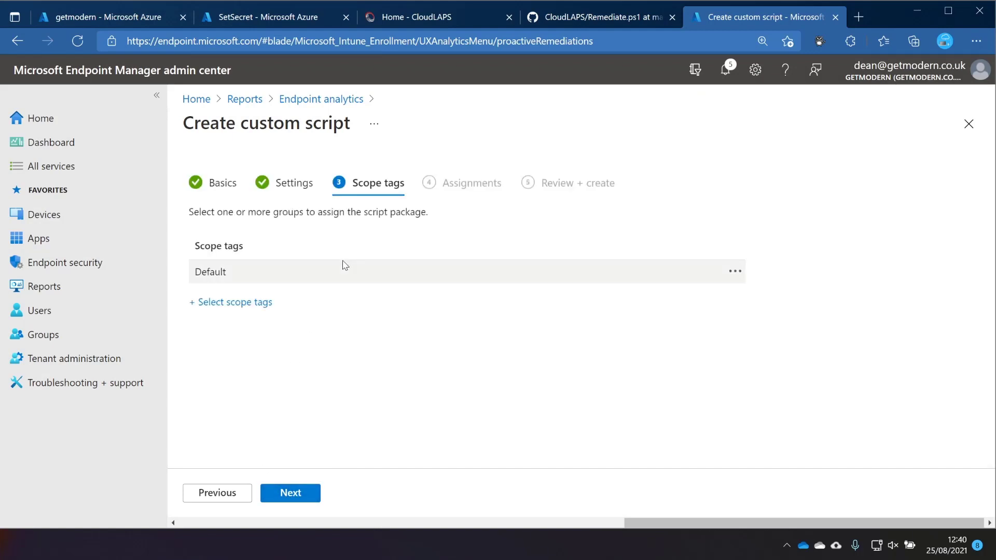
# Assign the package to the CloudLAPS Pilot Devices group, found by searching 'cloud'
pyautogui.click(289, 493)
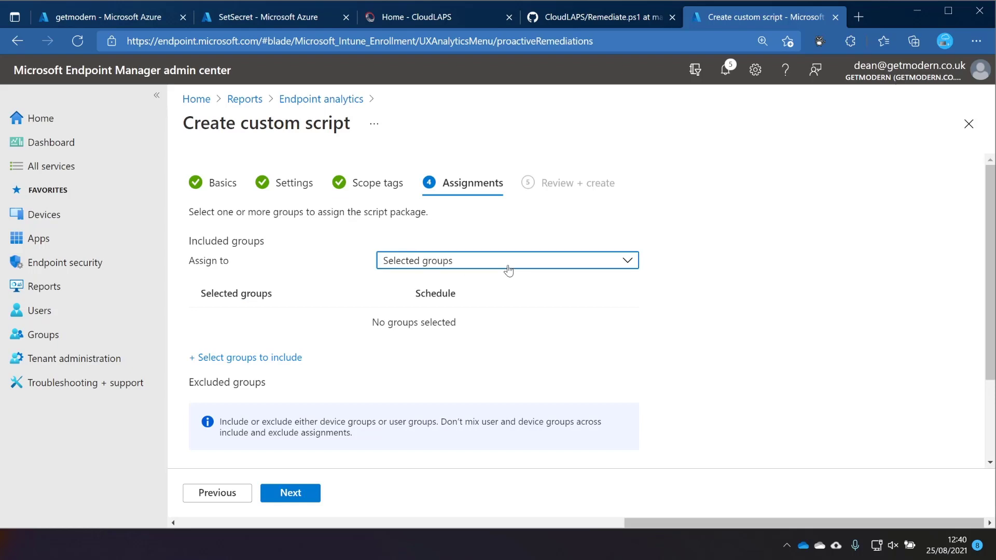
pyautogui.moveTo(303, 353)
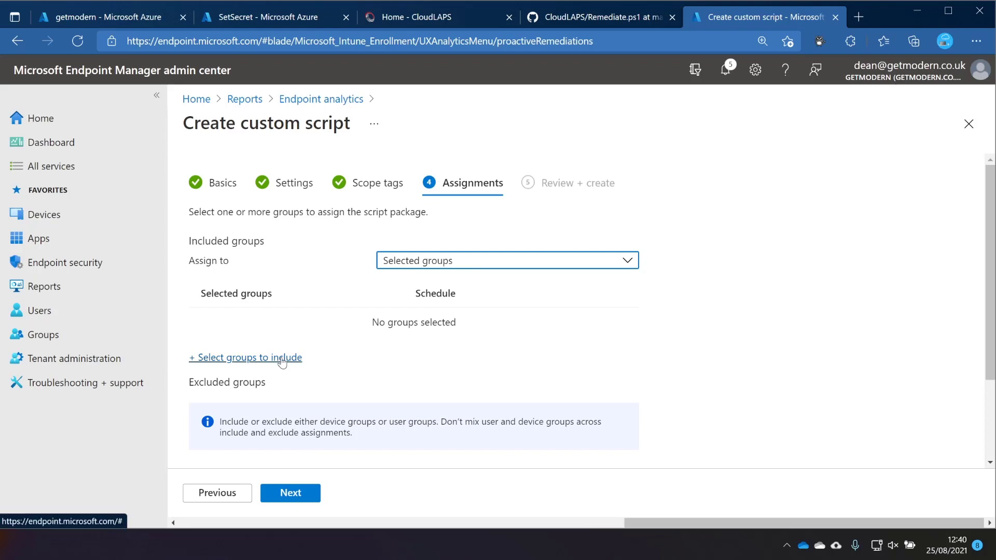
pyautogui.click(245, 357)
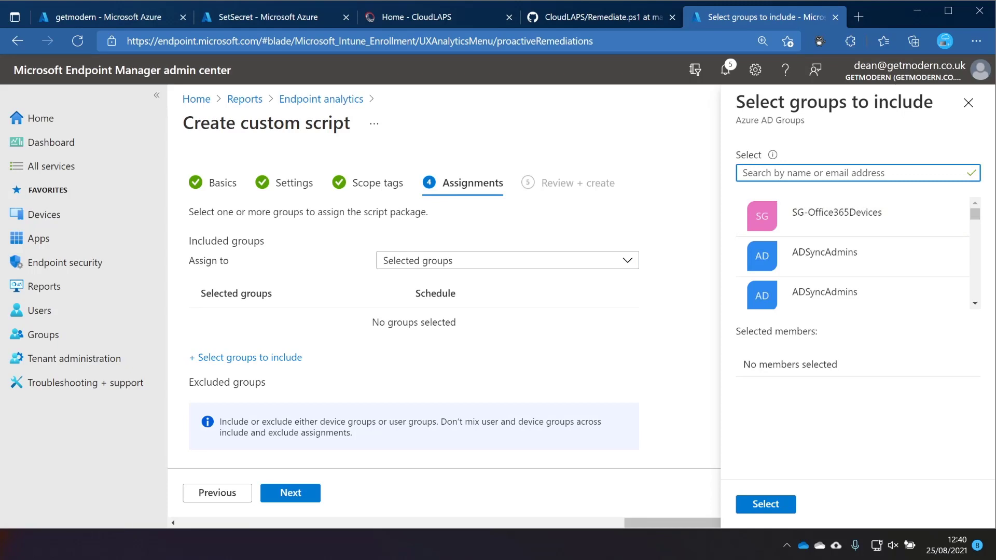
pyautogui.write('cloud')
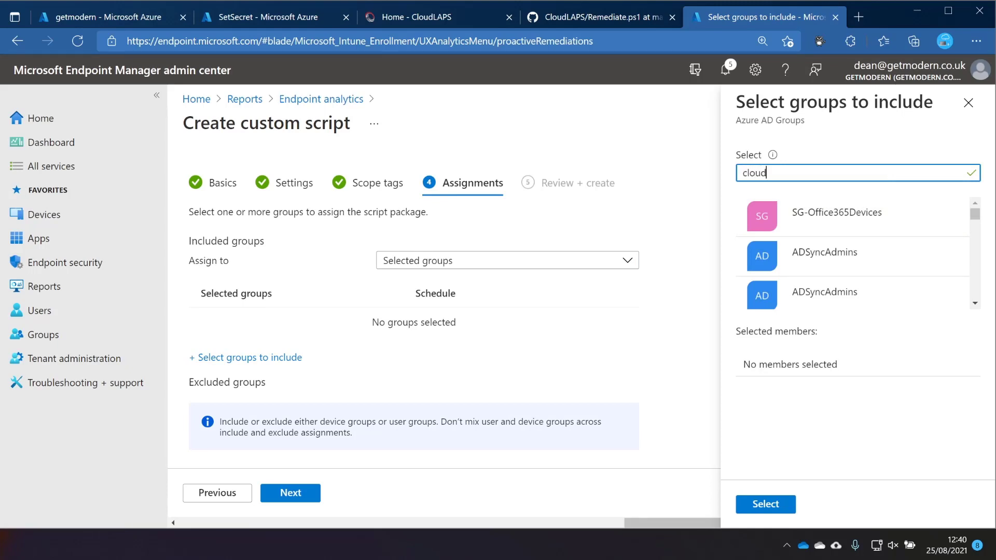
pyautogui.click(854, 215)
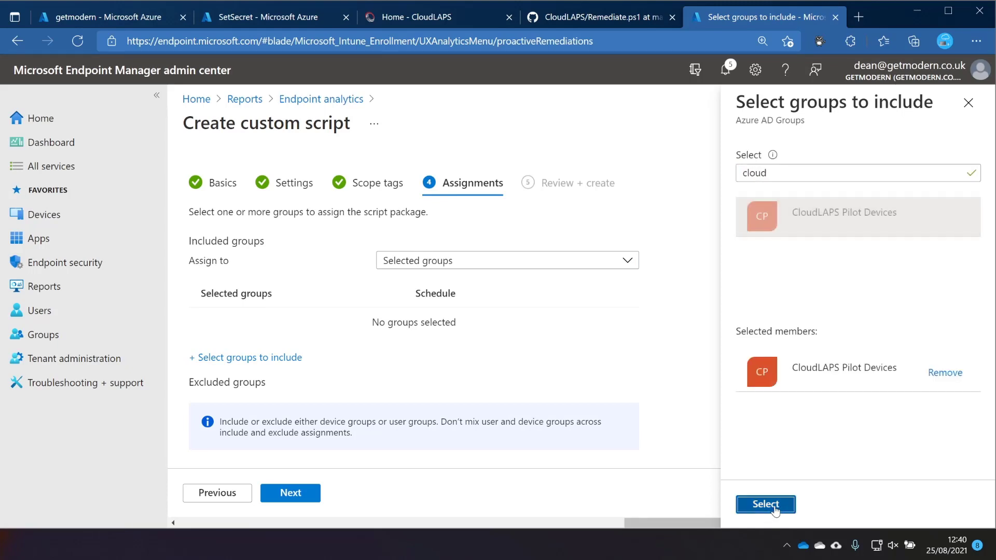
pyautogui.click(764, 503)
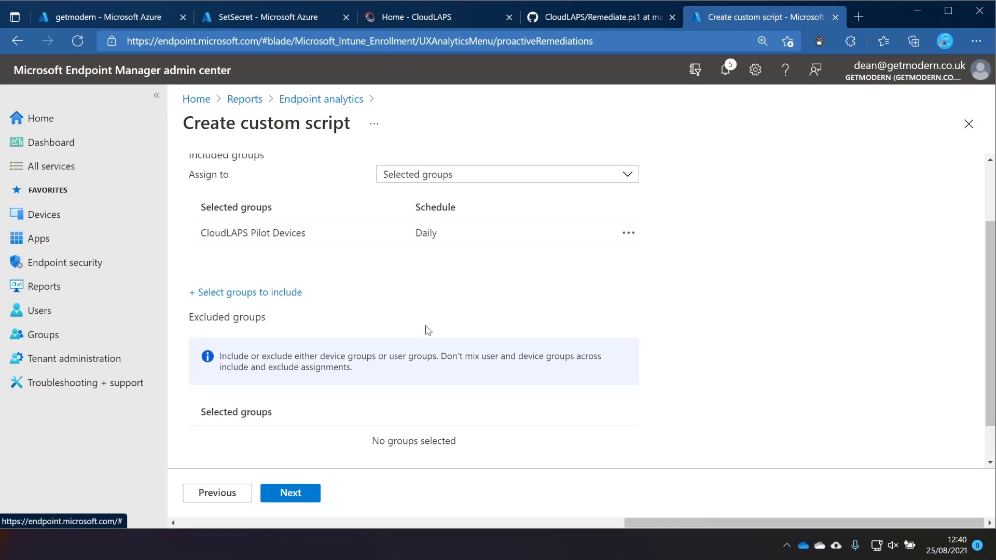
# Review and create the CloudLAPS-Client script package
pyautogui.scroll(-3)
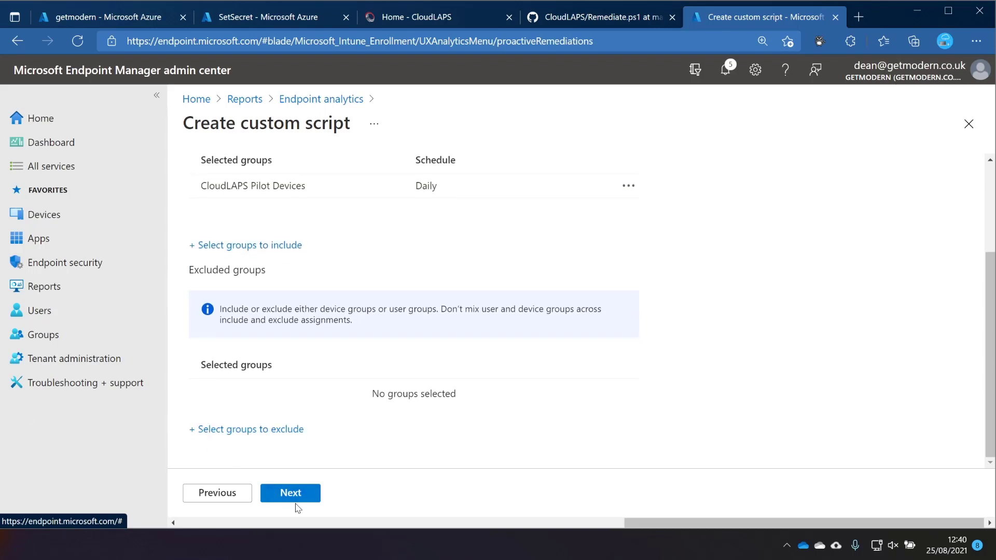
pyautogui.click(289, 493)
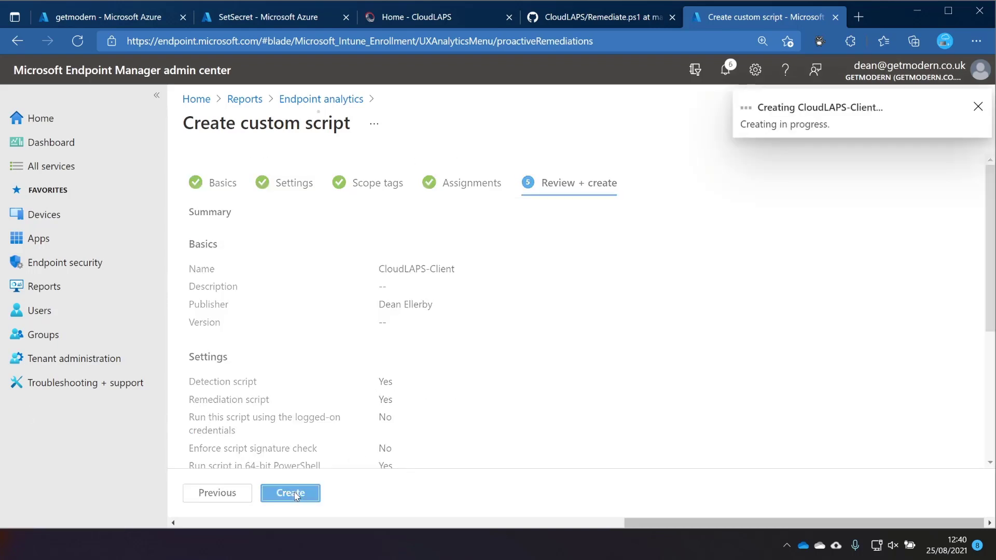
pyautogui.click(291, 492)
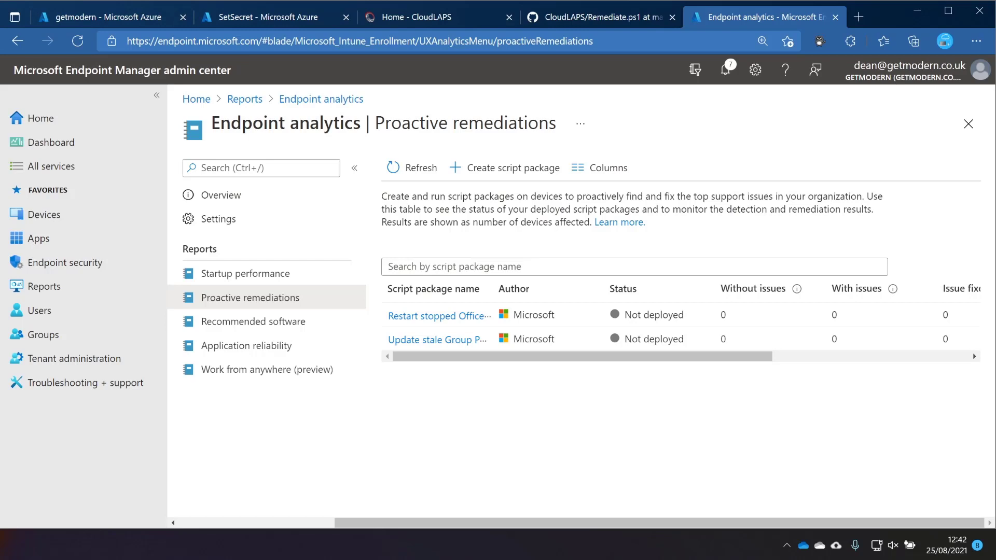
# Open the CloudLAPS Portal app from Enterprise applications in the Azure portal
pyautogui.click(104, 16)
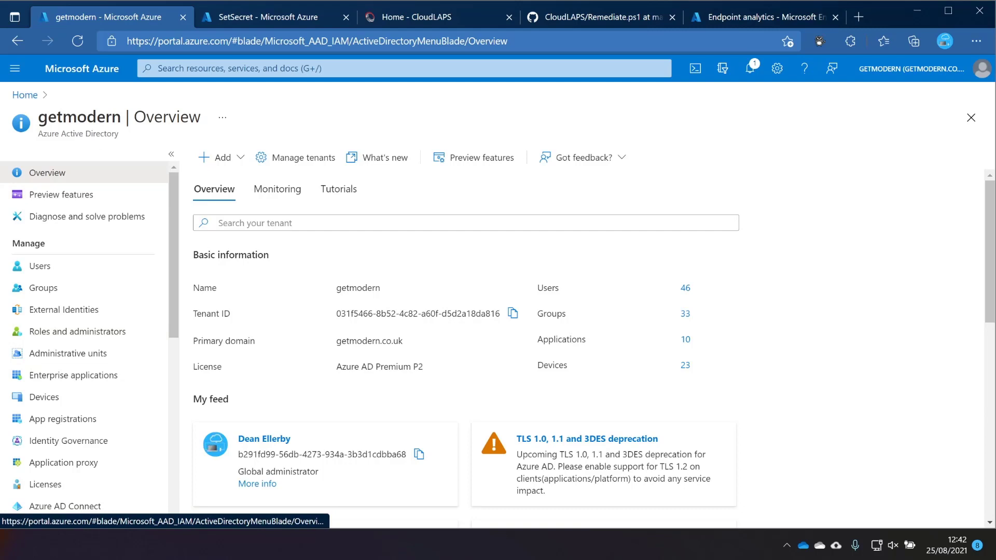
pyautogui.click(73, 374)
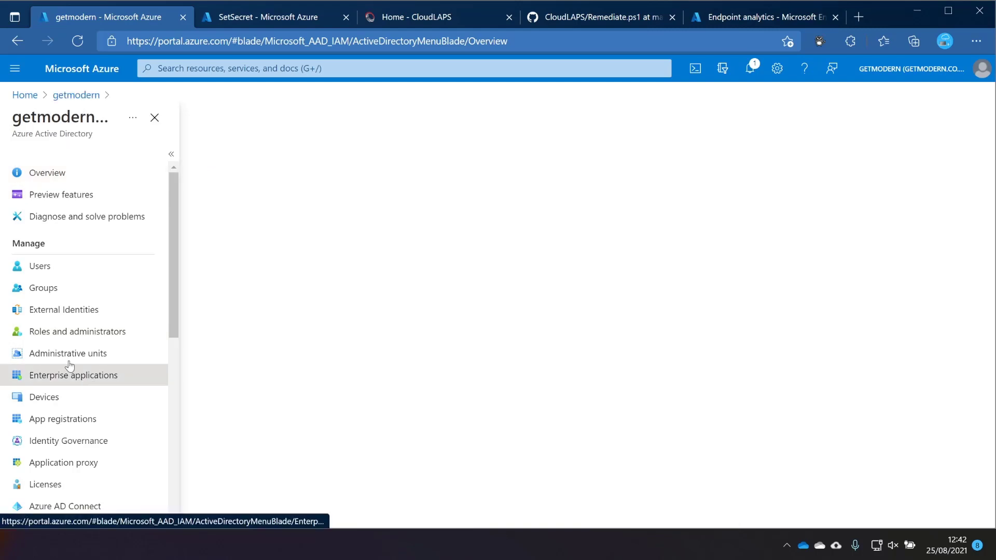
pyautogui.click(72, 374)
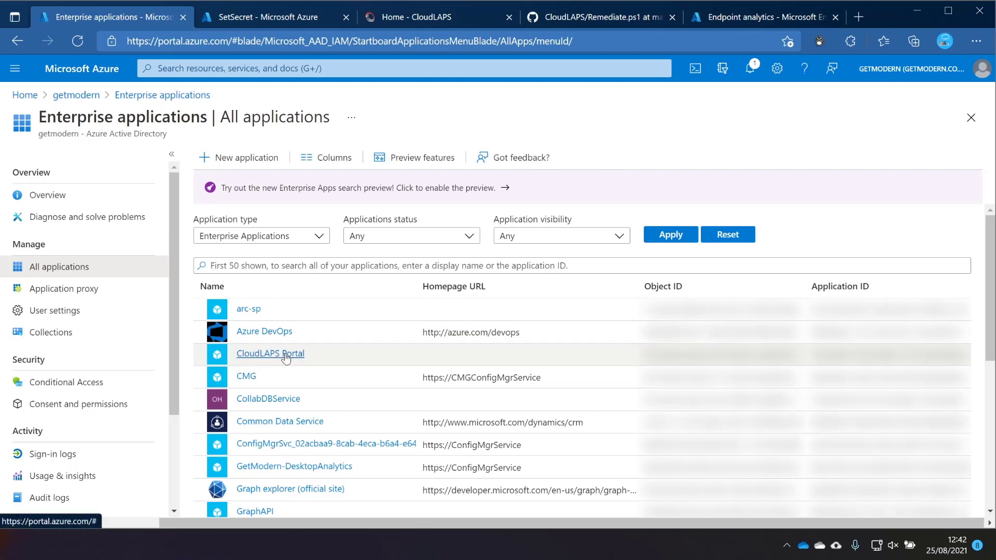
pyautogui.click(270, 353)
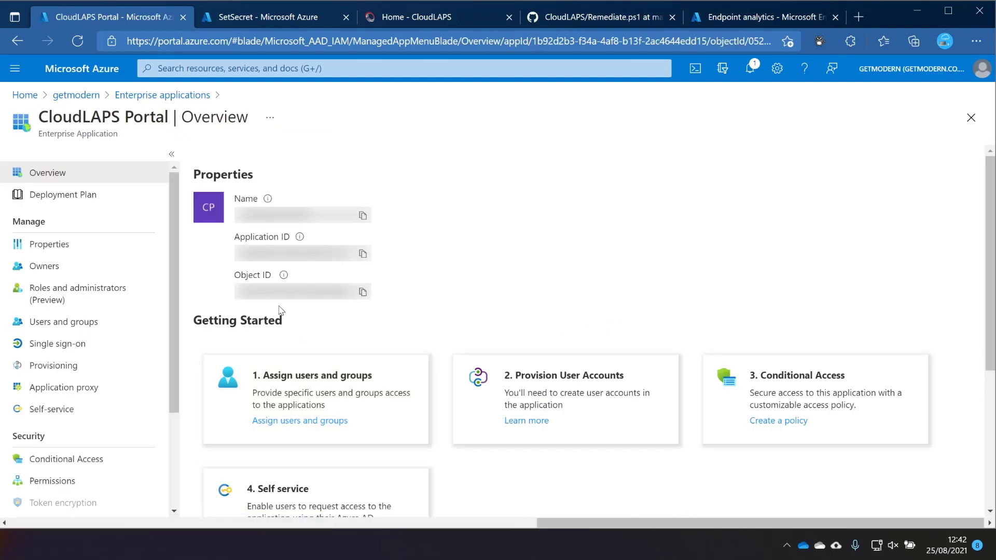
pyautogui.scroll(-3)
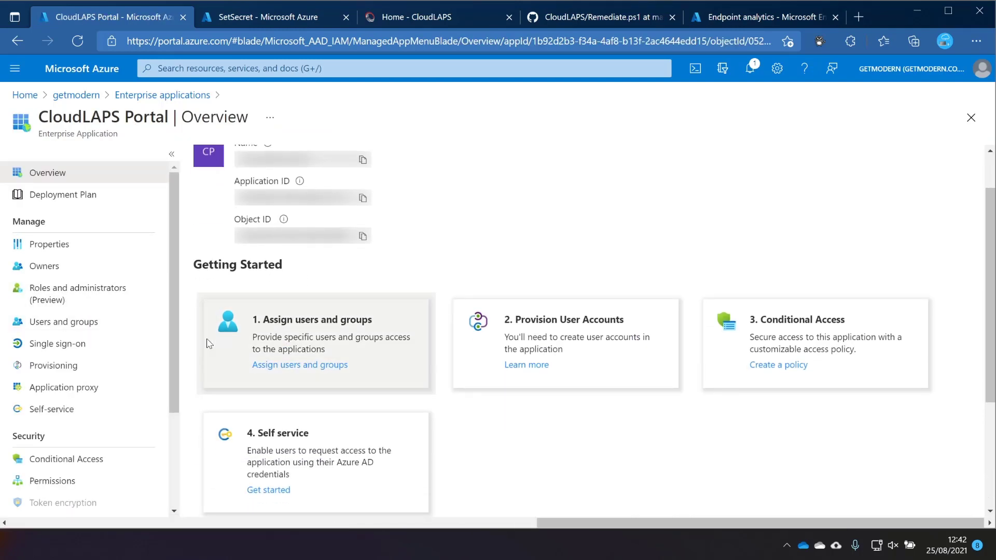
pyautogui.moveTo(292, 348)
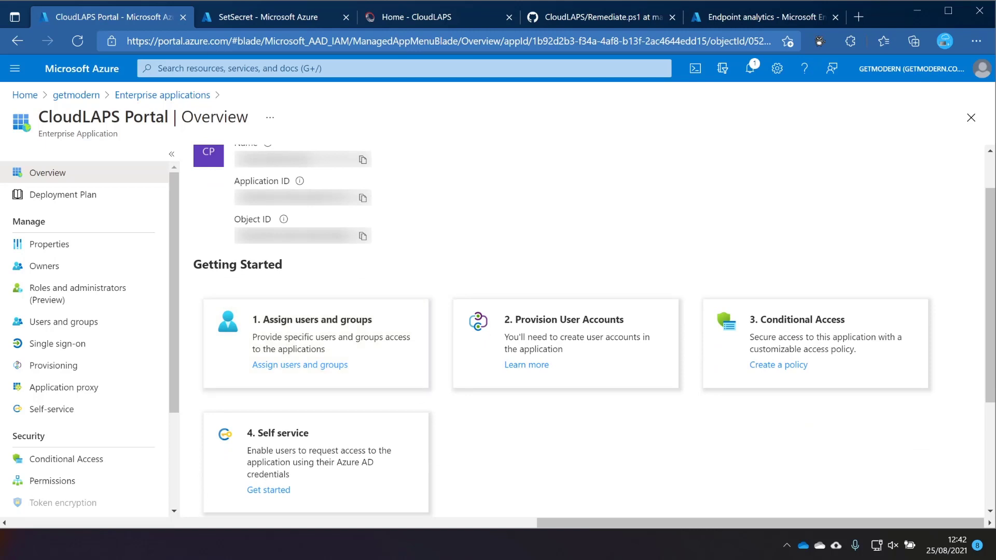
# Set User assignment required to Yes, save, and view its users and groups
pyautogui.click(49, 243)
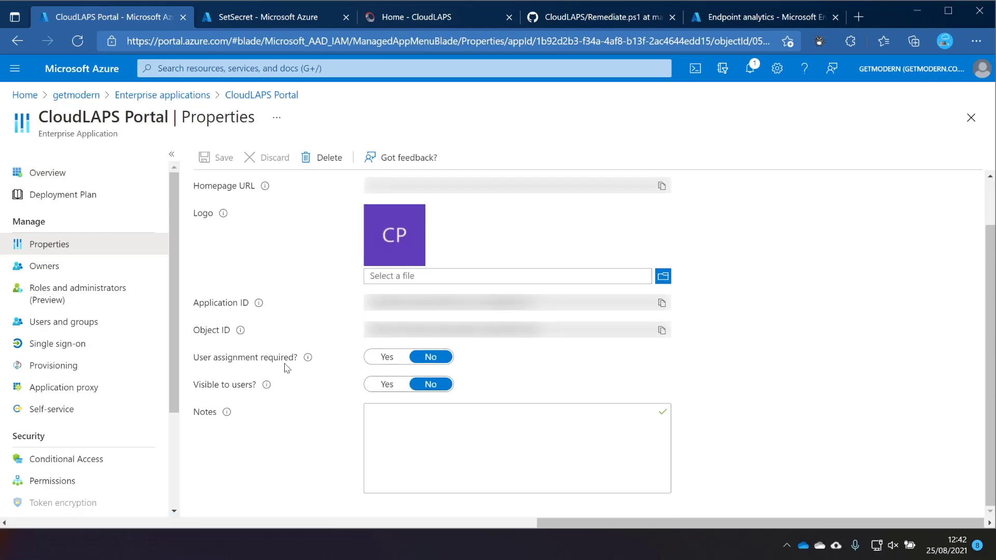
pyautogui.click(386, 357)
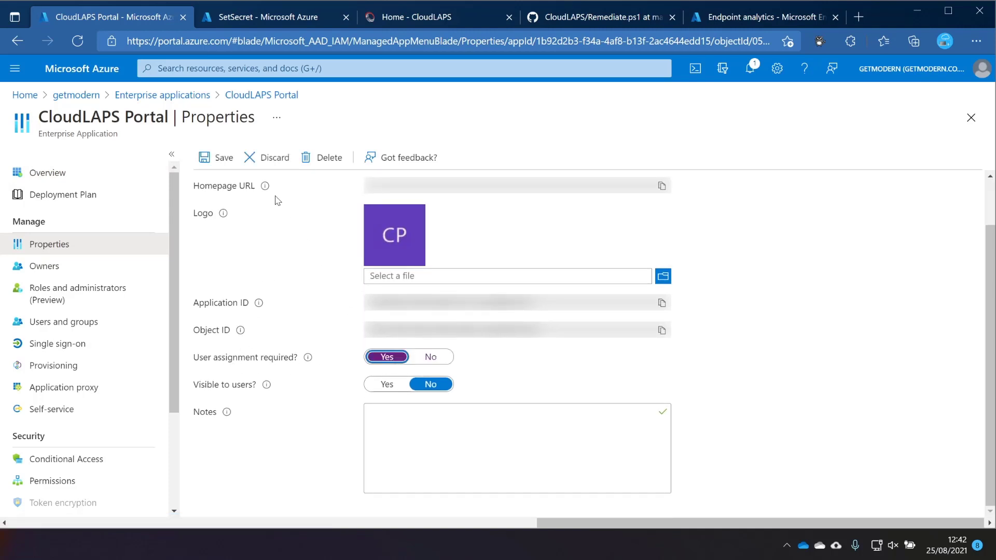
pyautogui.click(223, 157)
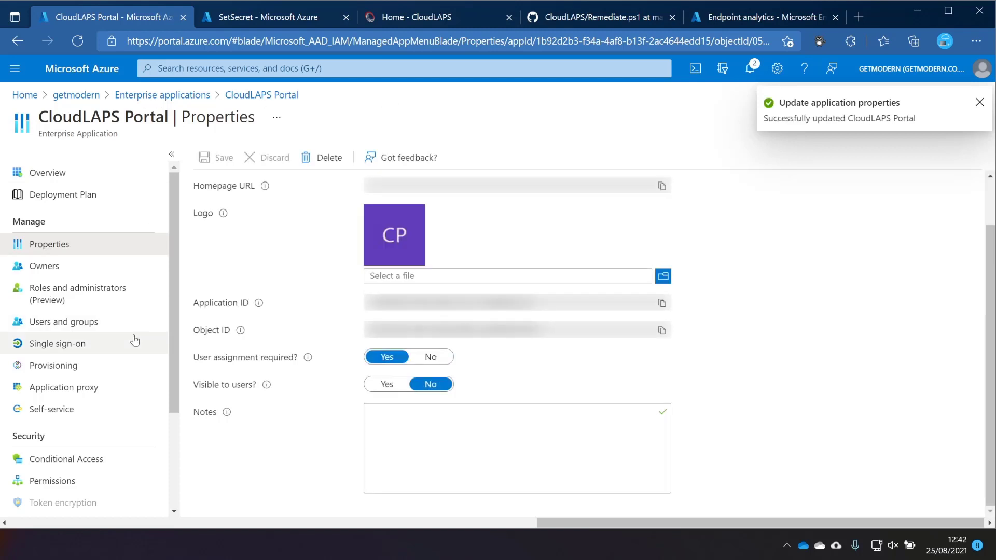
pyautogui.click(62, 321)
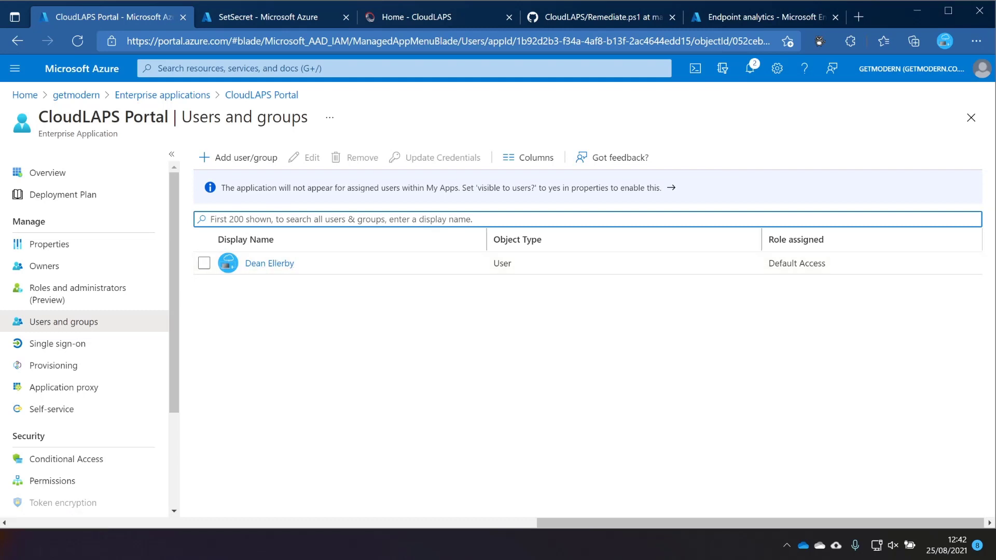
# Find user 'alex' and assign them to the CloudLAPS Portal app
pyautogui.click(244, 157)
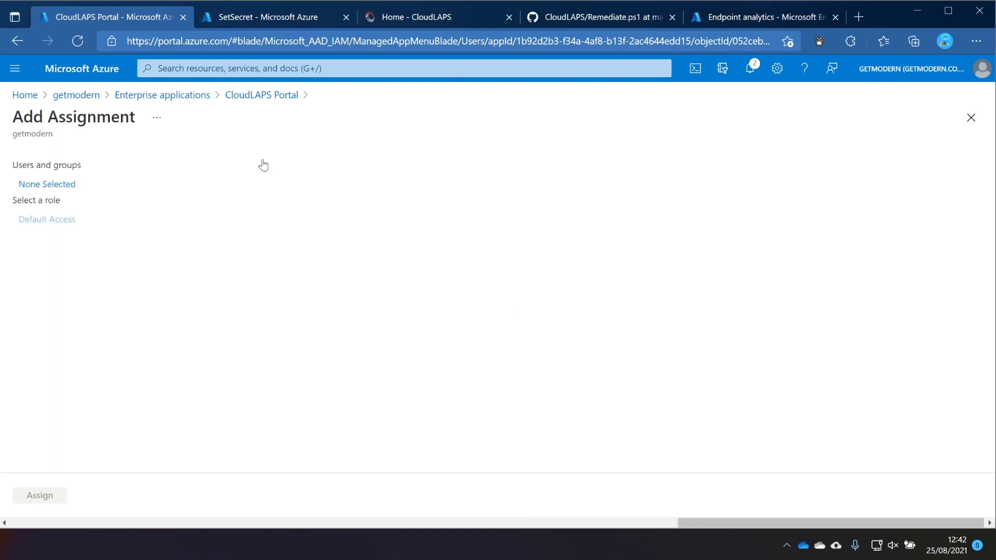
pyautogui.click(46, 184)
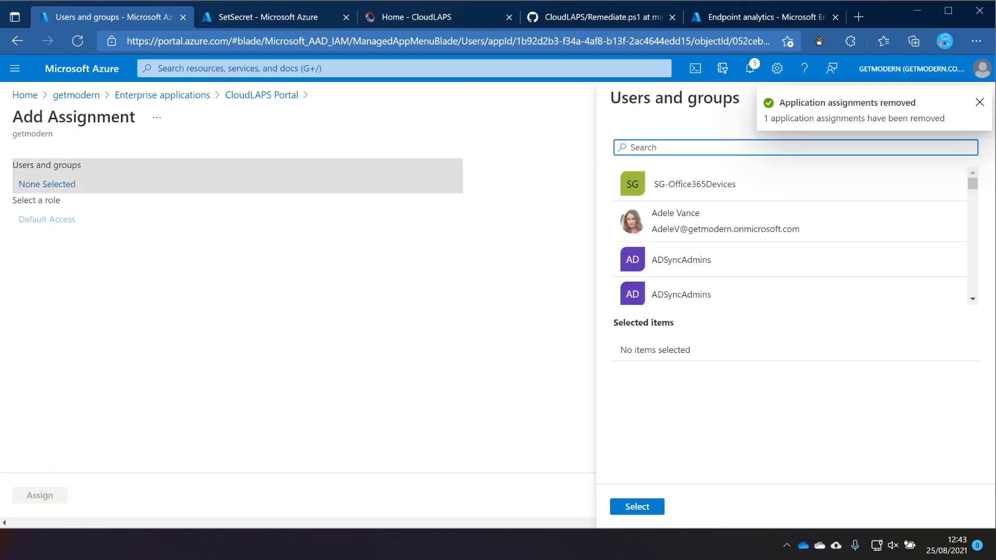
pyautogui.write('alex')
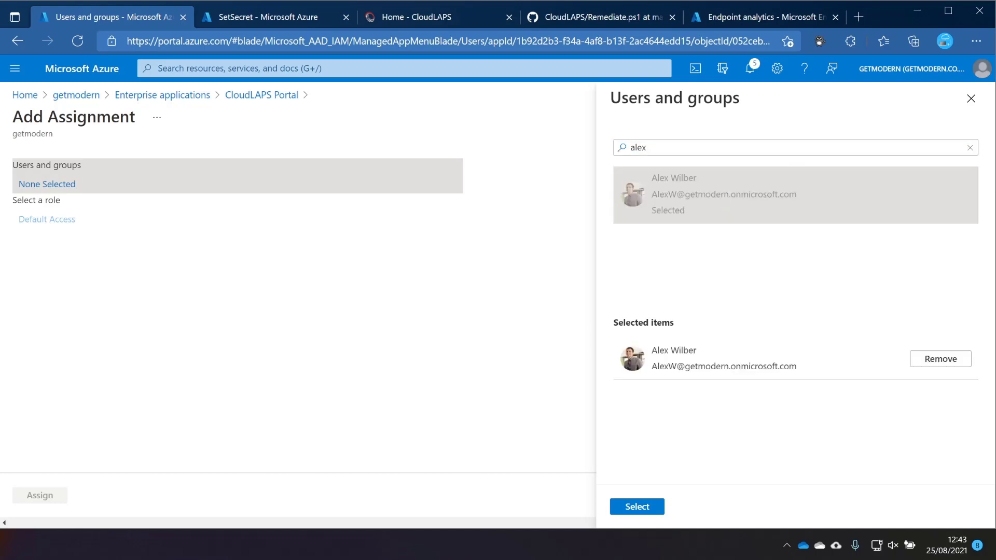
pyautogui.click(636, 506)
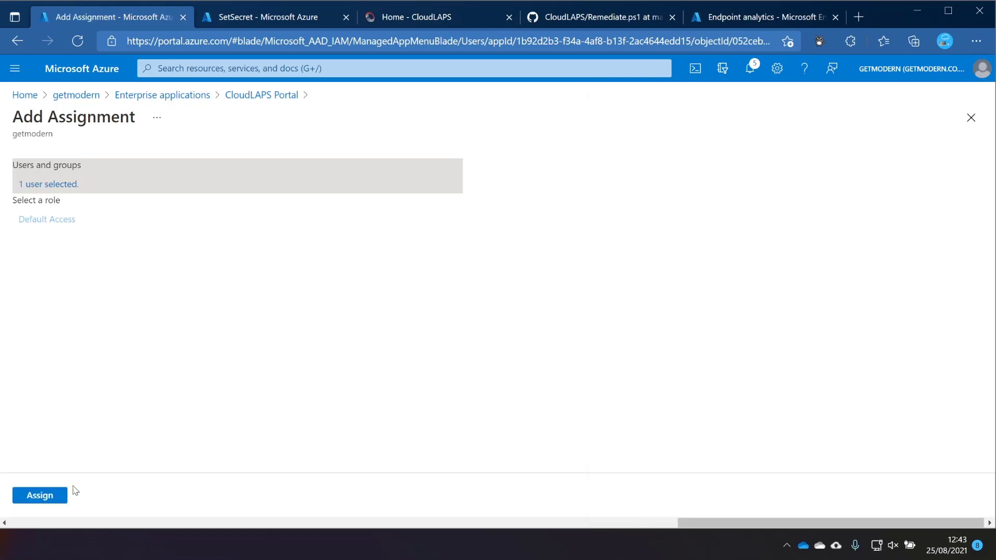
pyautogui.click(39, 496)
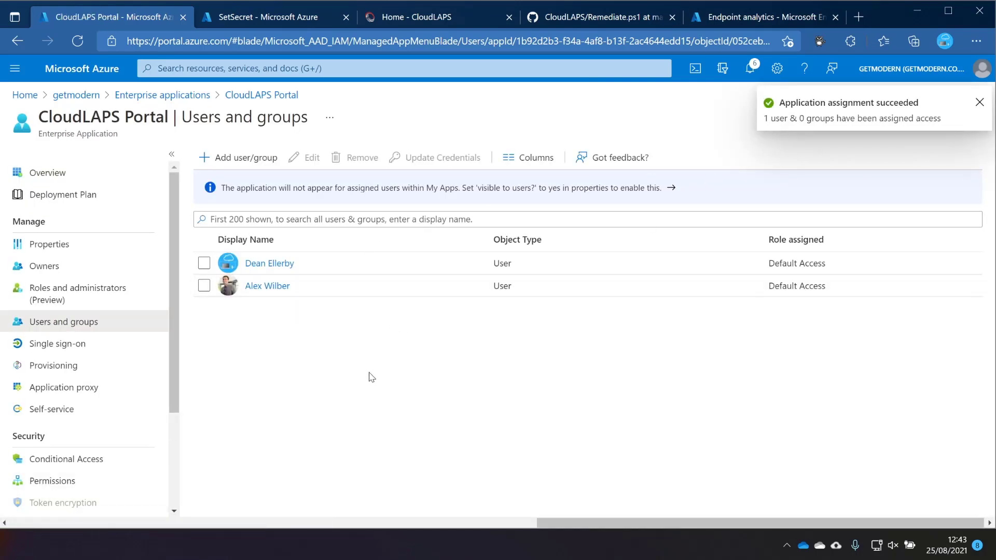